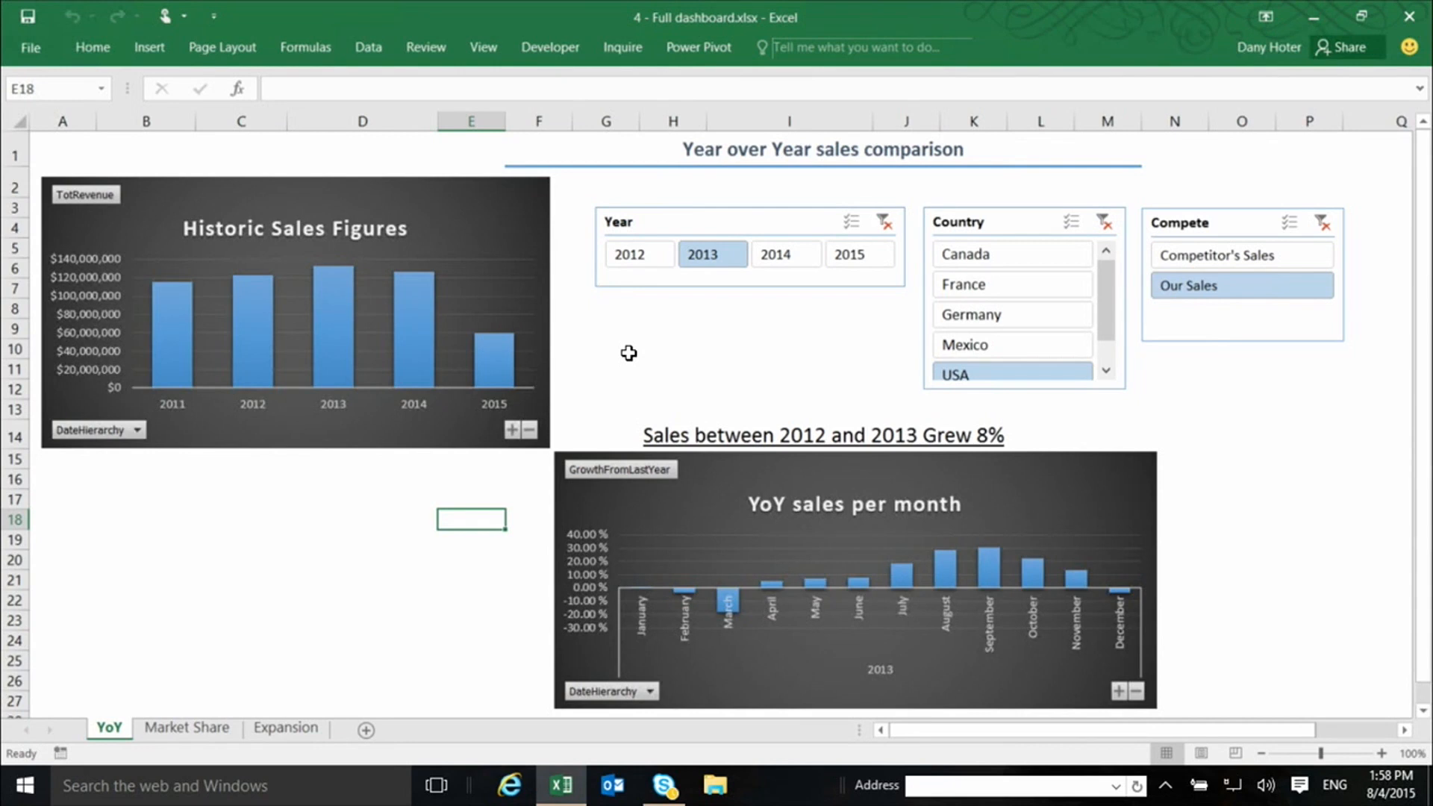
mouse_move(592, 477)
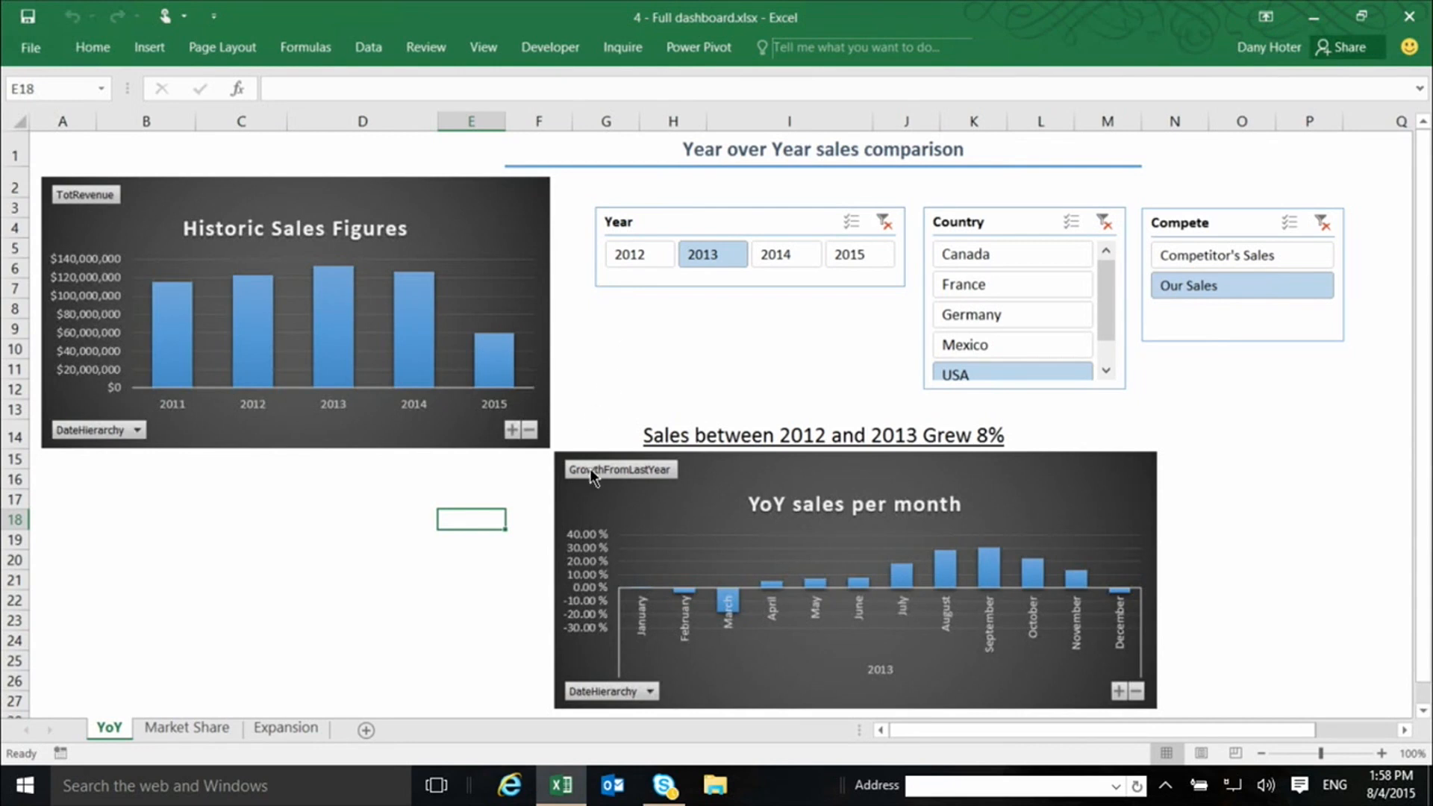
mouse_move(191, 599)
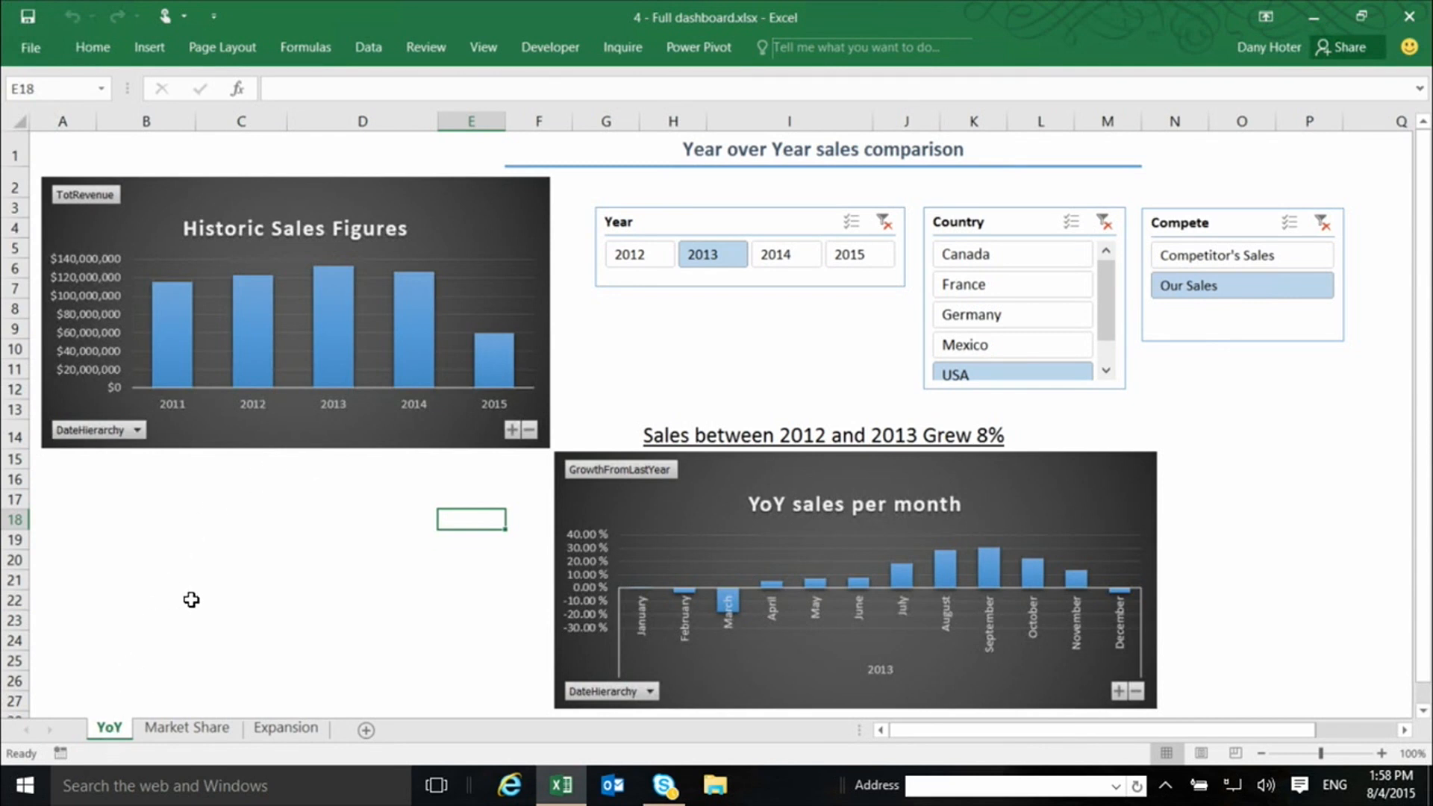
mouse_move(185, 611)
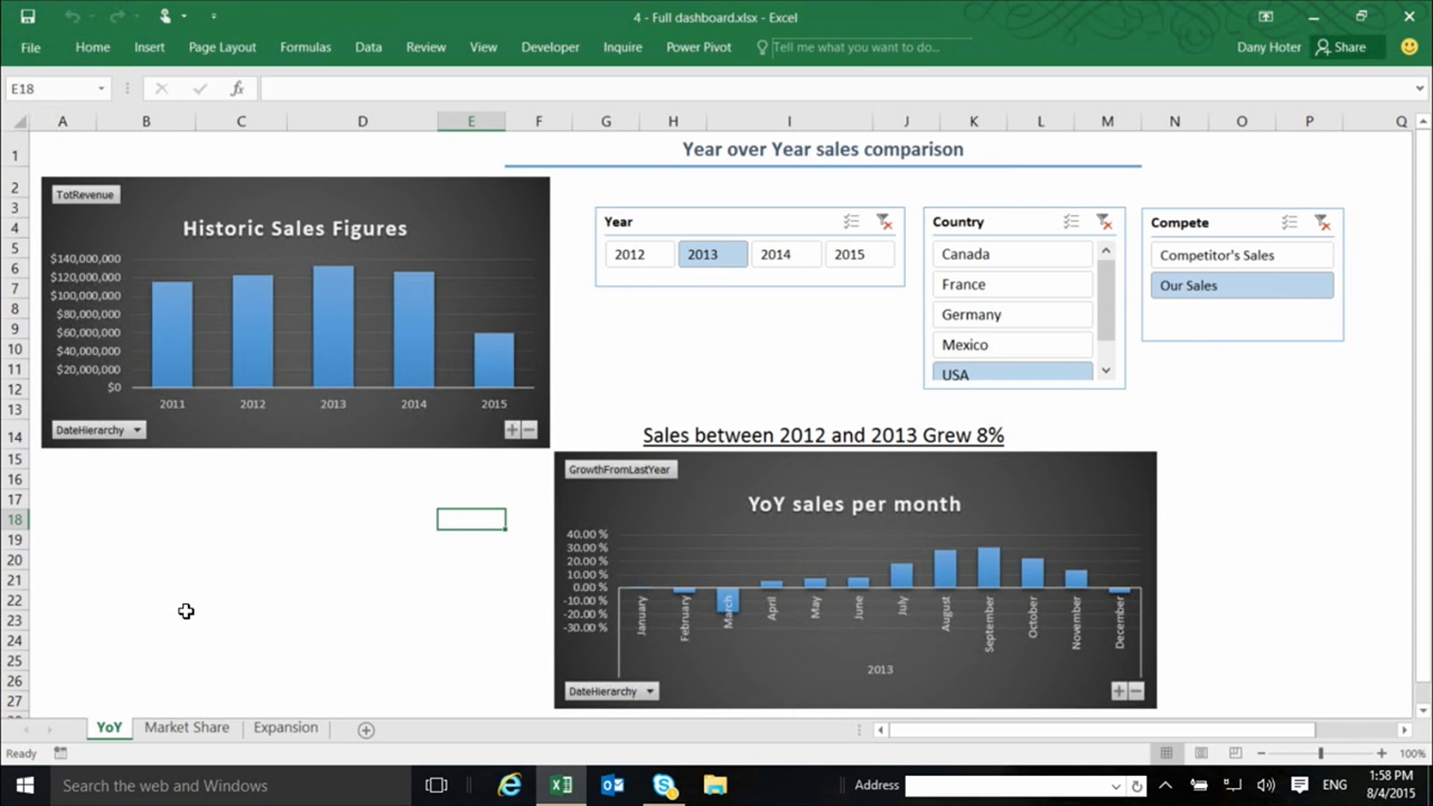
mouse_move(444, 357)
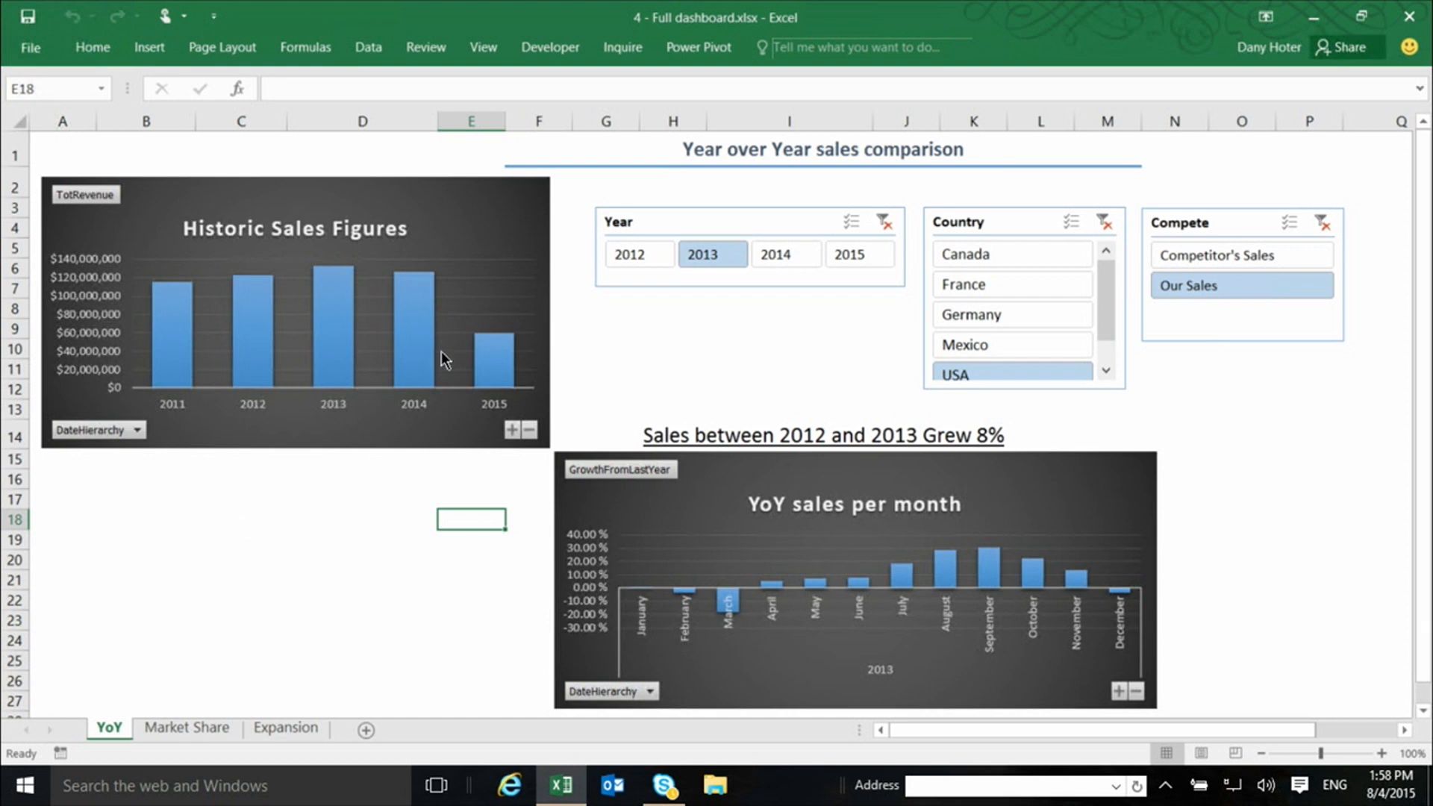
- Filter the dashboard to 2014 with the Year slicer, showing sales shrank 5% from 2013
left_click(784, 253)
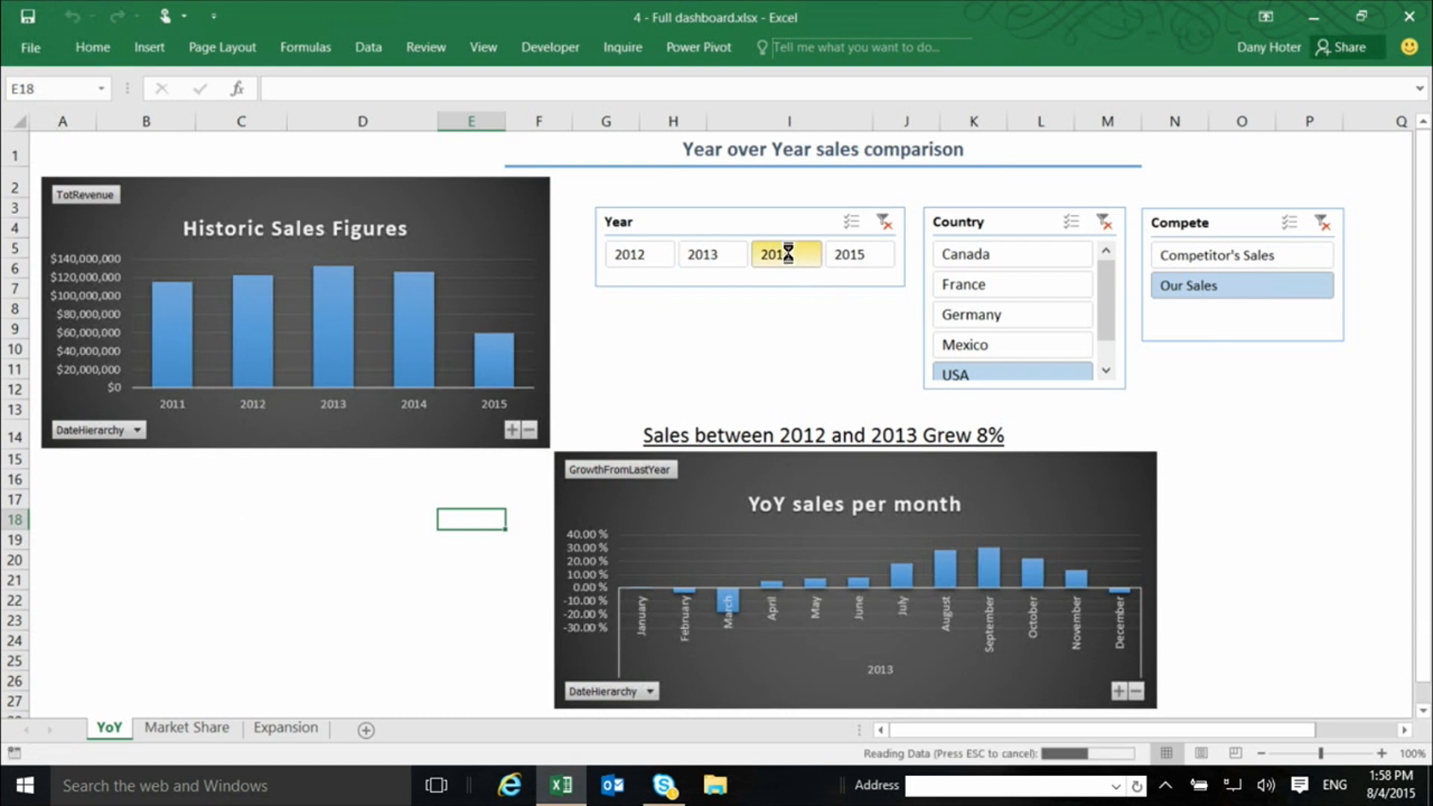
left_click(784, 253)
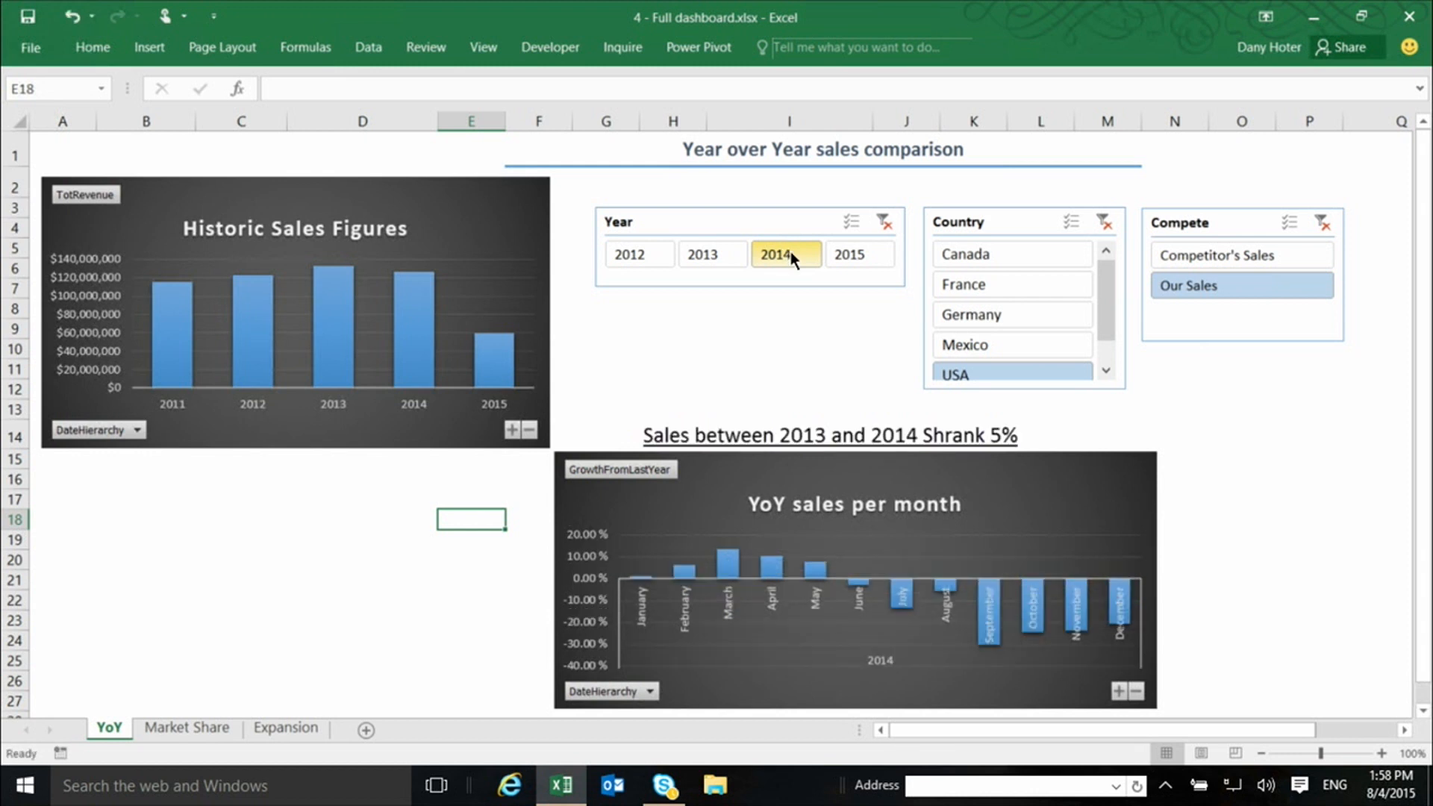
left_click(785, 254)
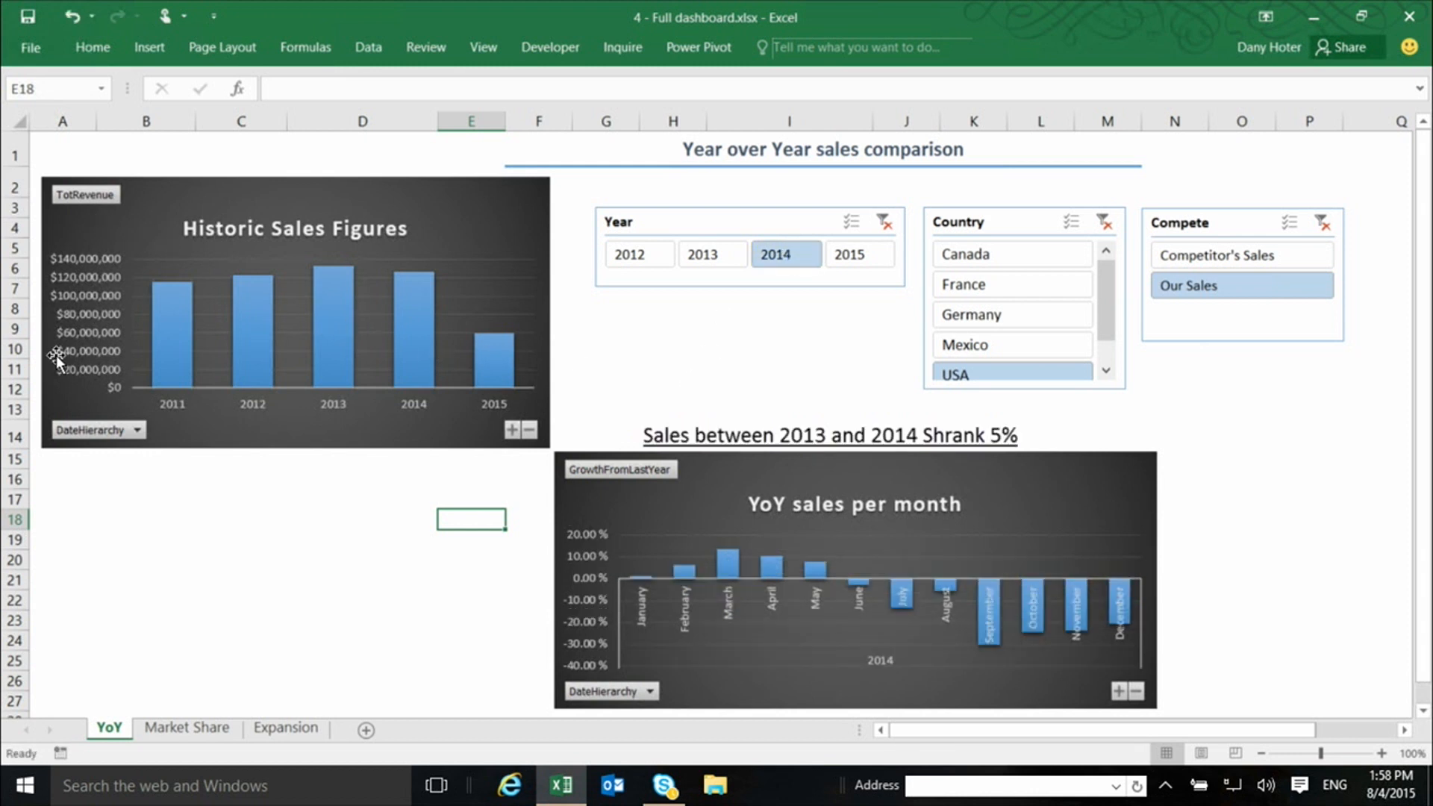
mouse_move(175, 325)
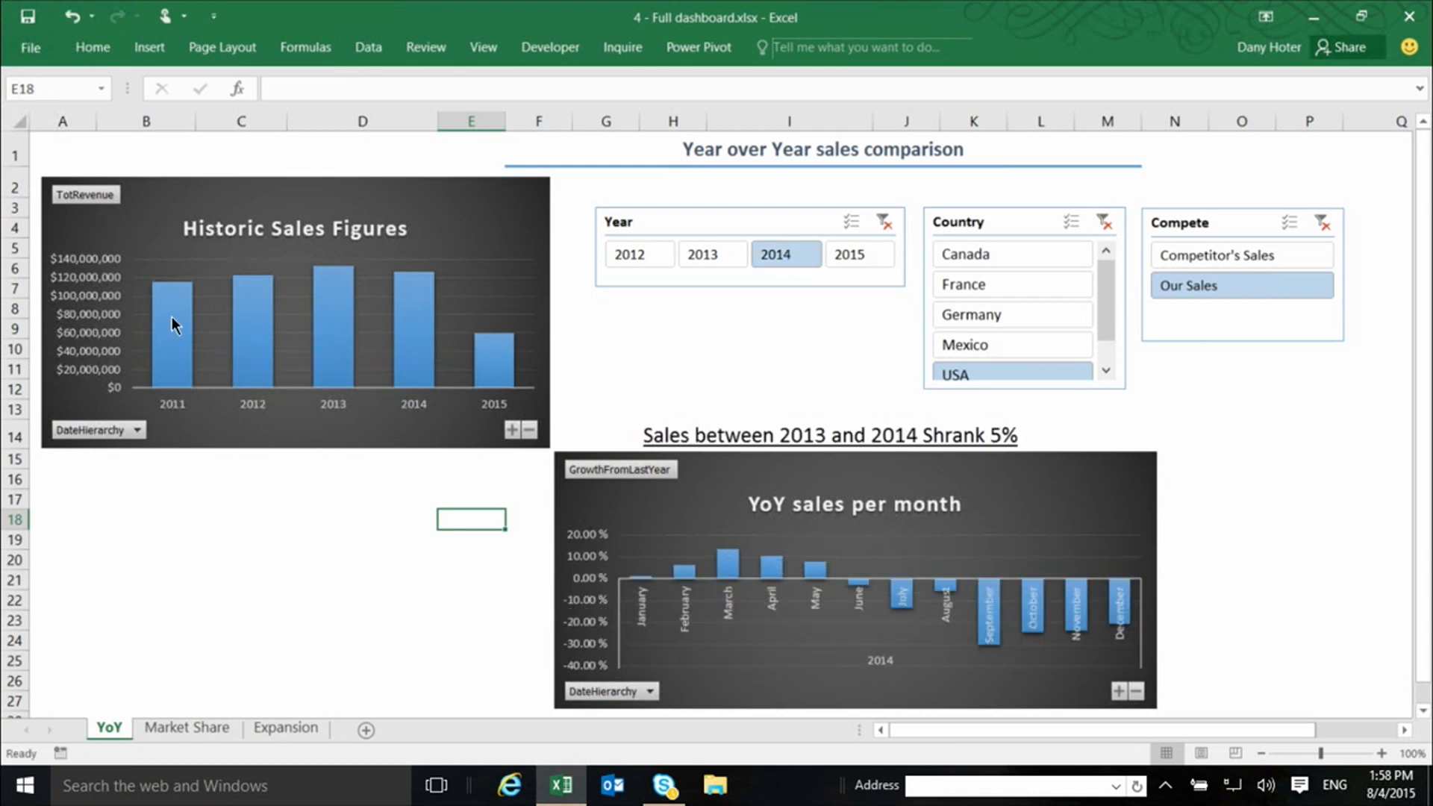
mouse_move(383, 400)
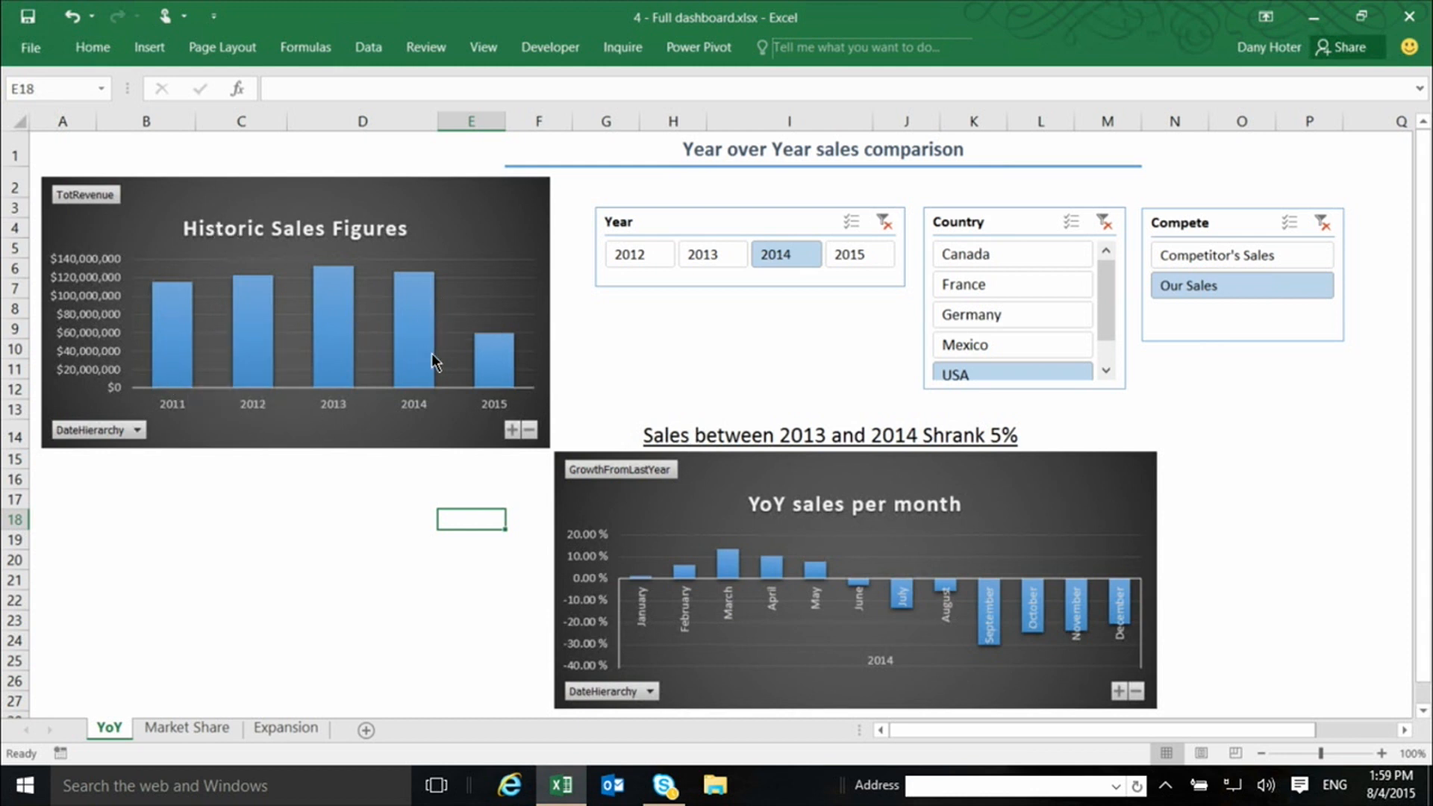
mouse_move(582, 313)
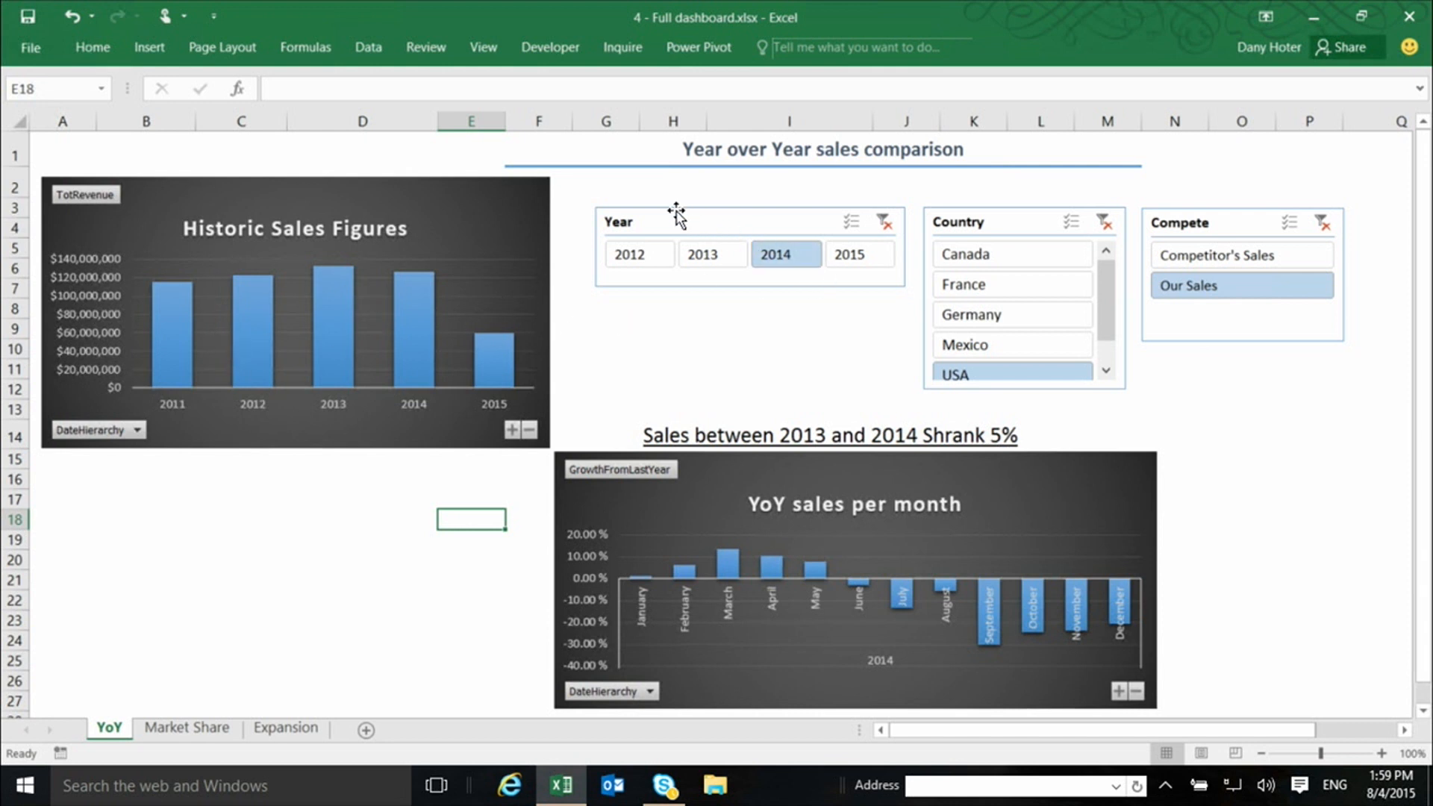
mouse_move(691, 313)
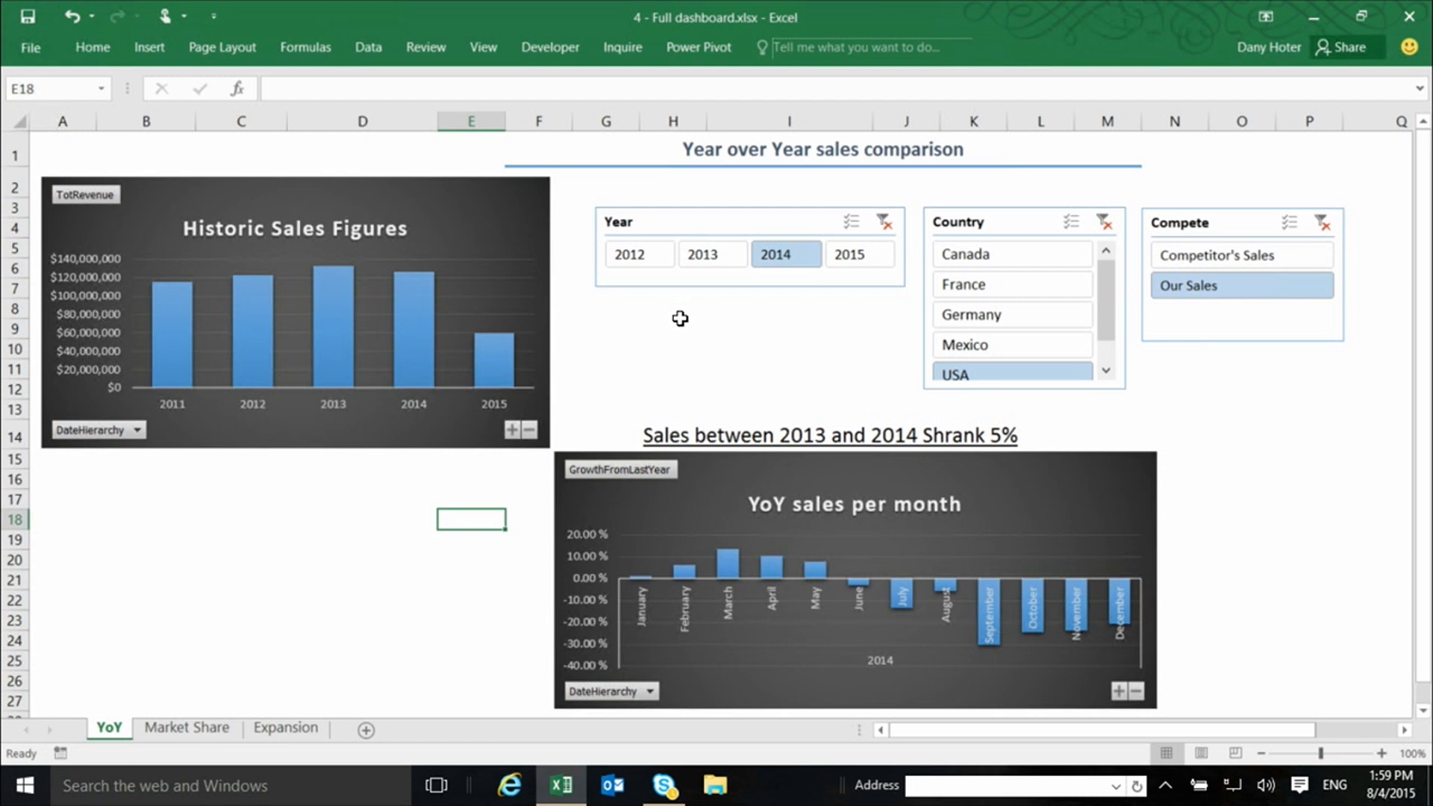
mouse_move(769, 330)
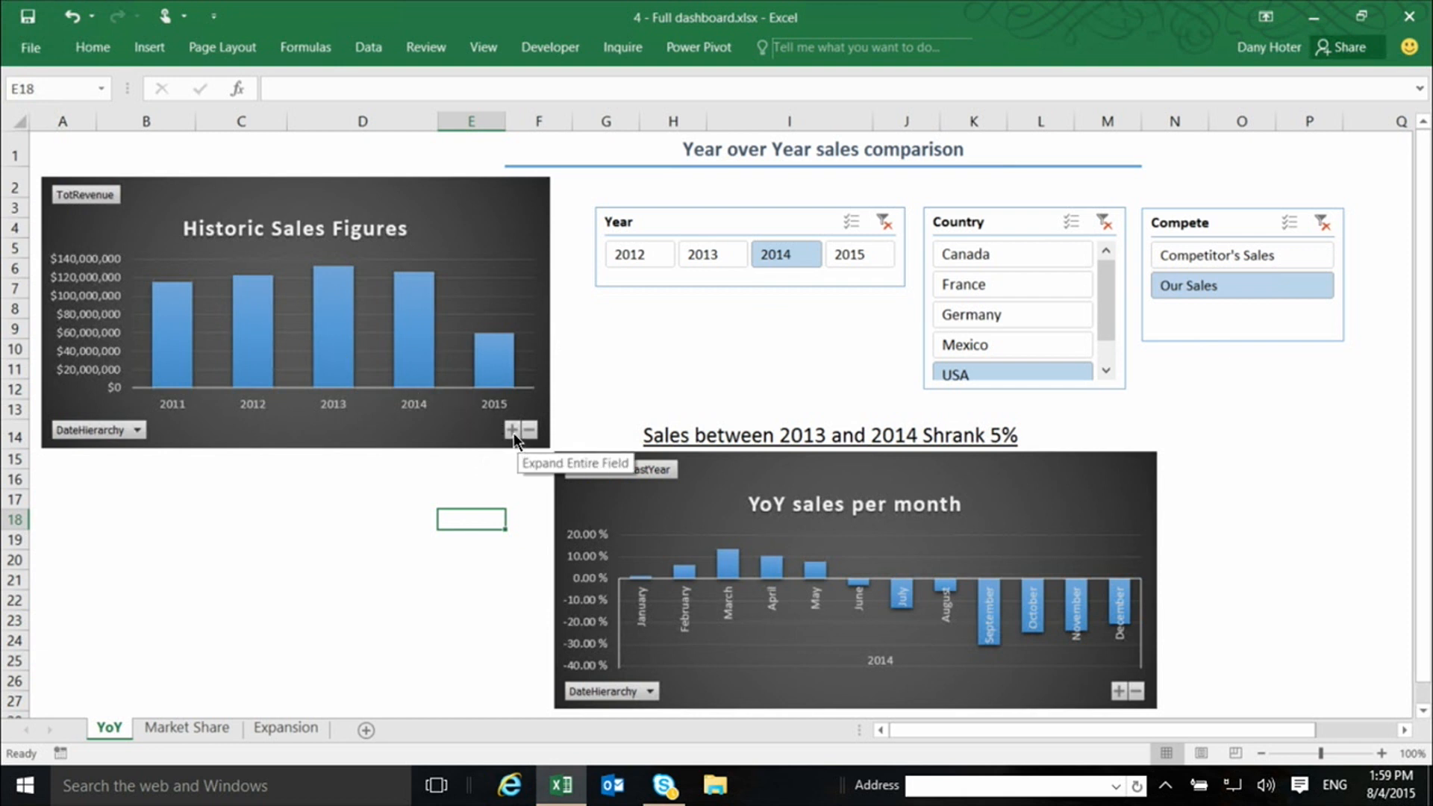
left_click(296, 314)
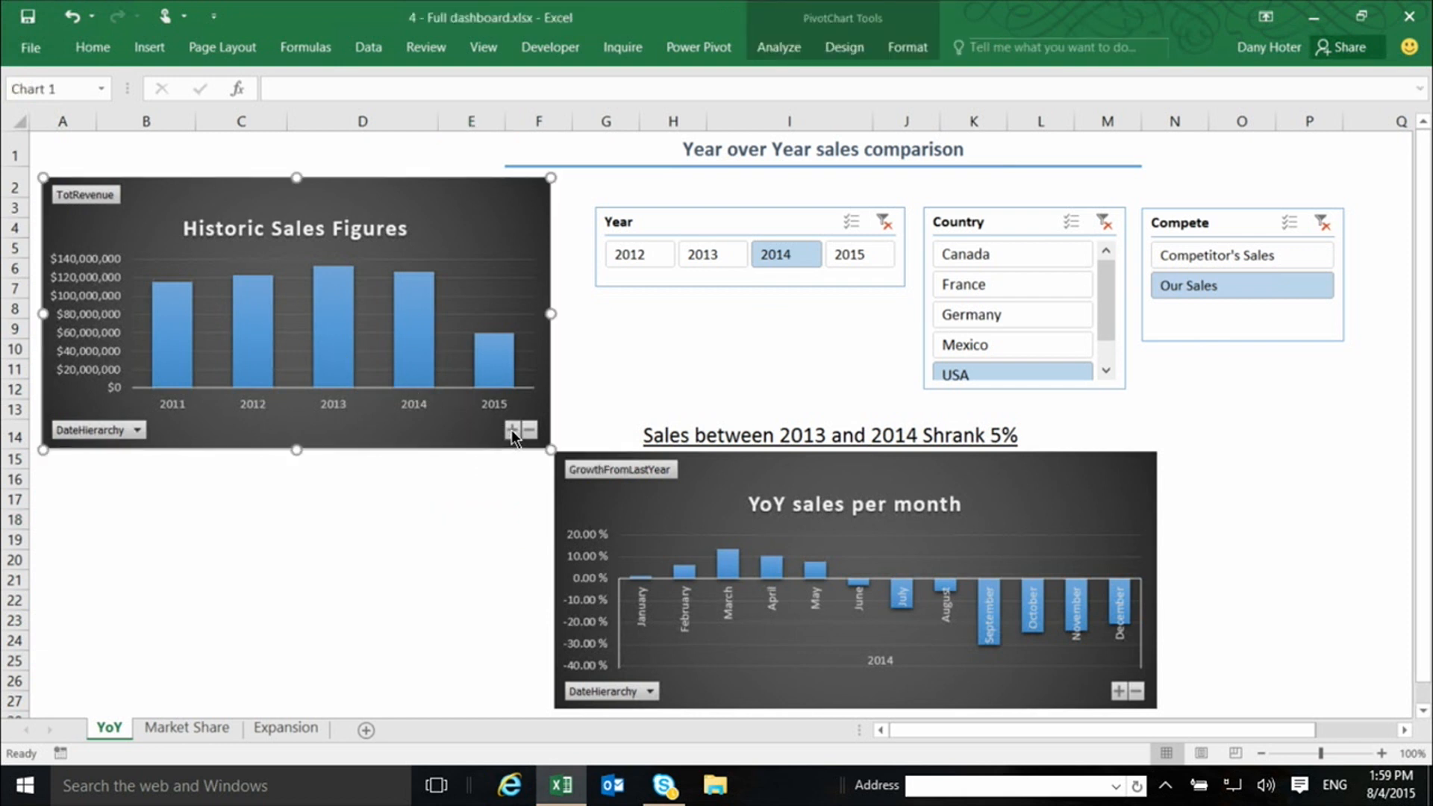
left_click(512, 430)
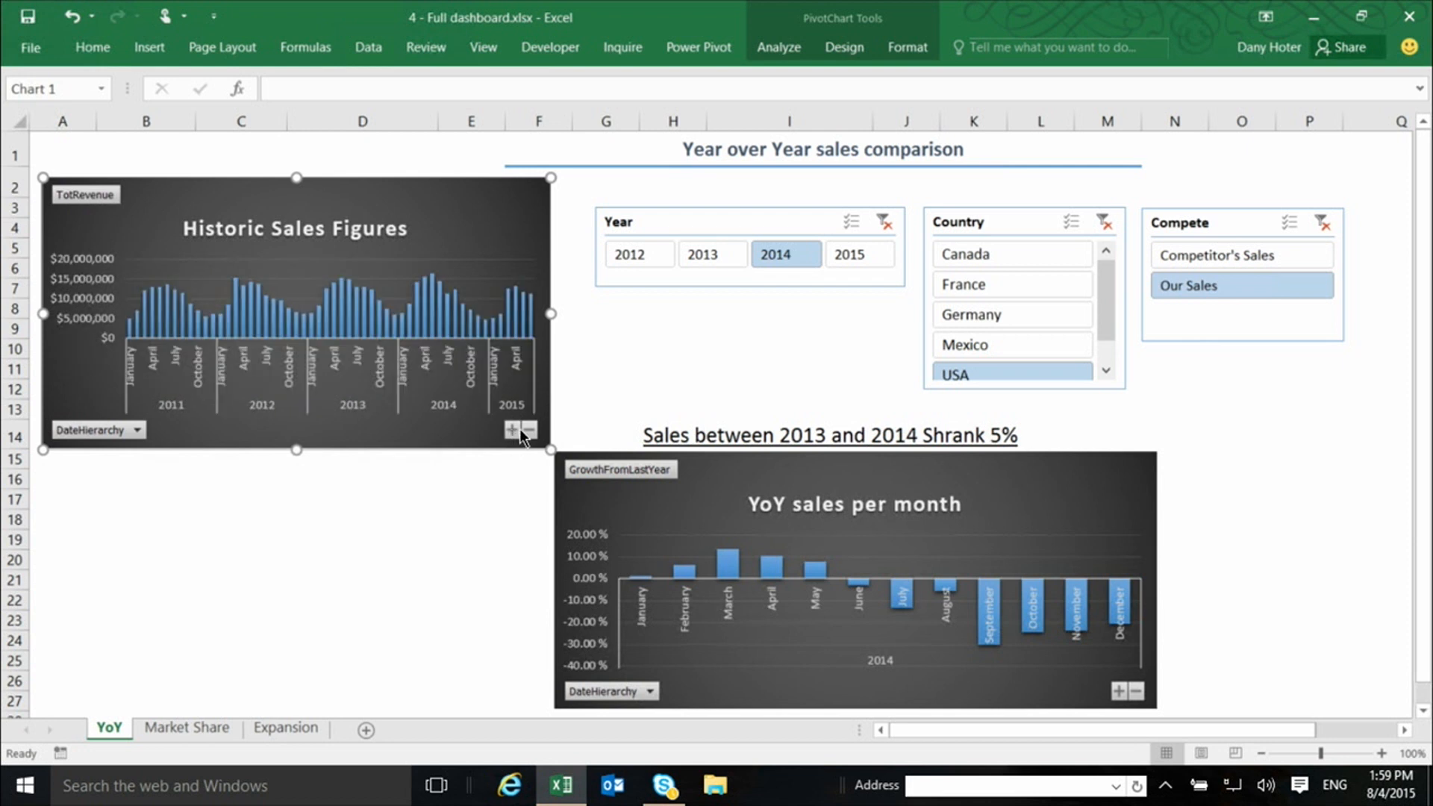
left_click(528, 430)
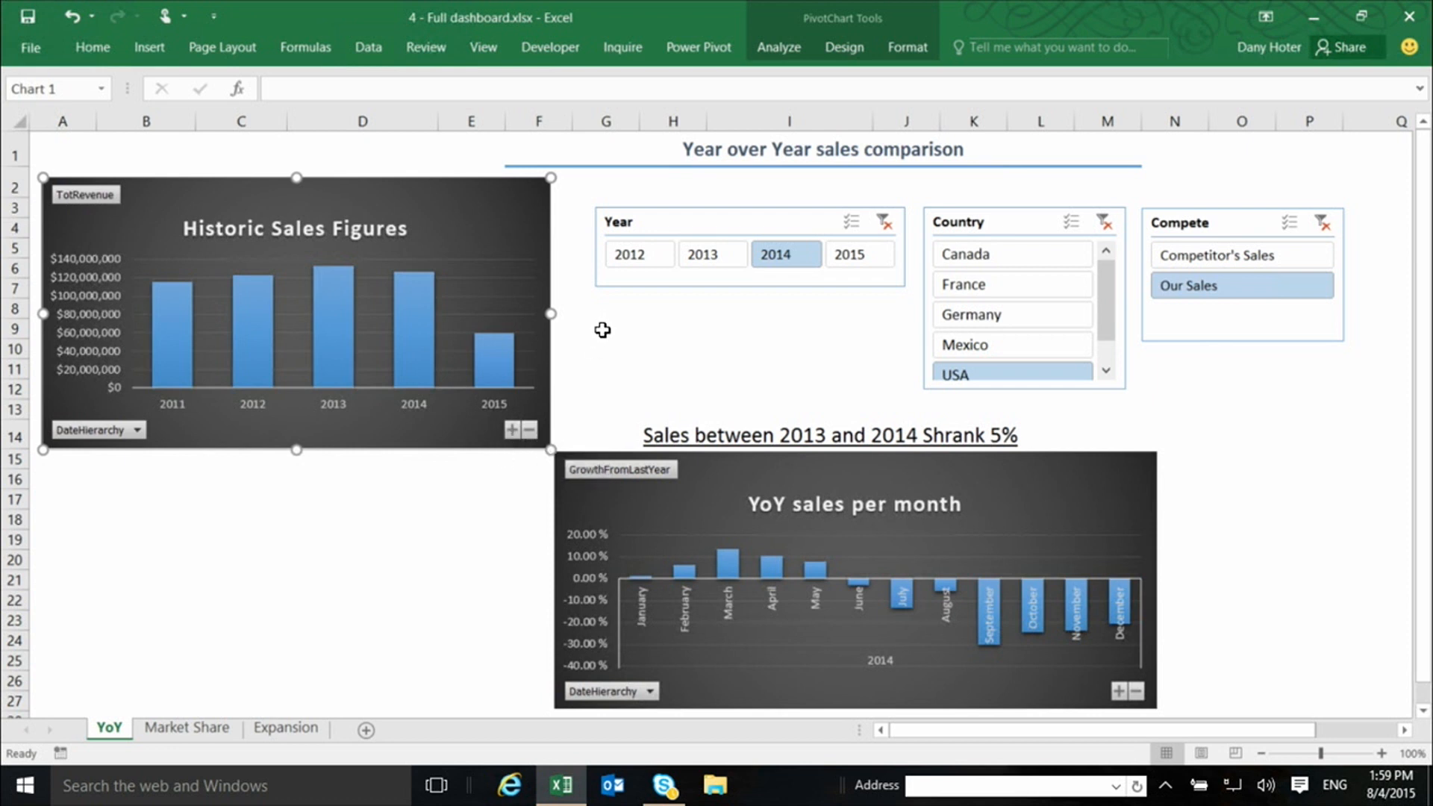
mouse_move(758, 350)
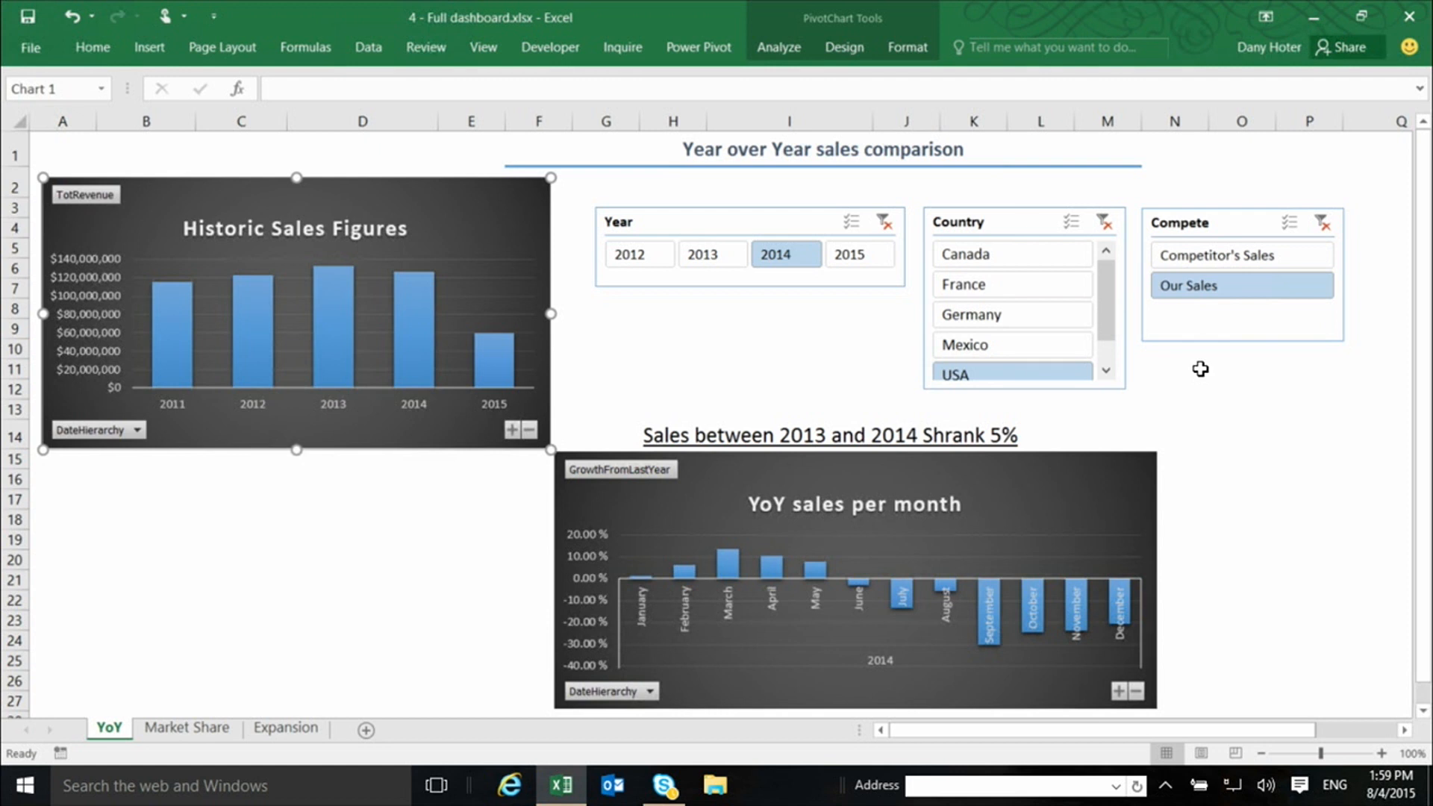
mouse_move(1202, 382)
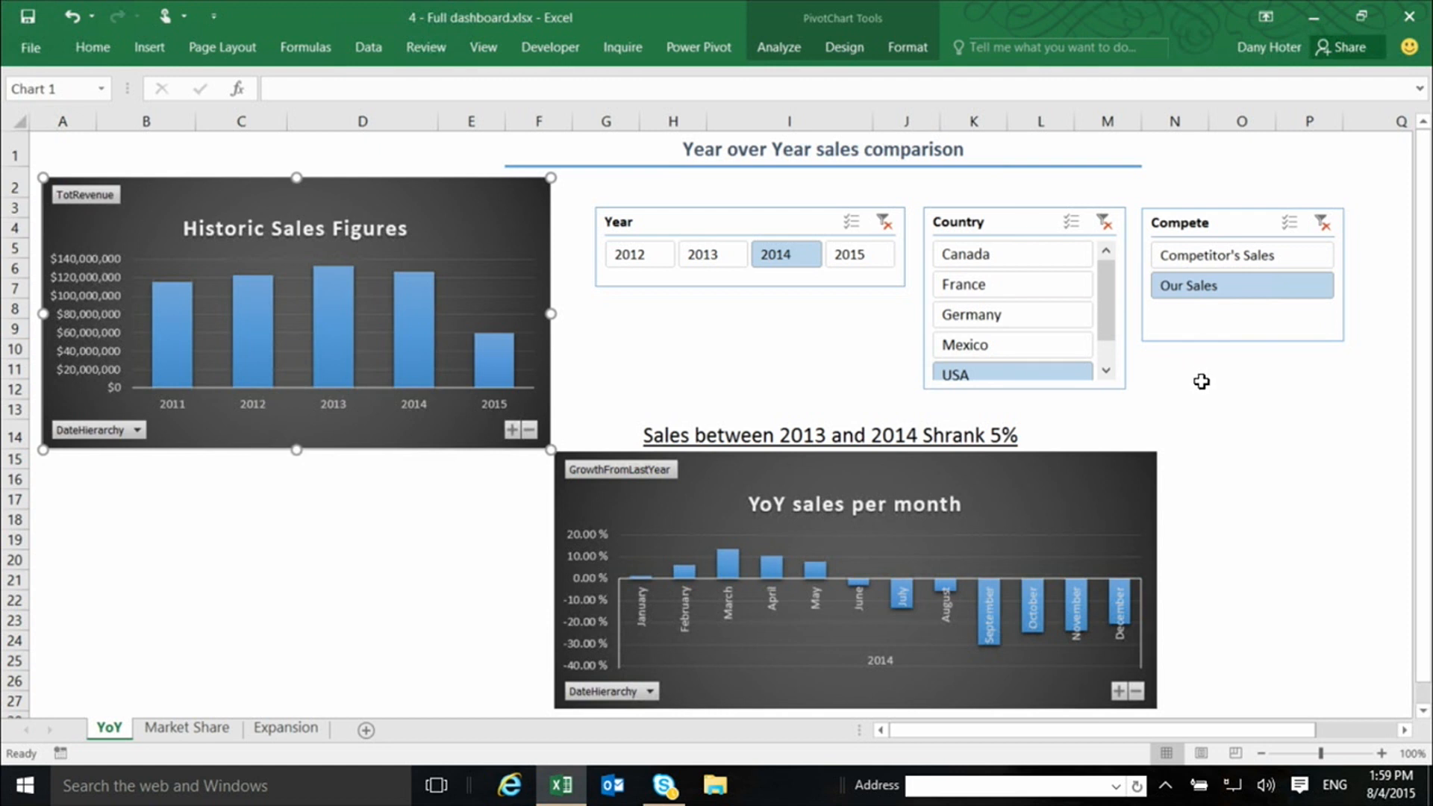
mouse_move(1201, 370)
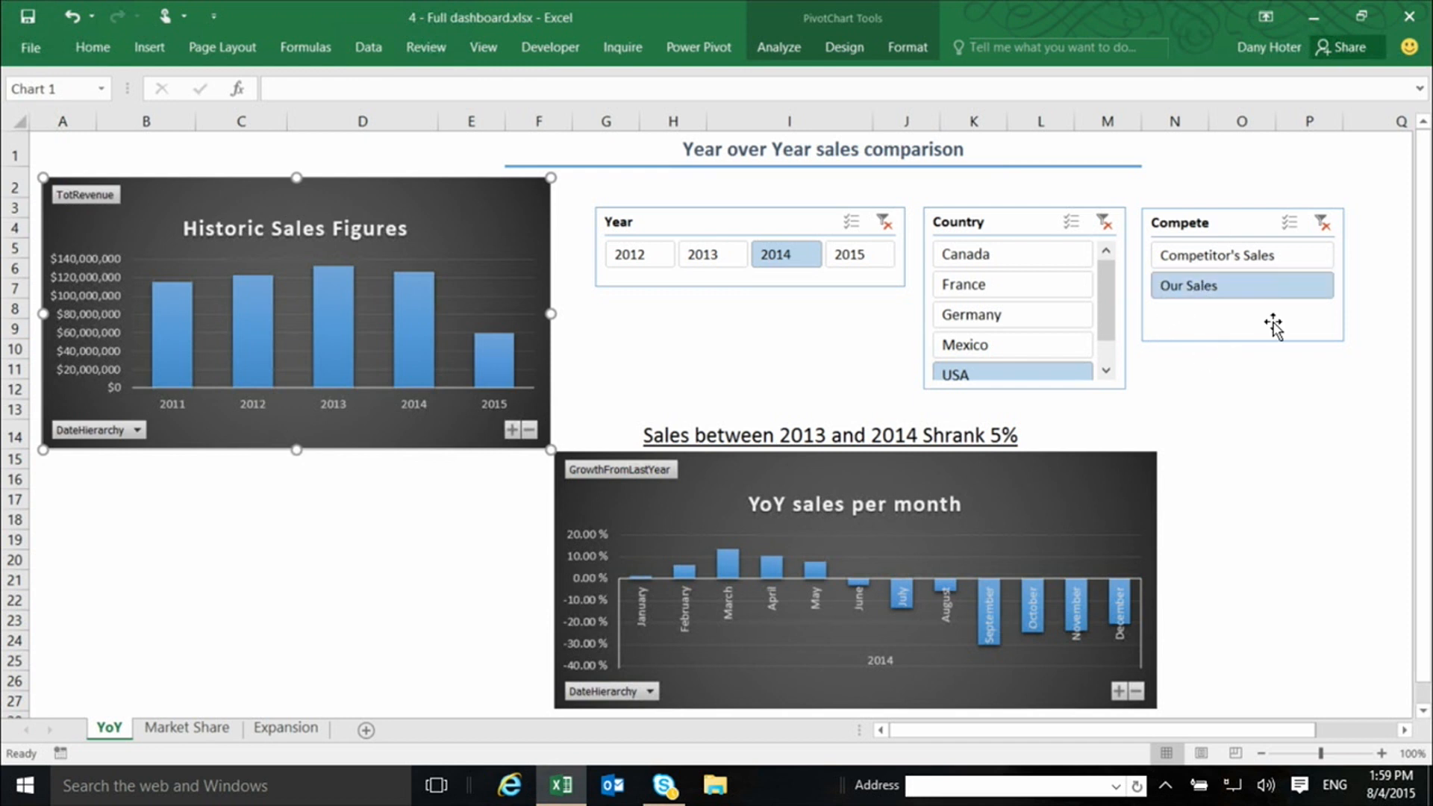
mouse_move(1155, 542)
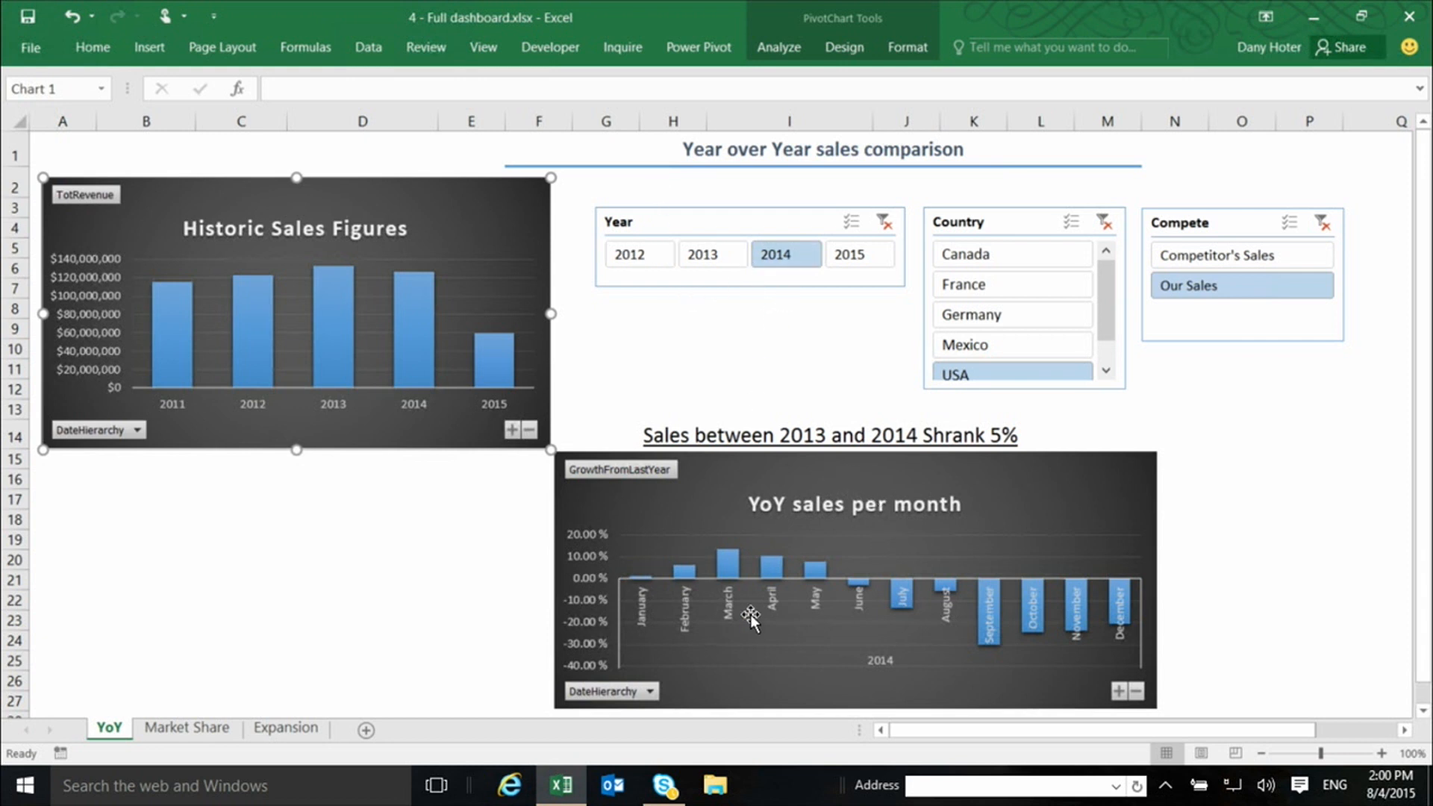
mouse_move(798, 650)
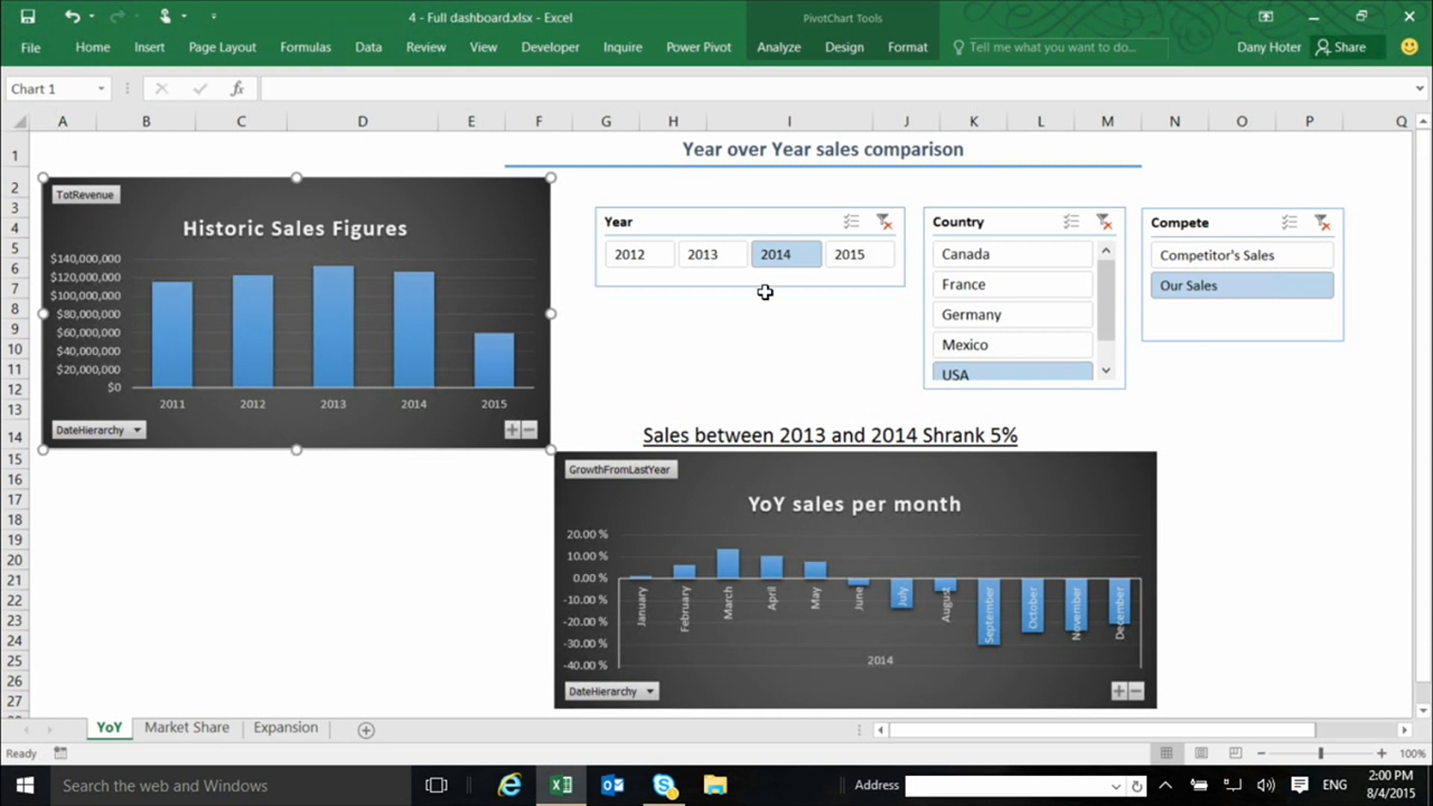
mouse_move(867, 443)
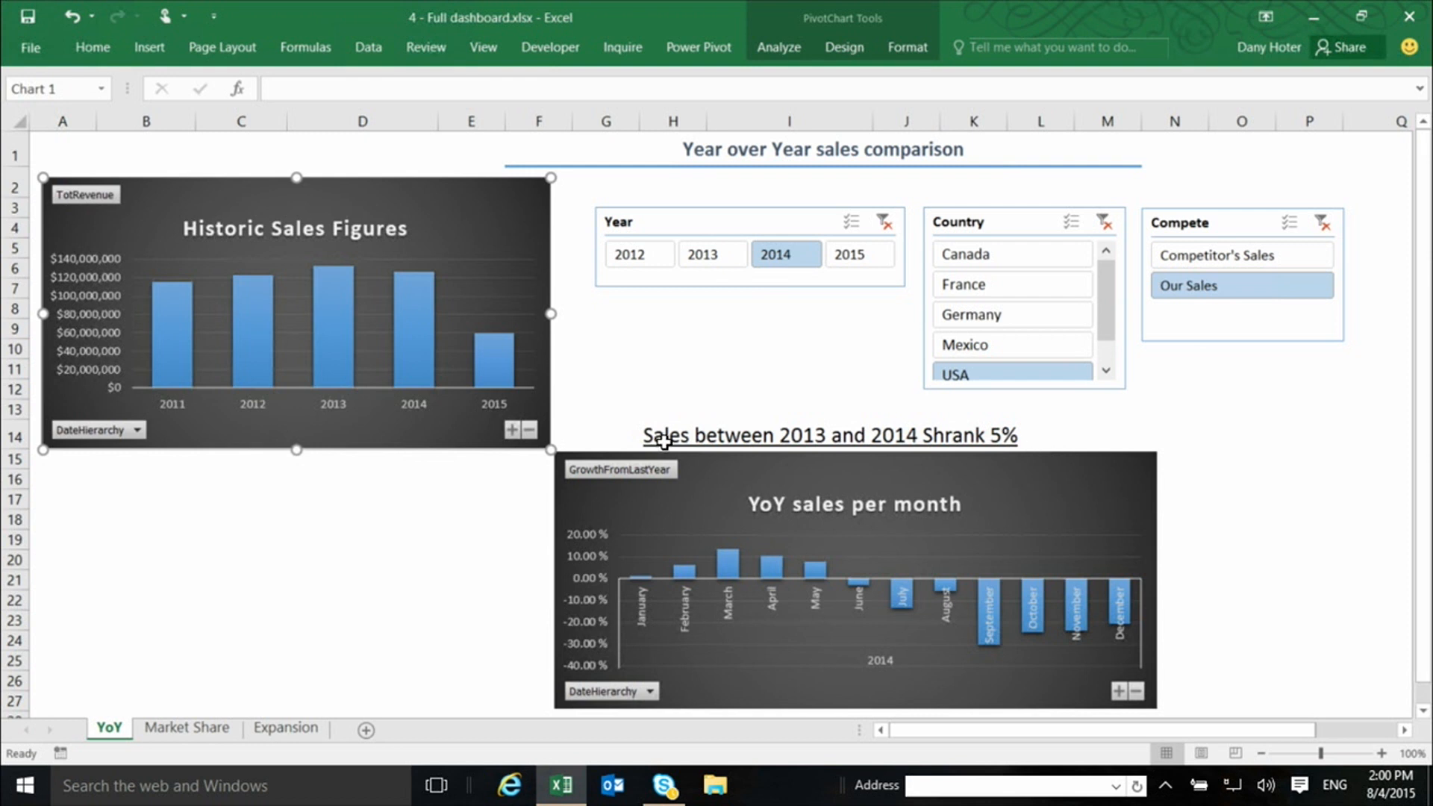
mouse_move(663, 441)
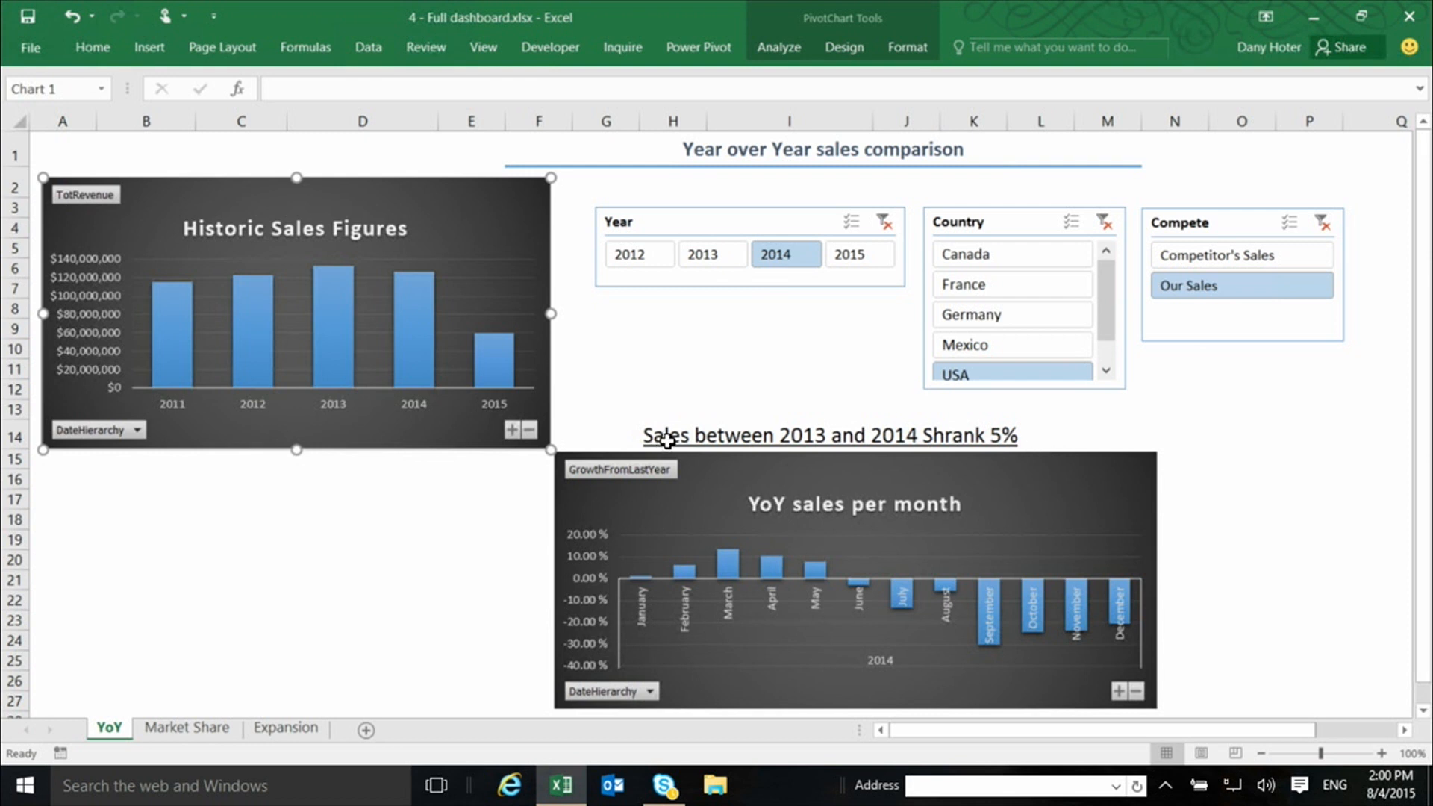
mouse_move(667, 440)
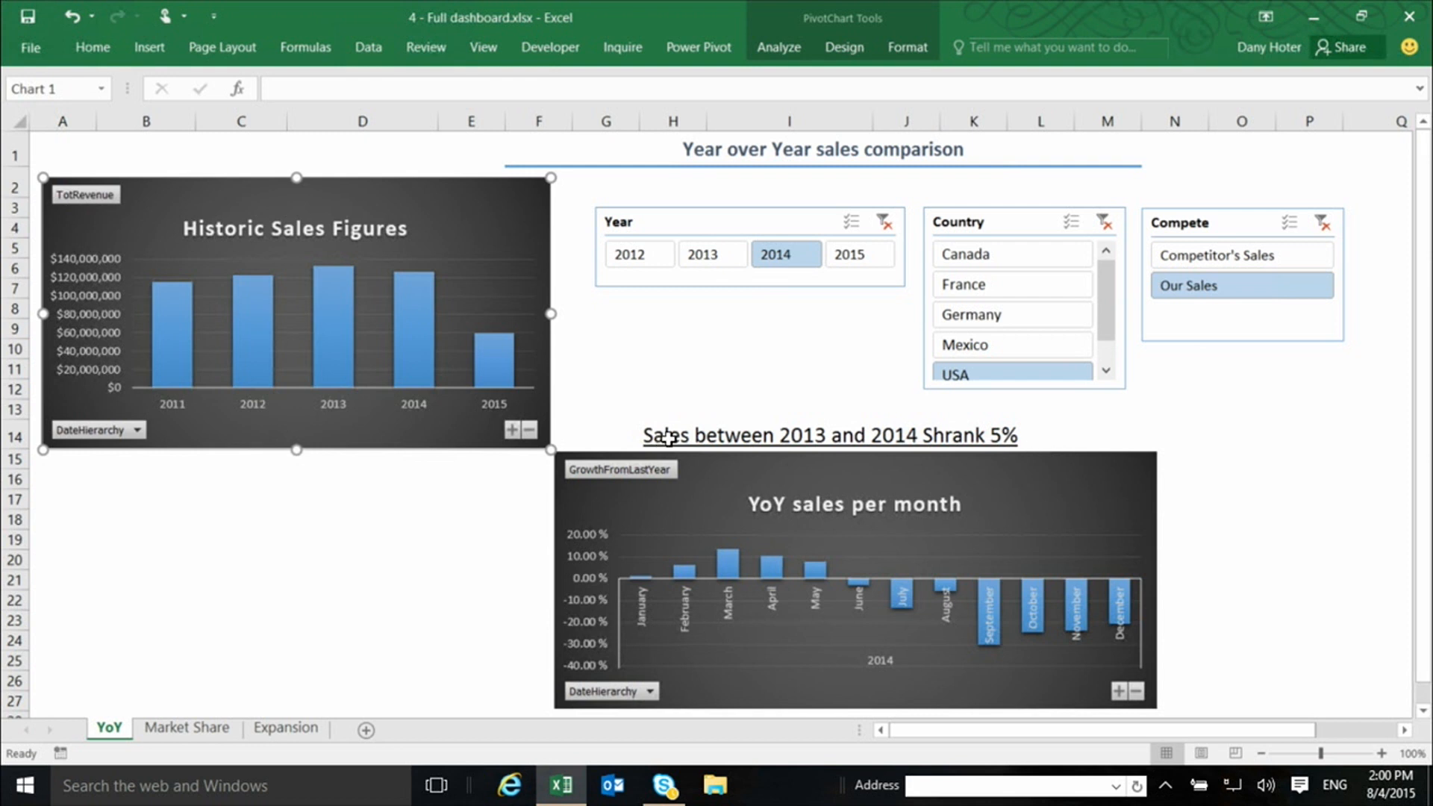
mouse_move(706, 396)
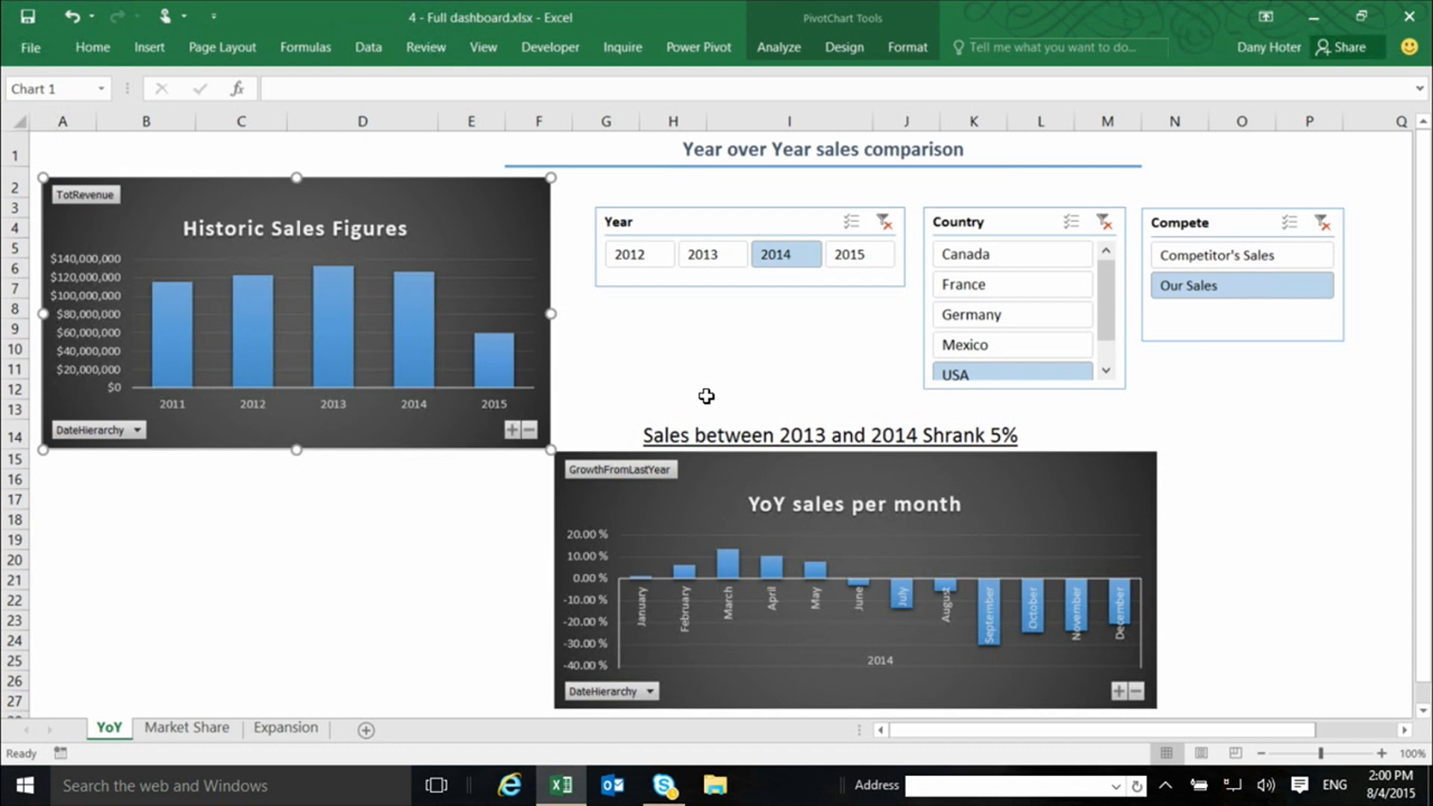
mouse_move(709, 396)
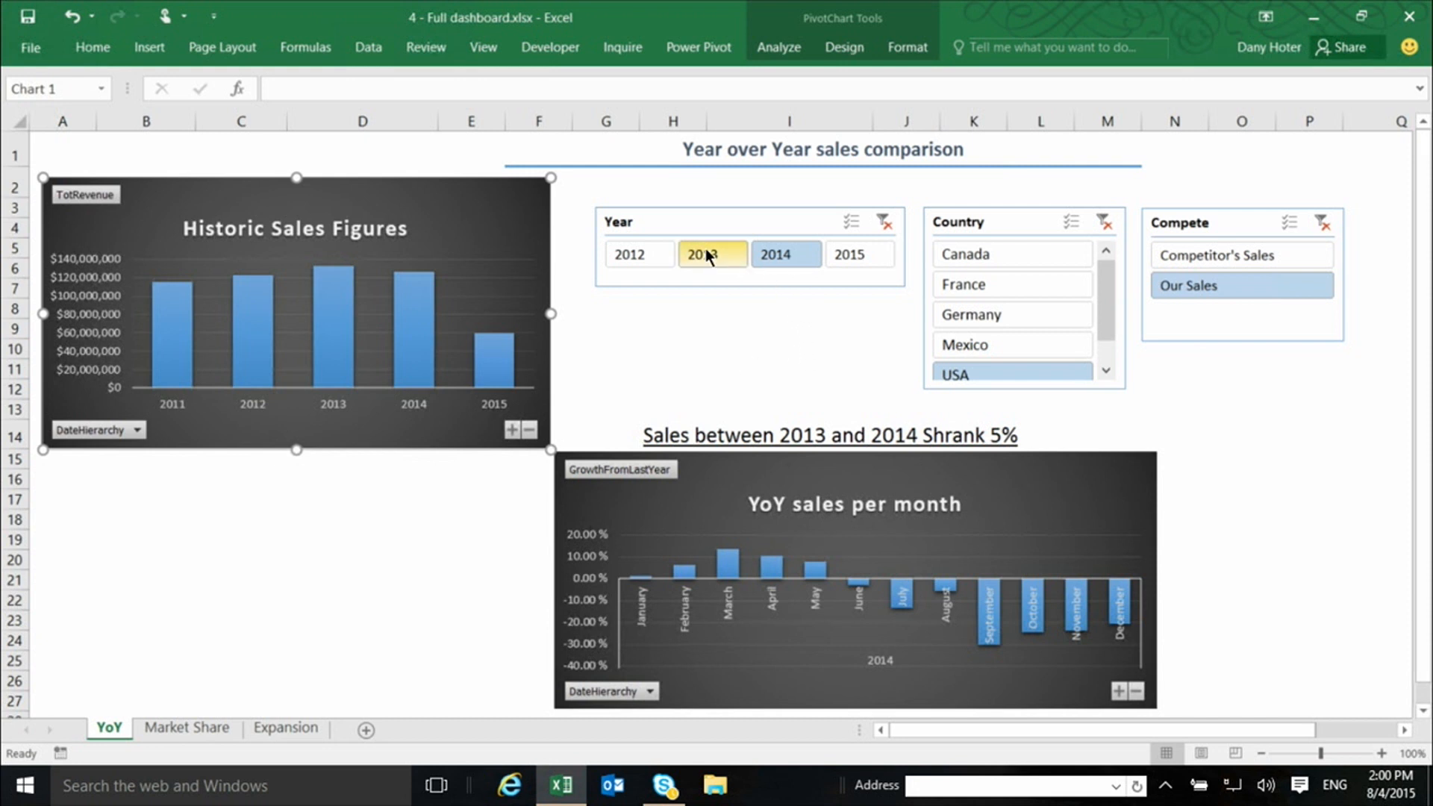
- Reset the Year slicer to 2013, then switch to the Market Share sheet
left_click(712, 254)
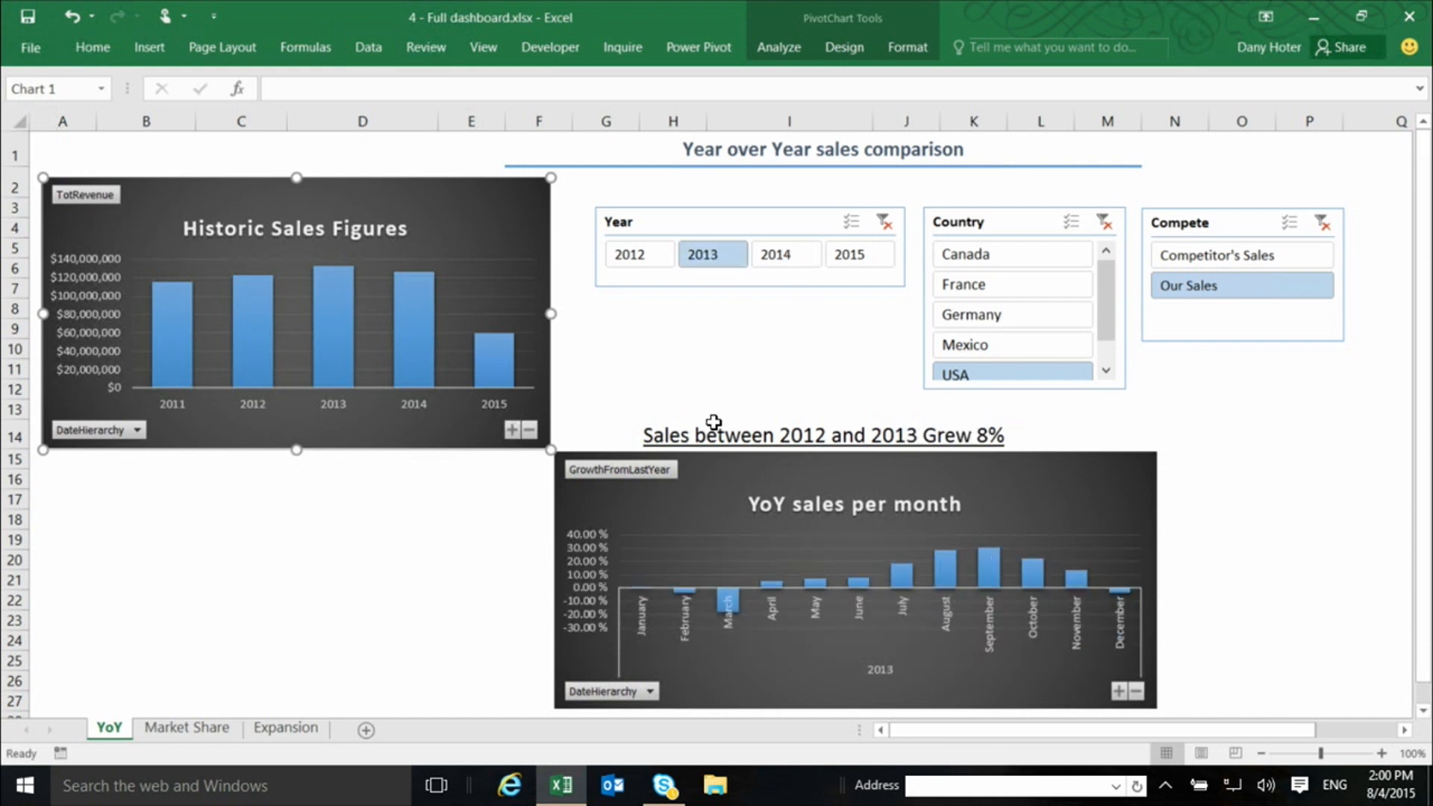
mouse_move(806, 446)
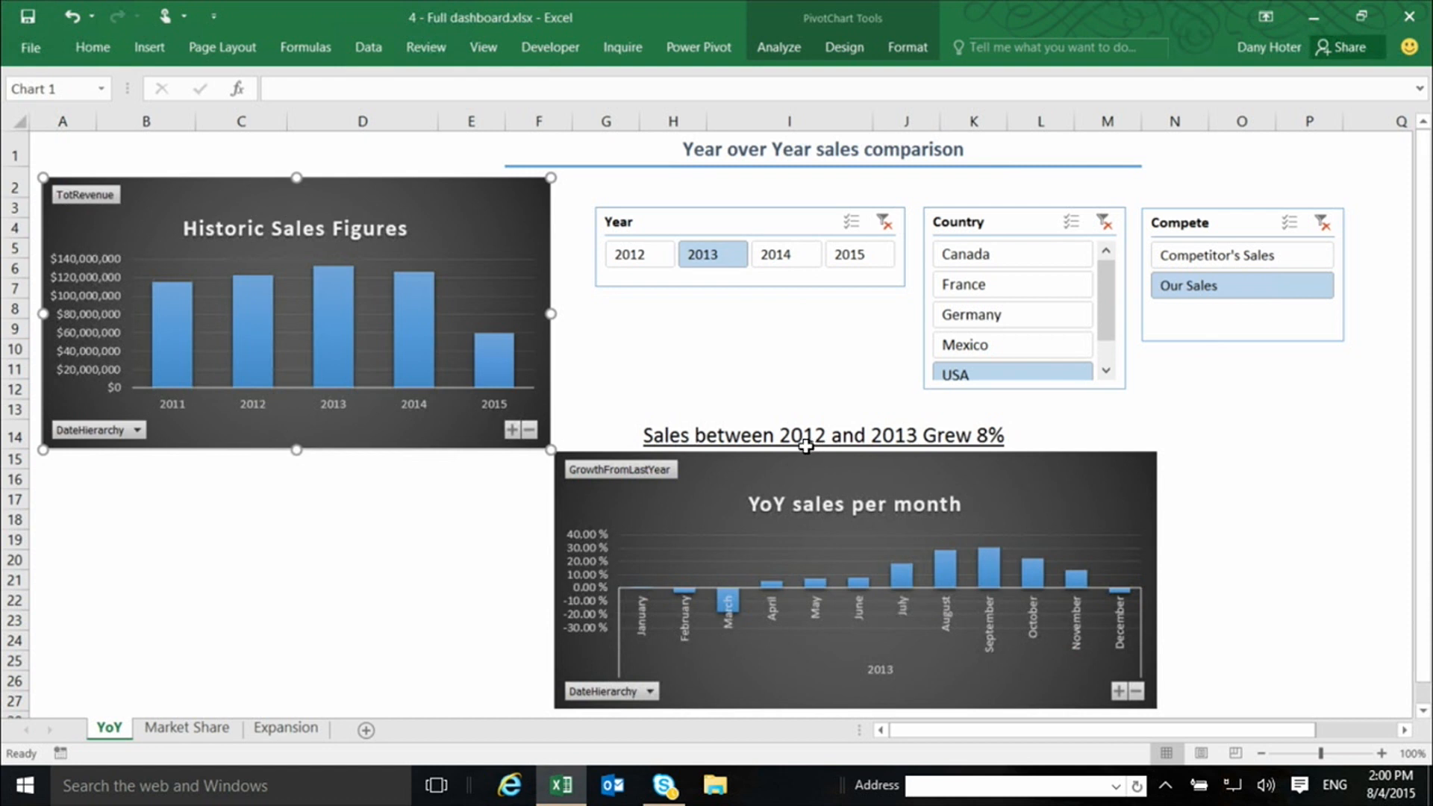
mouse_move(935, 436)
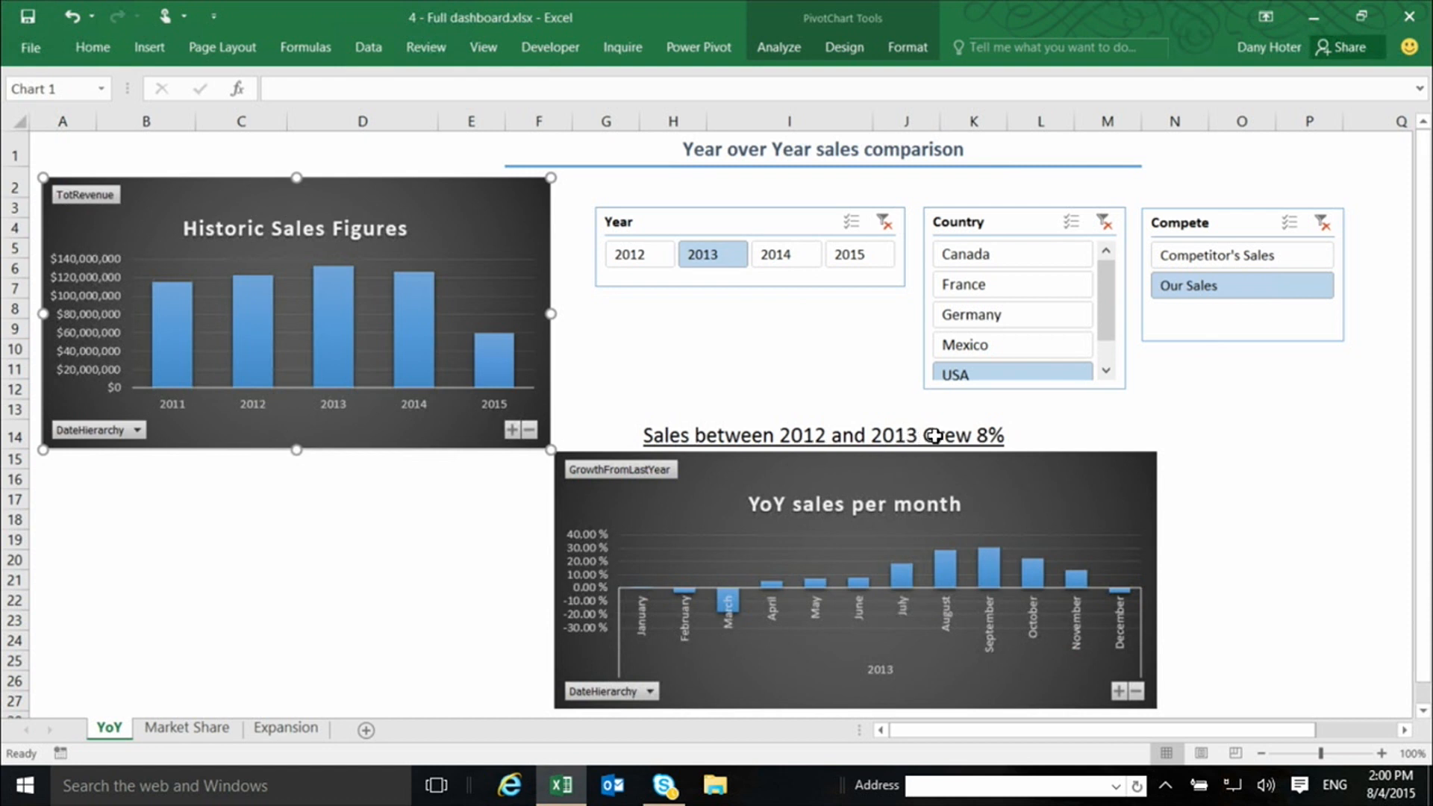
mouse_move(858, 457)
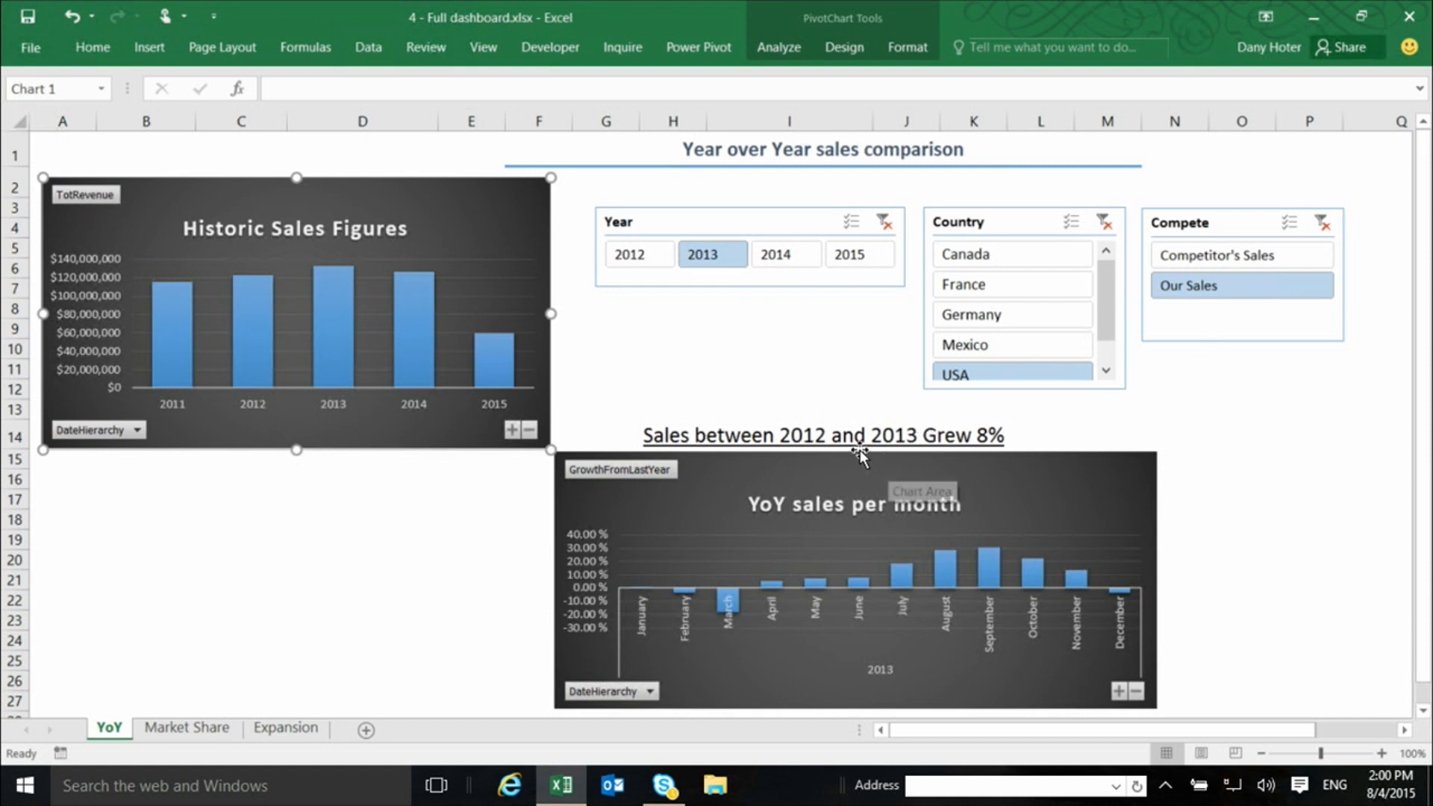
mouse_move(696, 394)
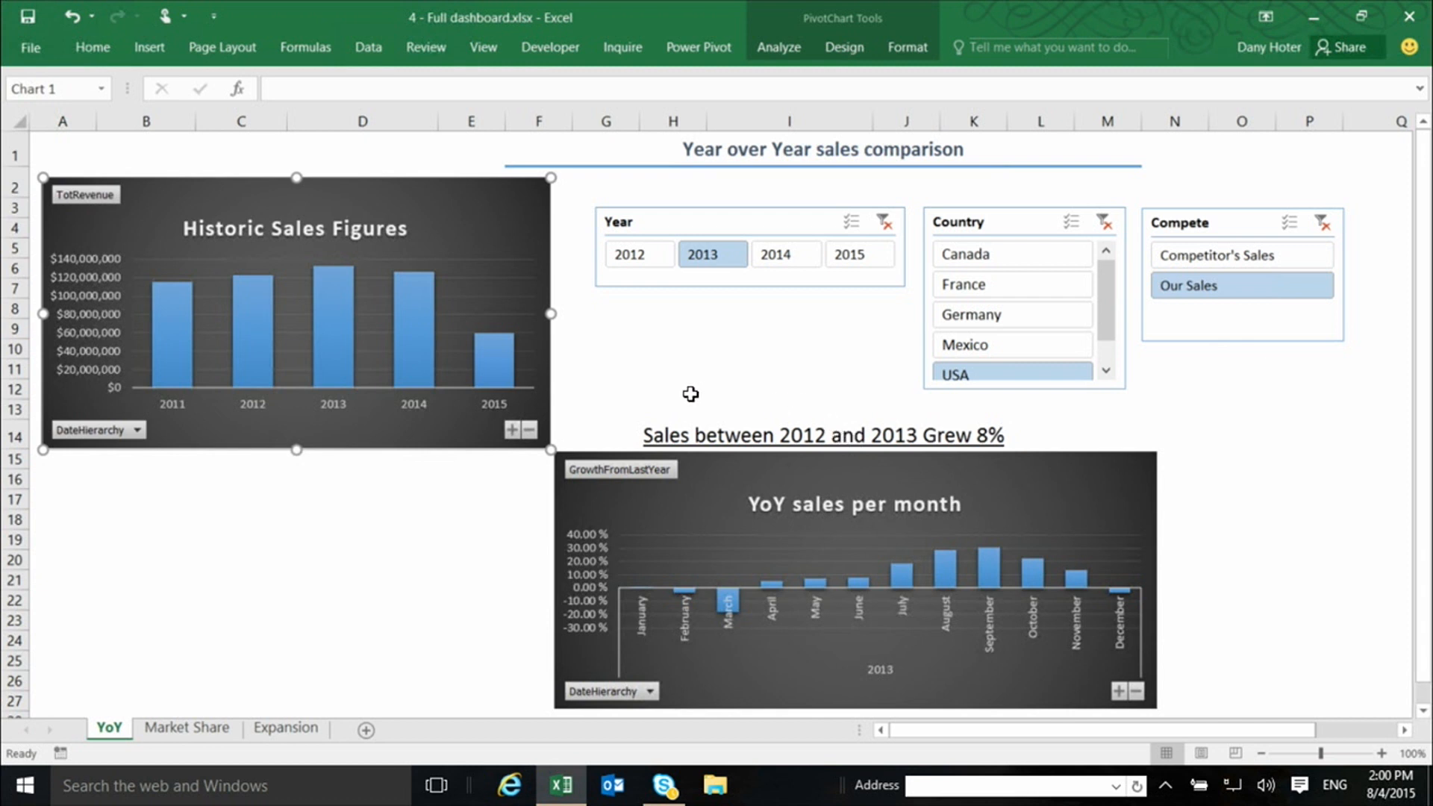
mouse_move(692, 394)
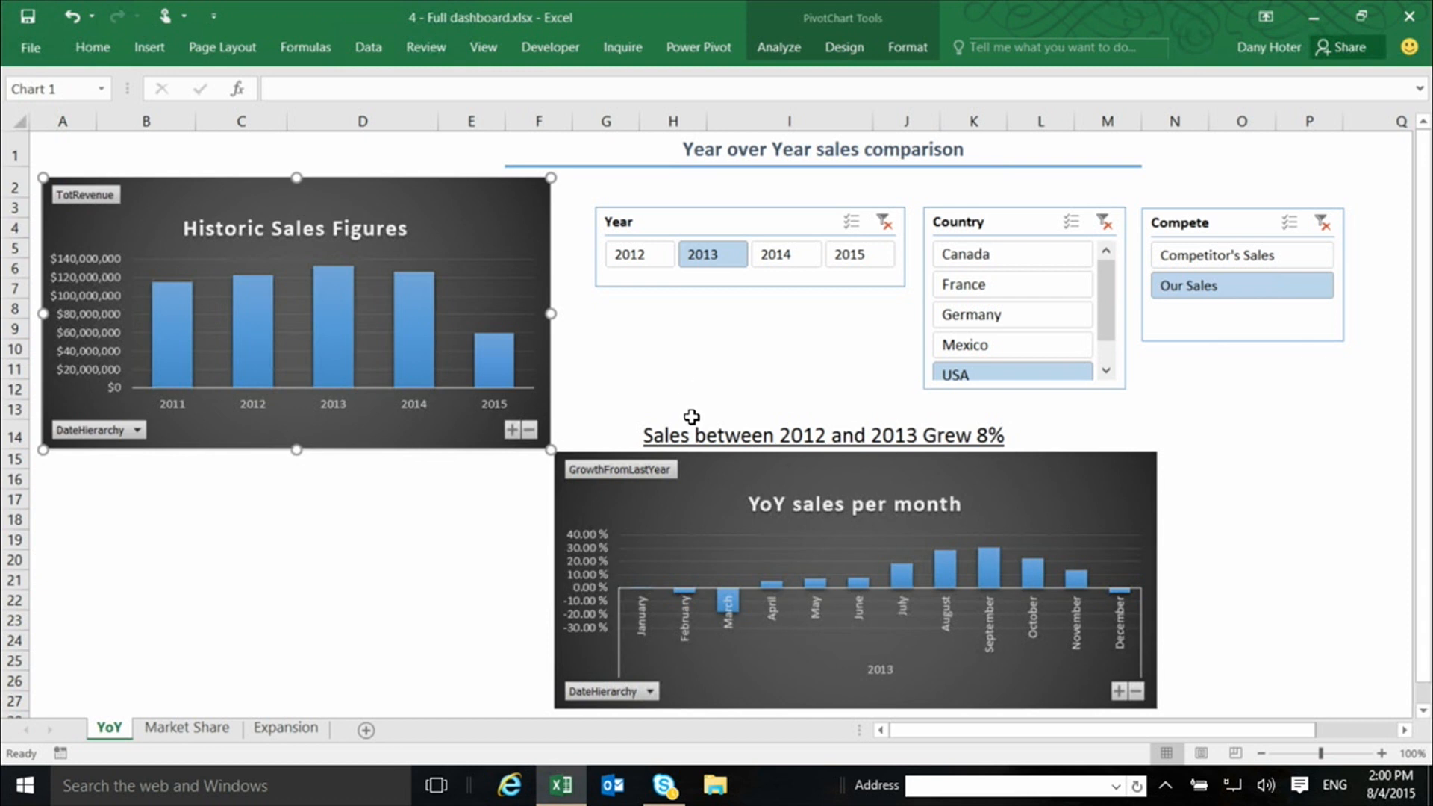
mouse_move(948, 587)
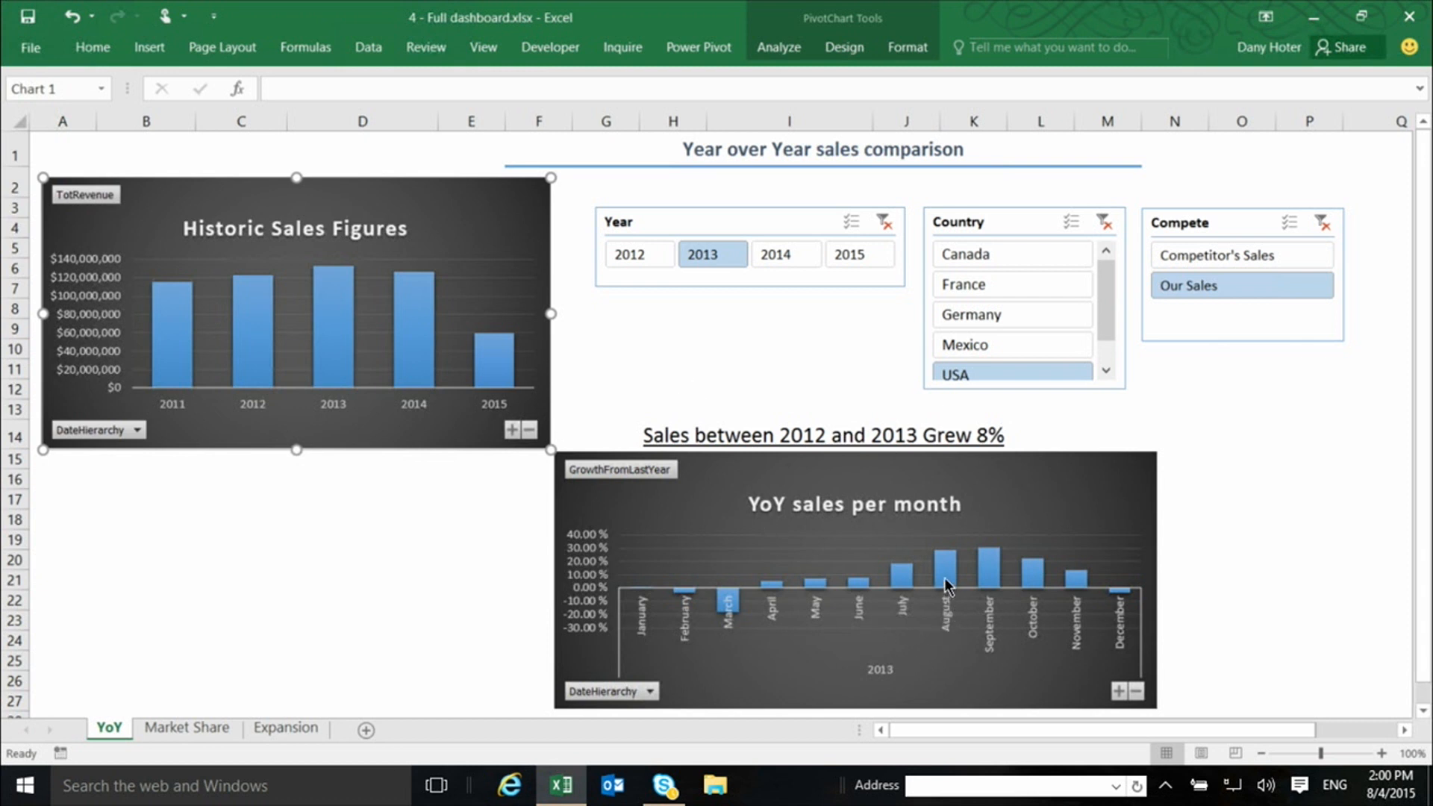
mouse_move(733, 610)
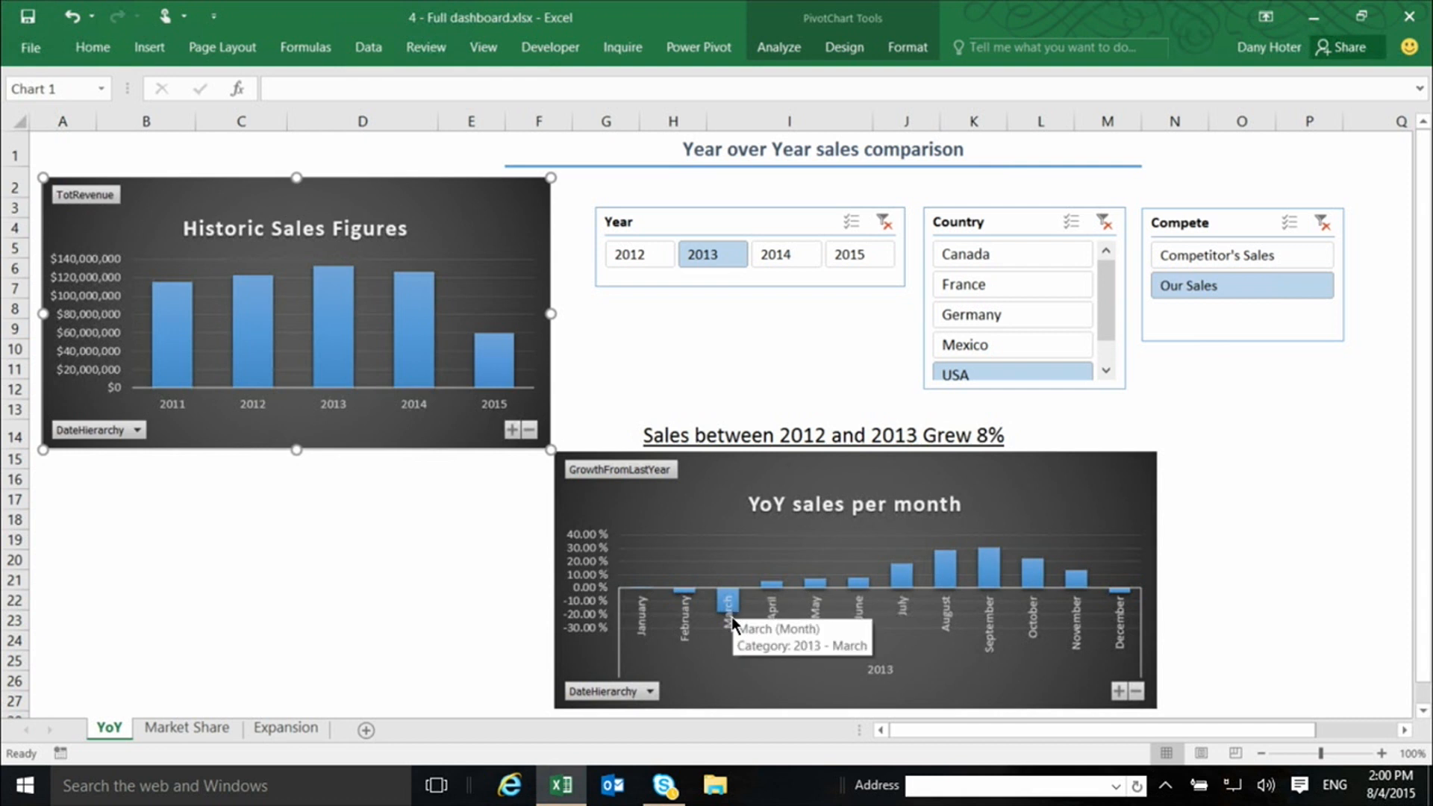
mouse_move(741, 660)
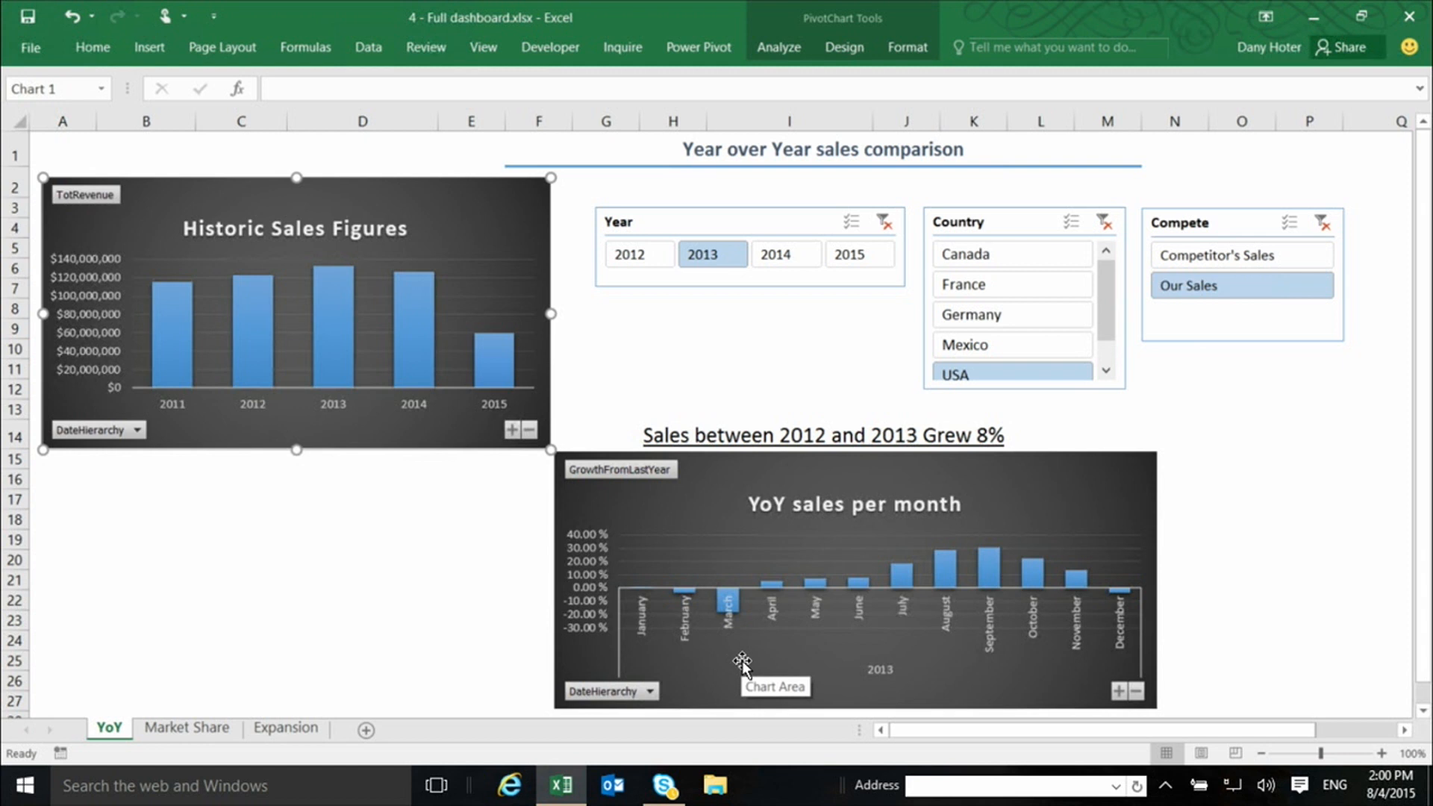
mouse_move(899, 601)
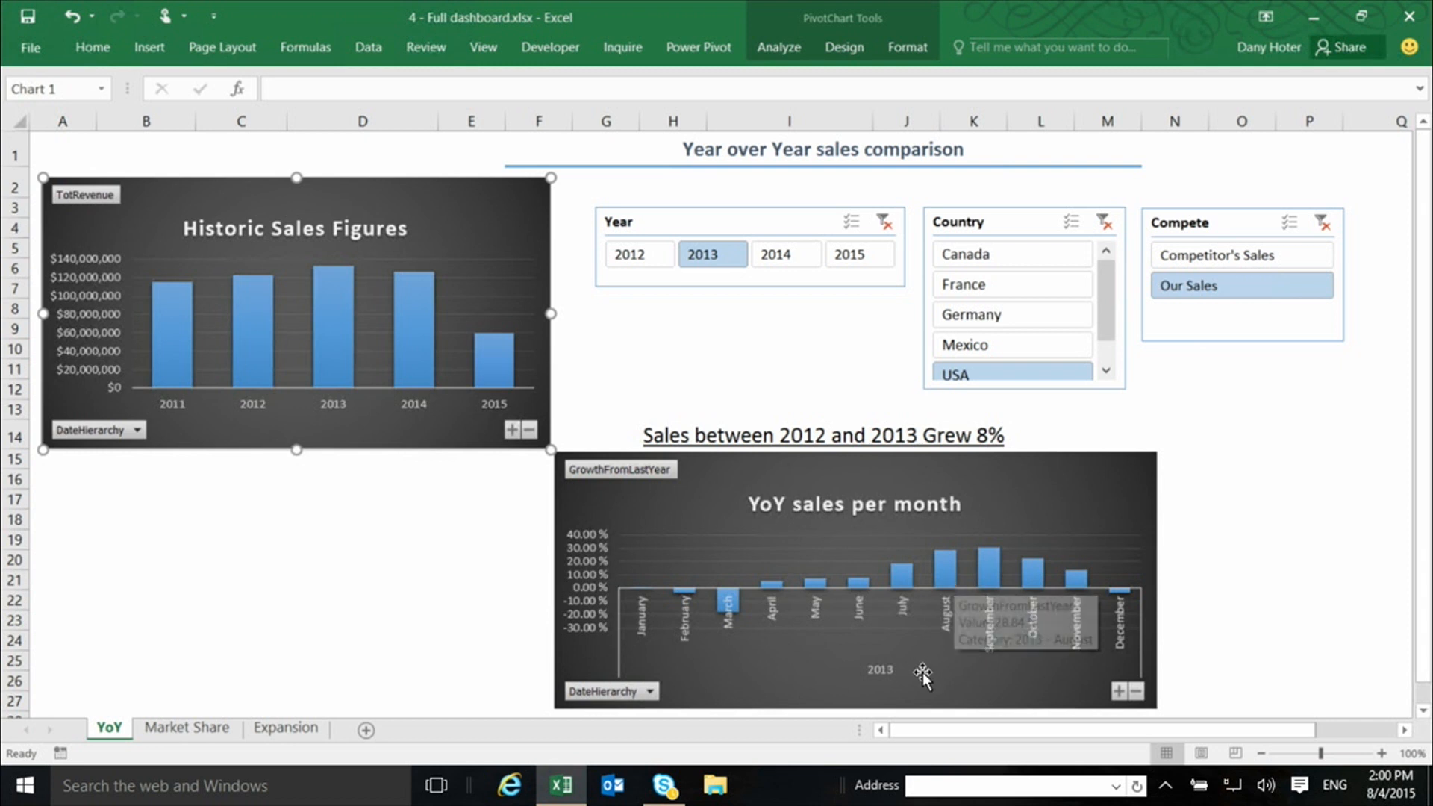
mouse_move(932, 676)
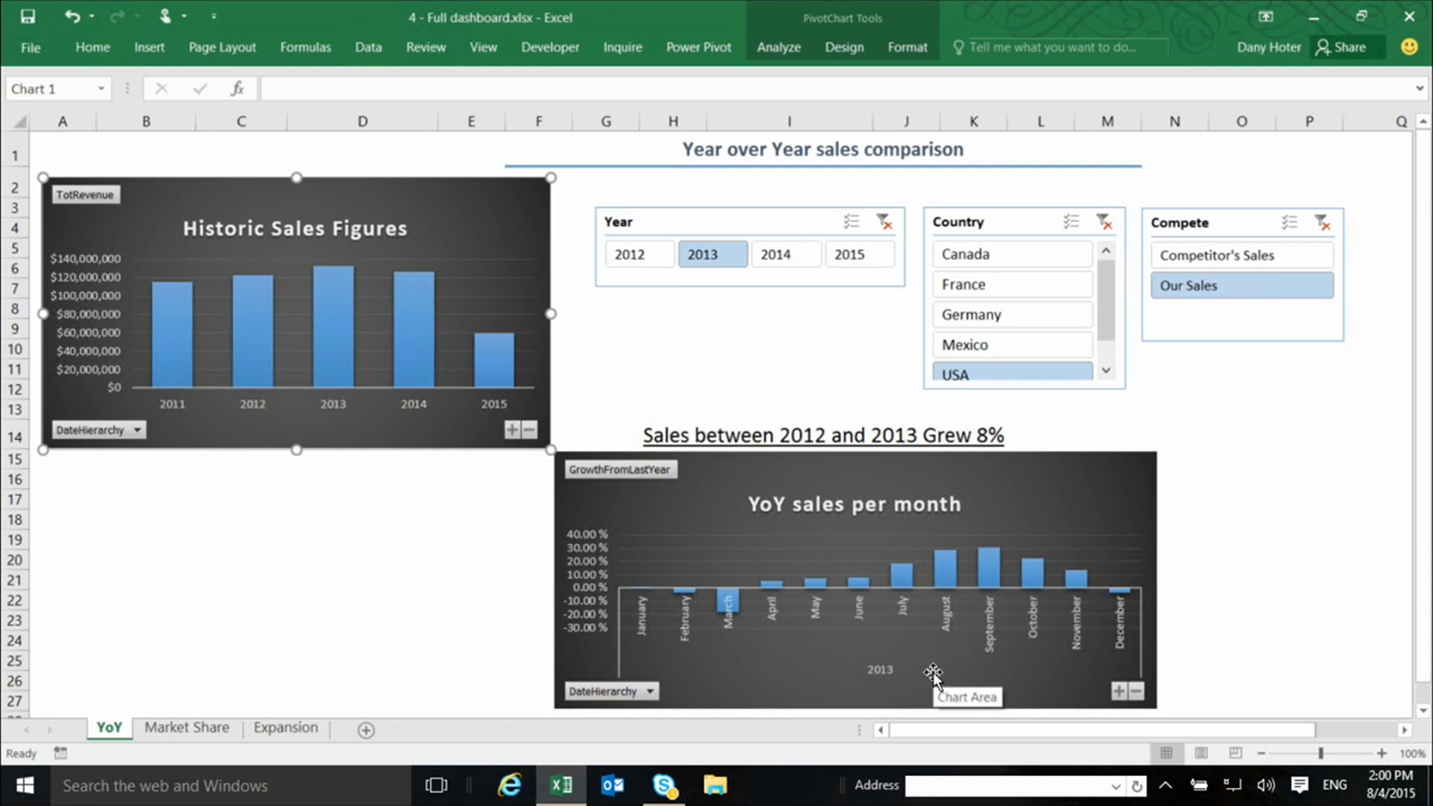
mouse_move(1009, 402)
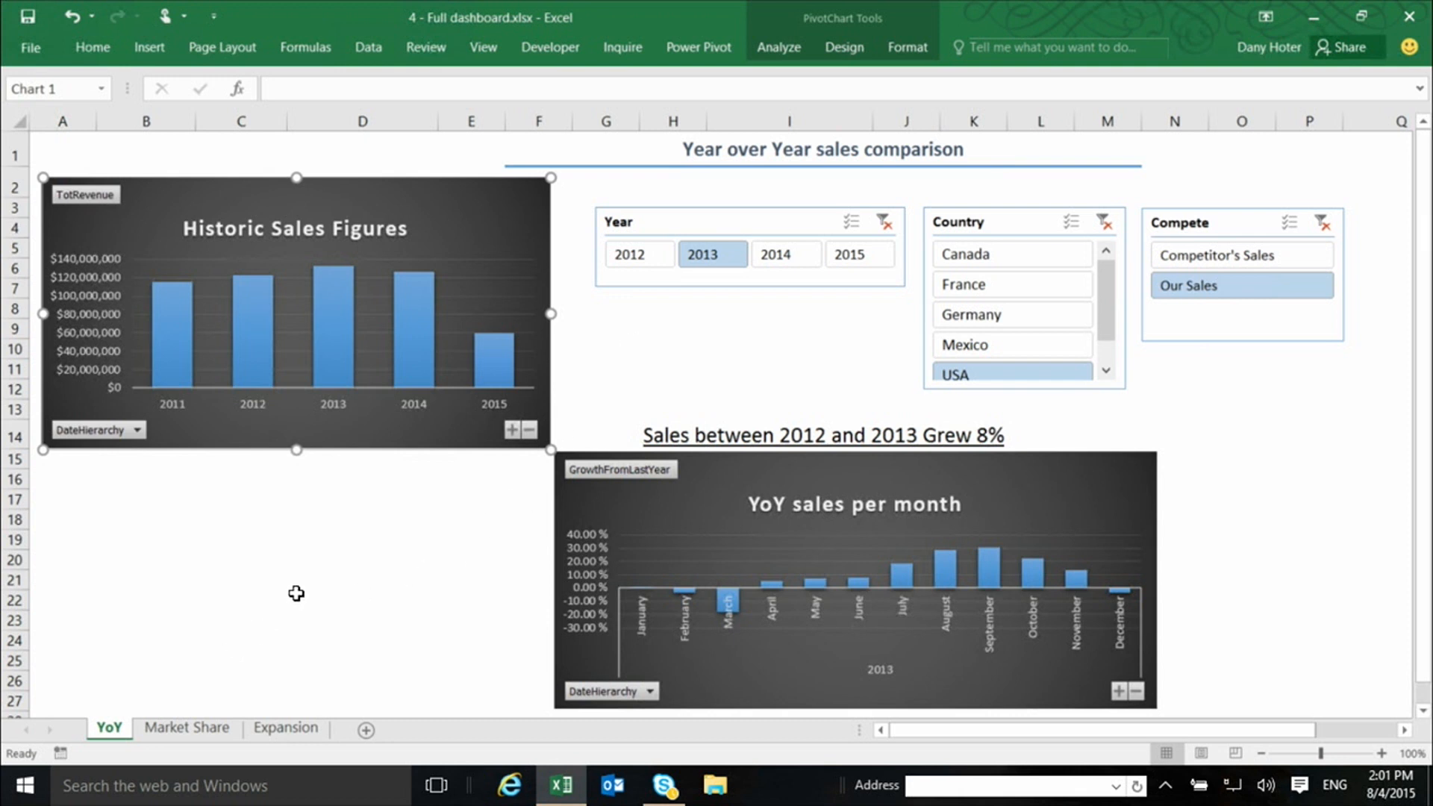
mouse_move(300, 594)
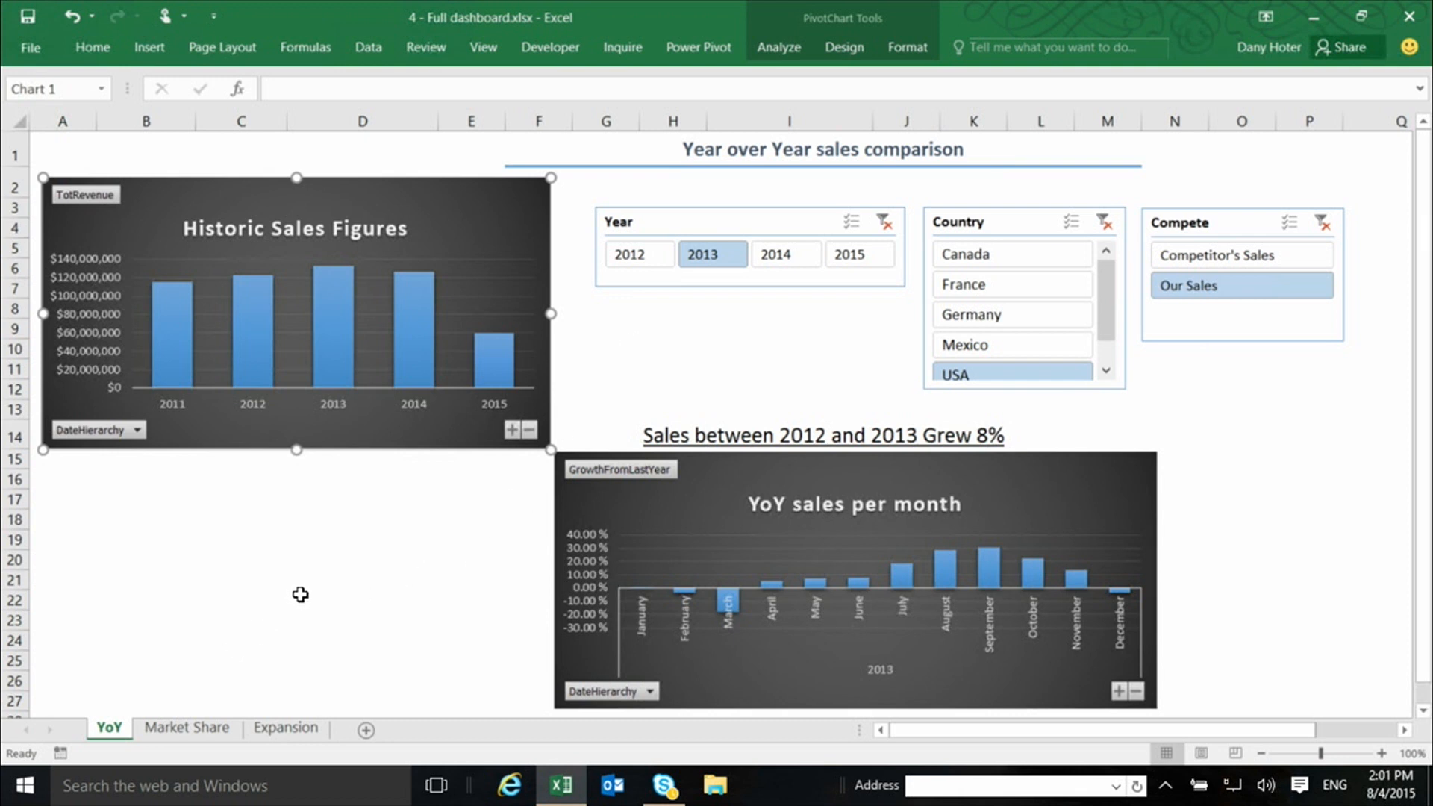
mouse_move(347, 543)
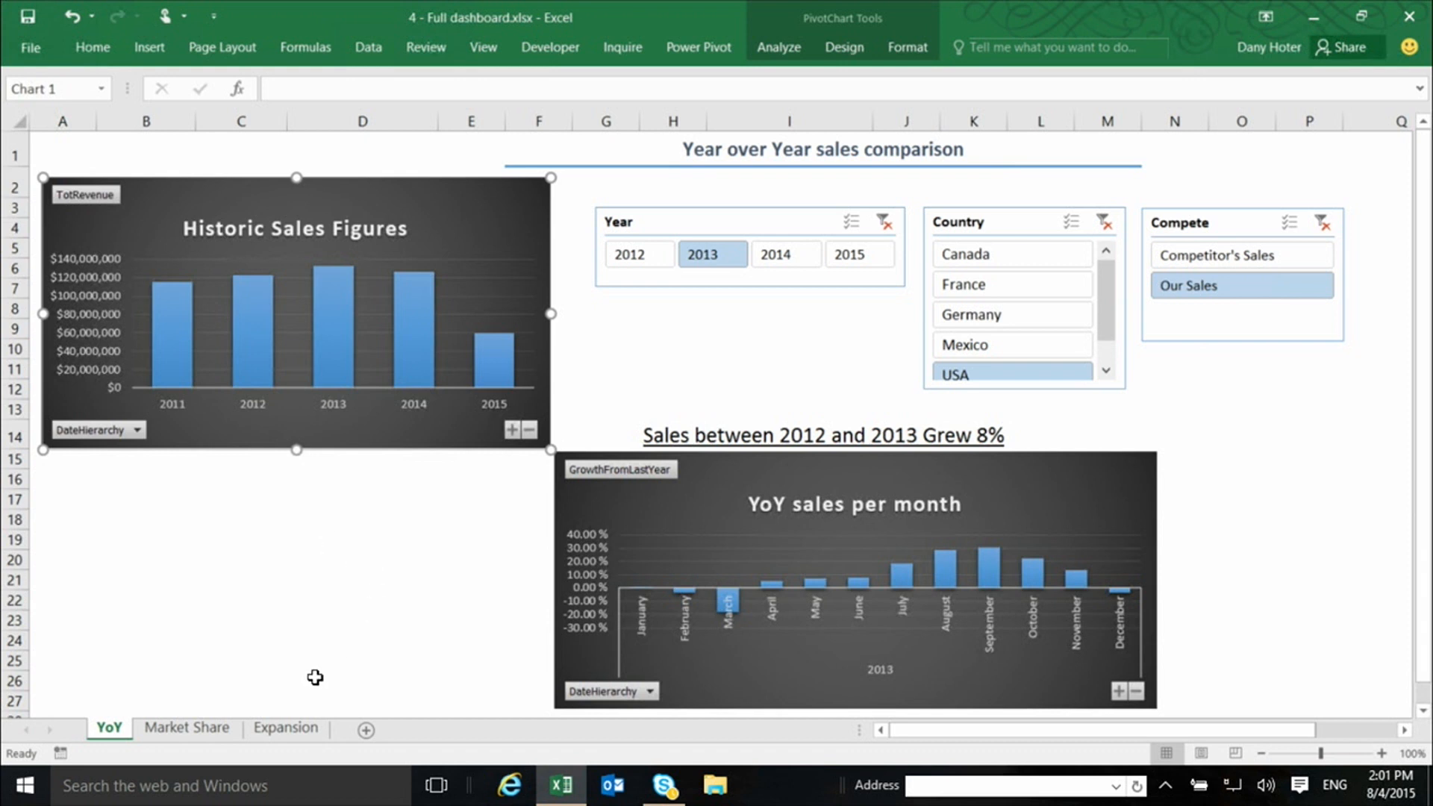
left_click(187, 728)
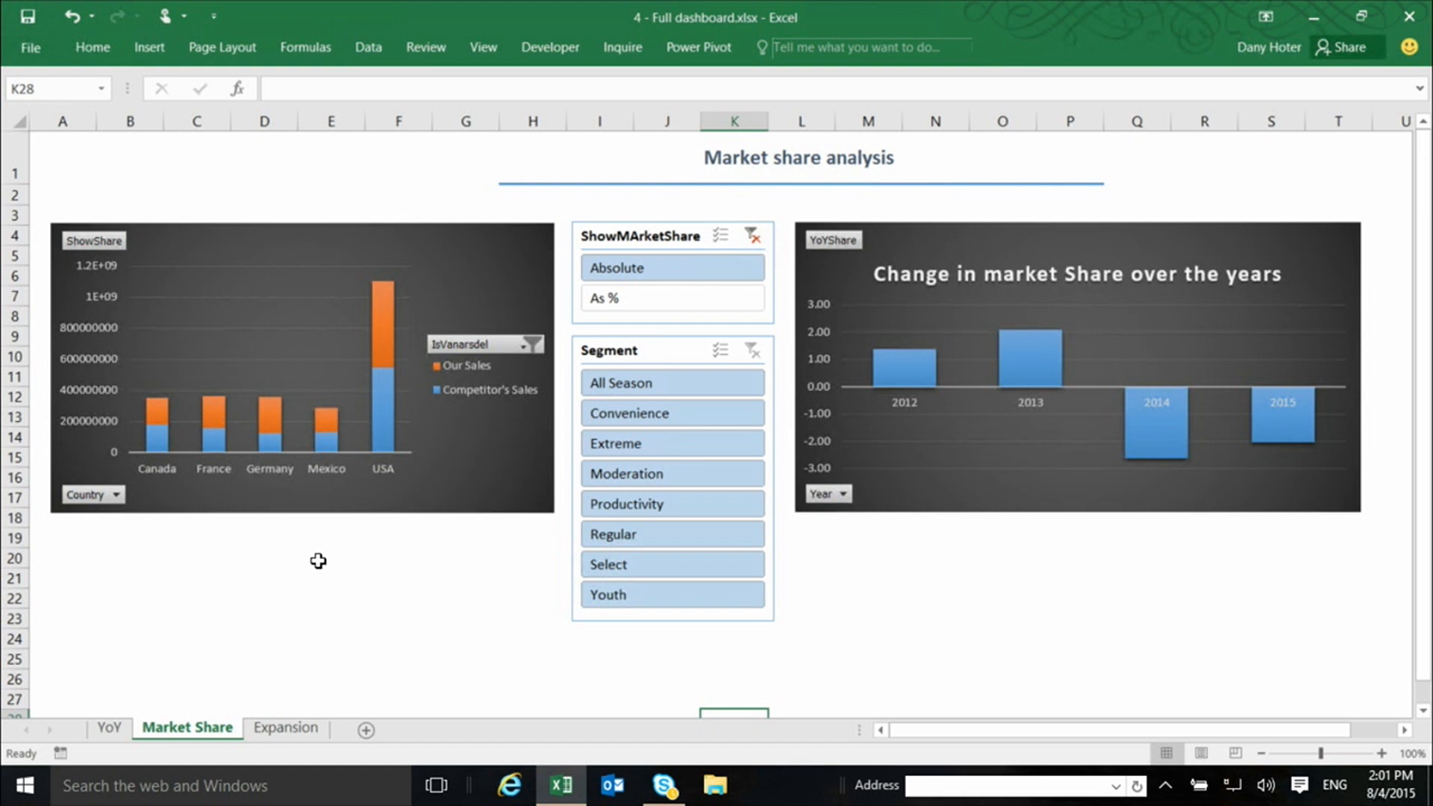
mouse_move(286, 557)
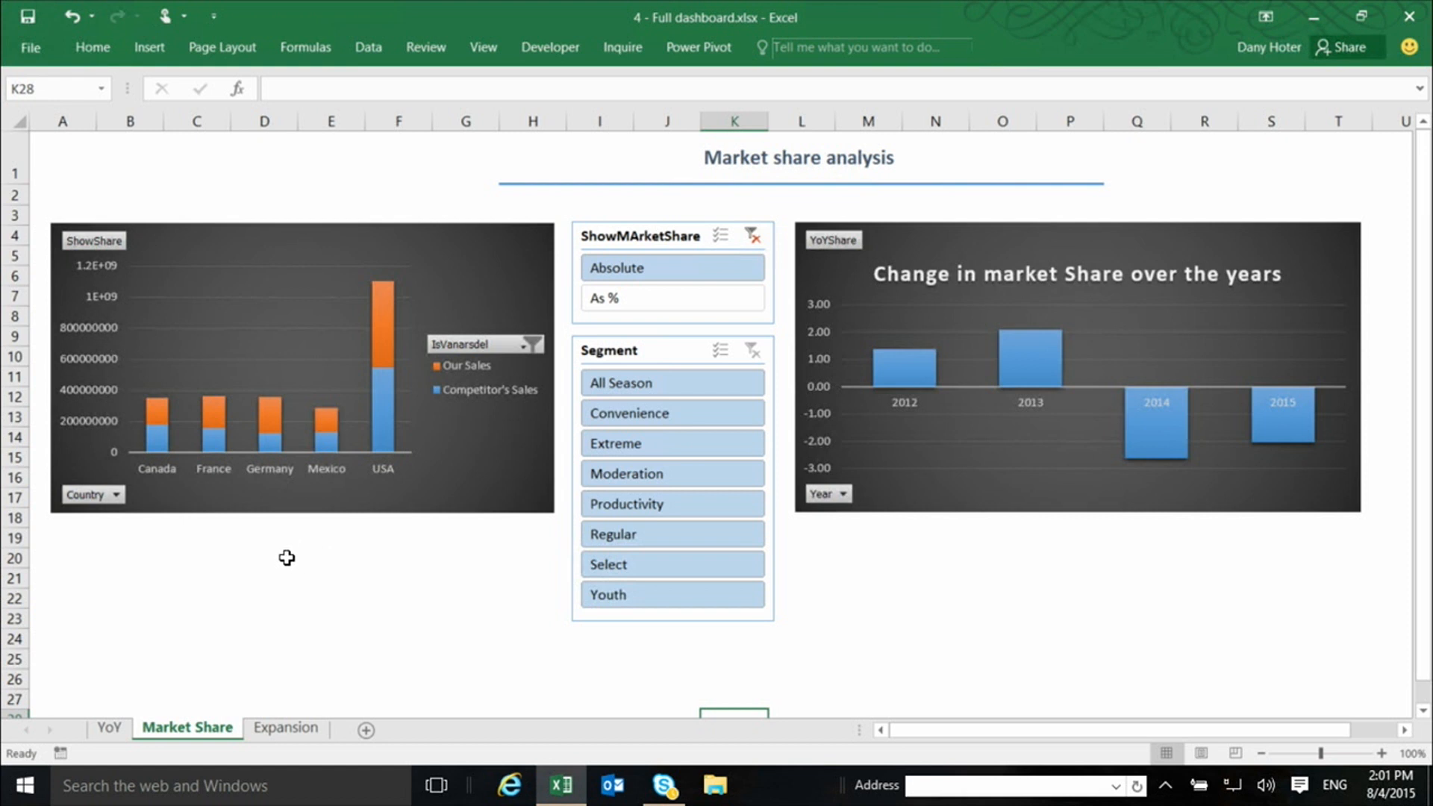
mouse_move(274, 334)
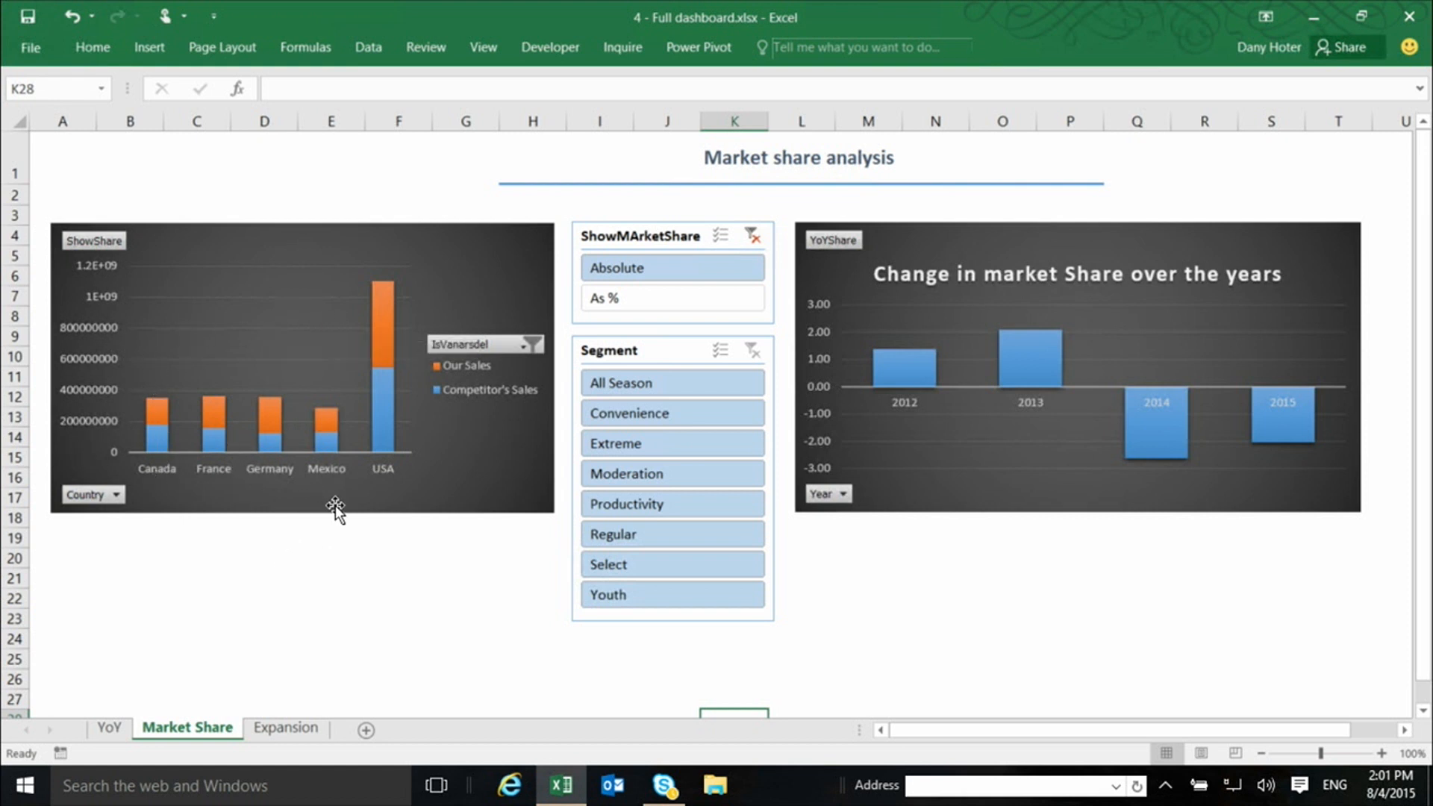
mouse_move(449, 430)
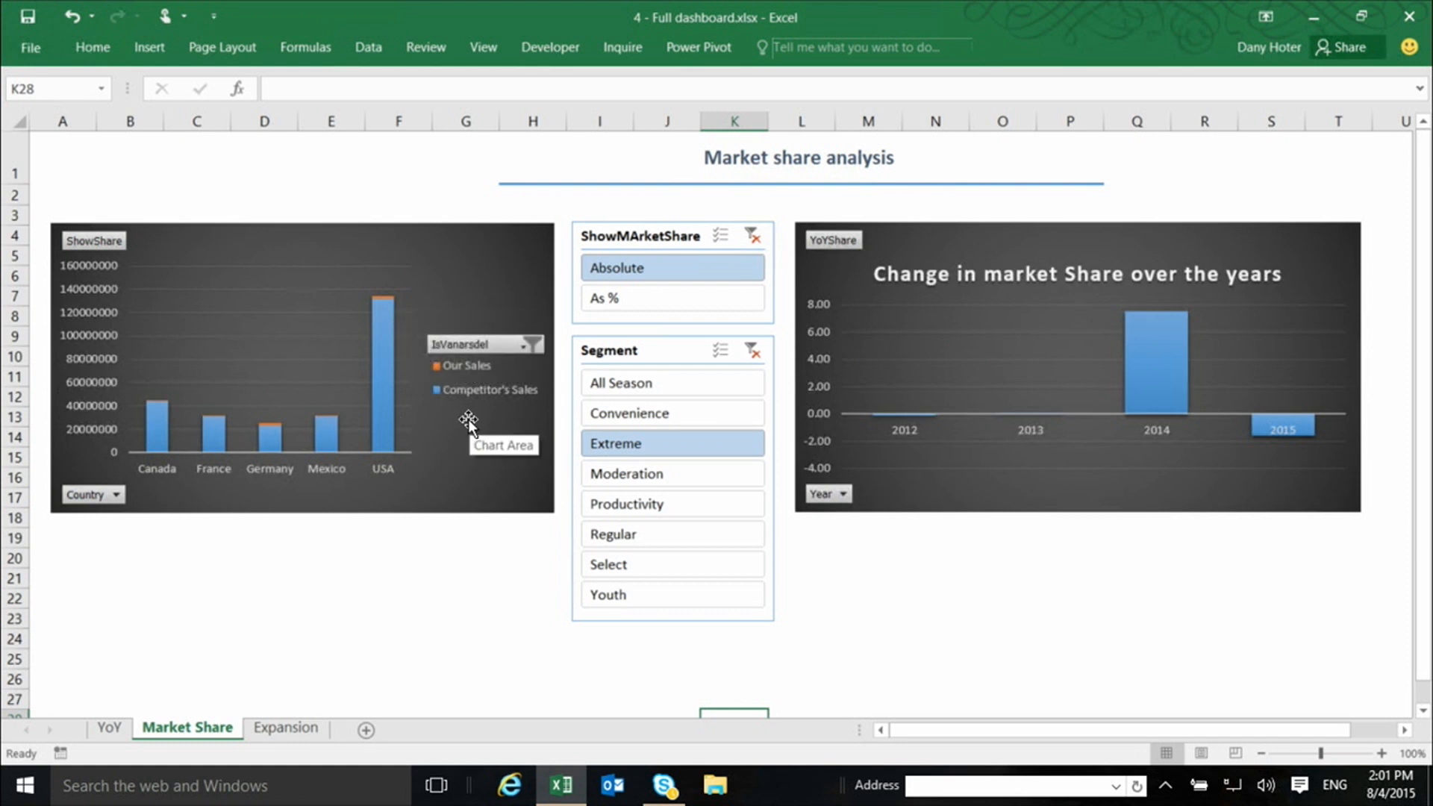
- Choose Convenience in the Segment slicer to filter both market share PivotCharts
left_click(628, 412)
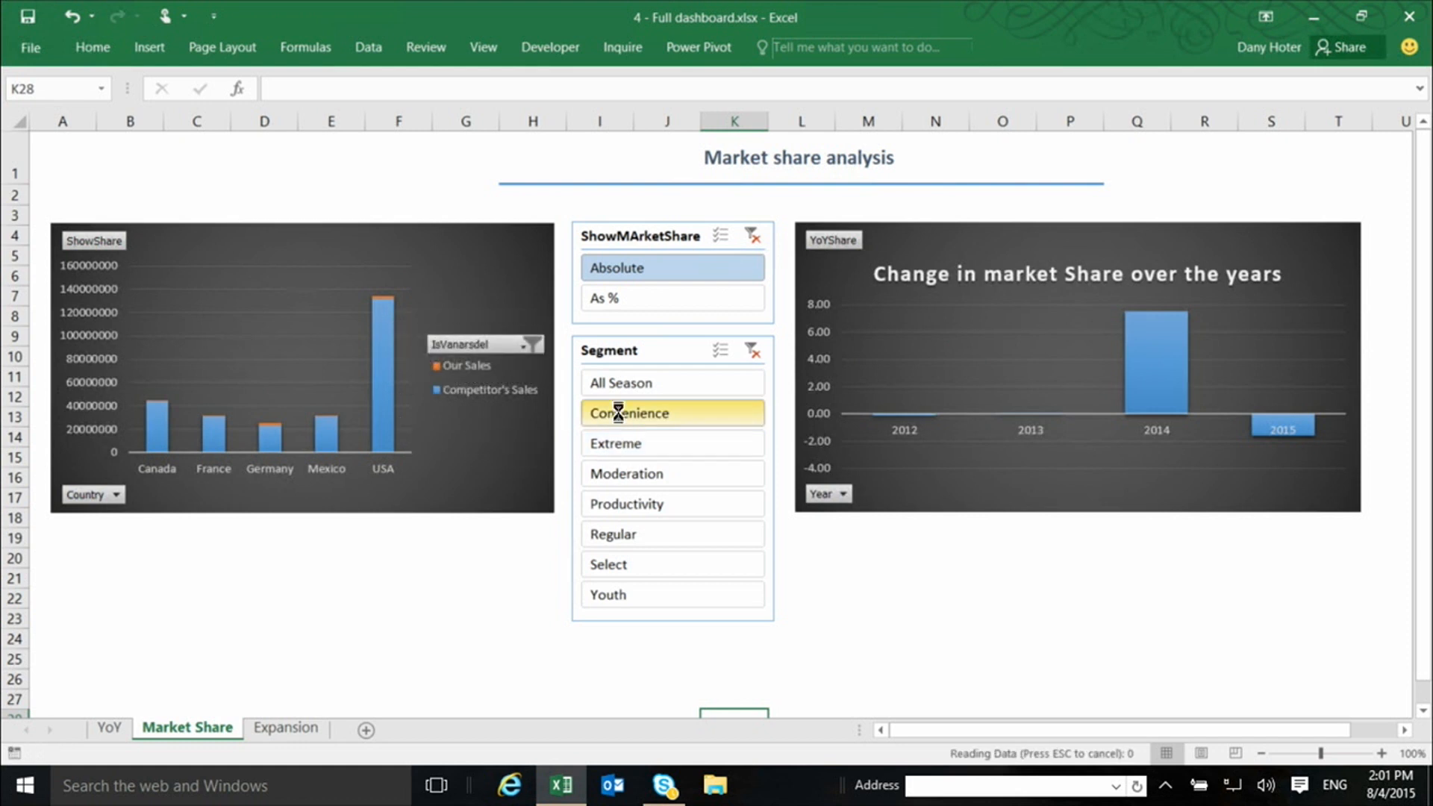
left_click(628, 413)
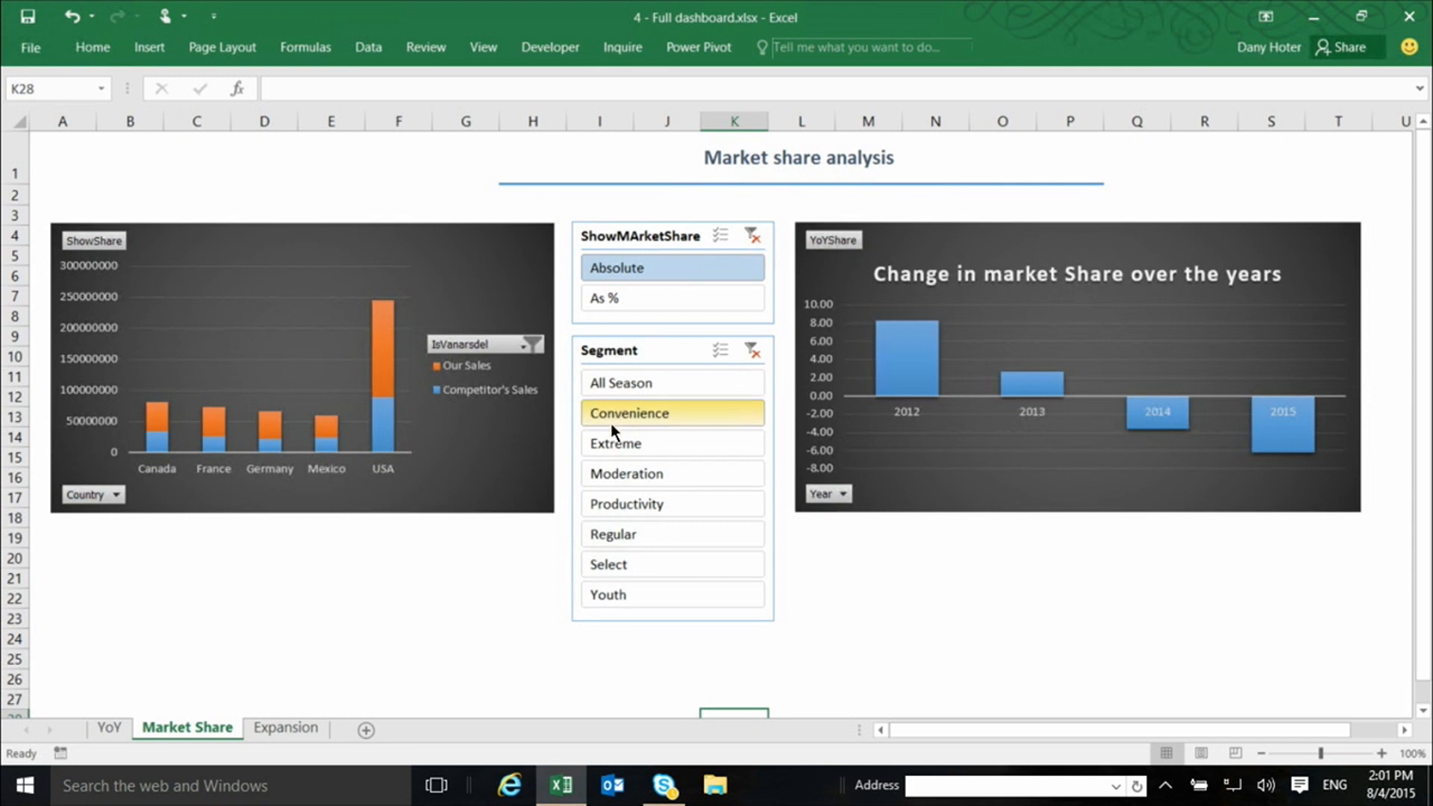
mouse_move(635, 476)
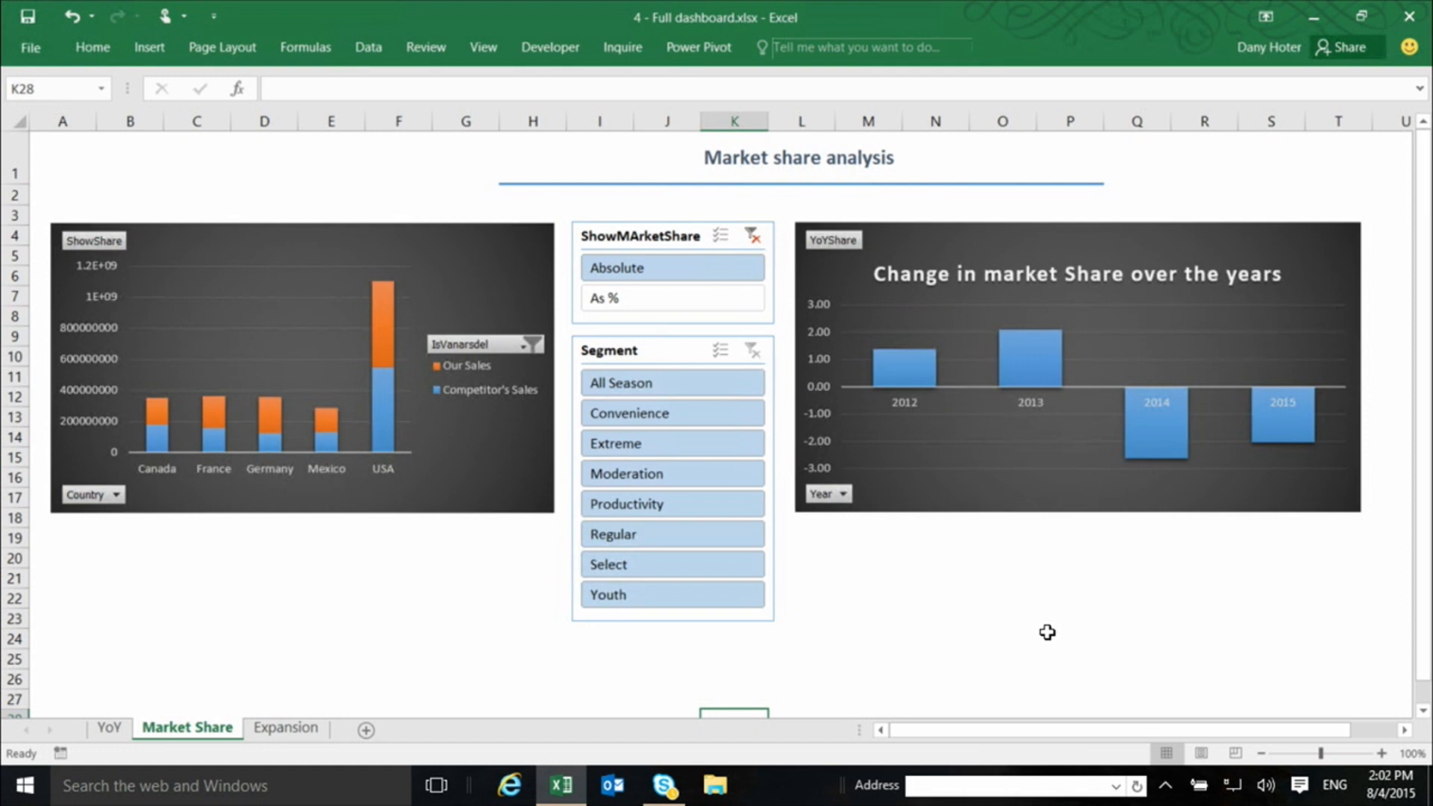
mouse_move(1058, 656)
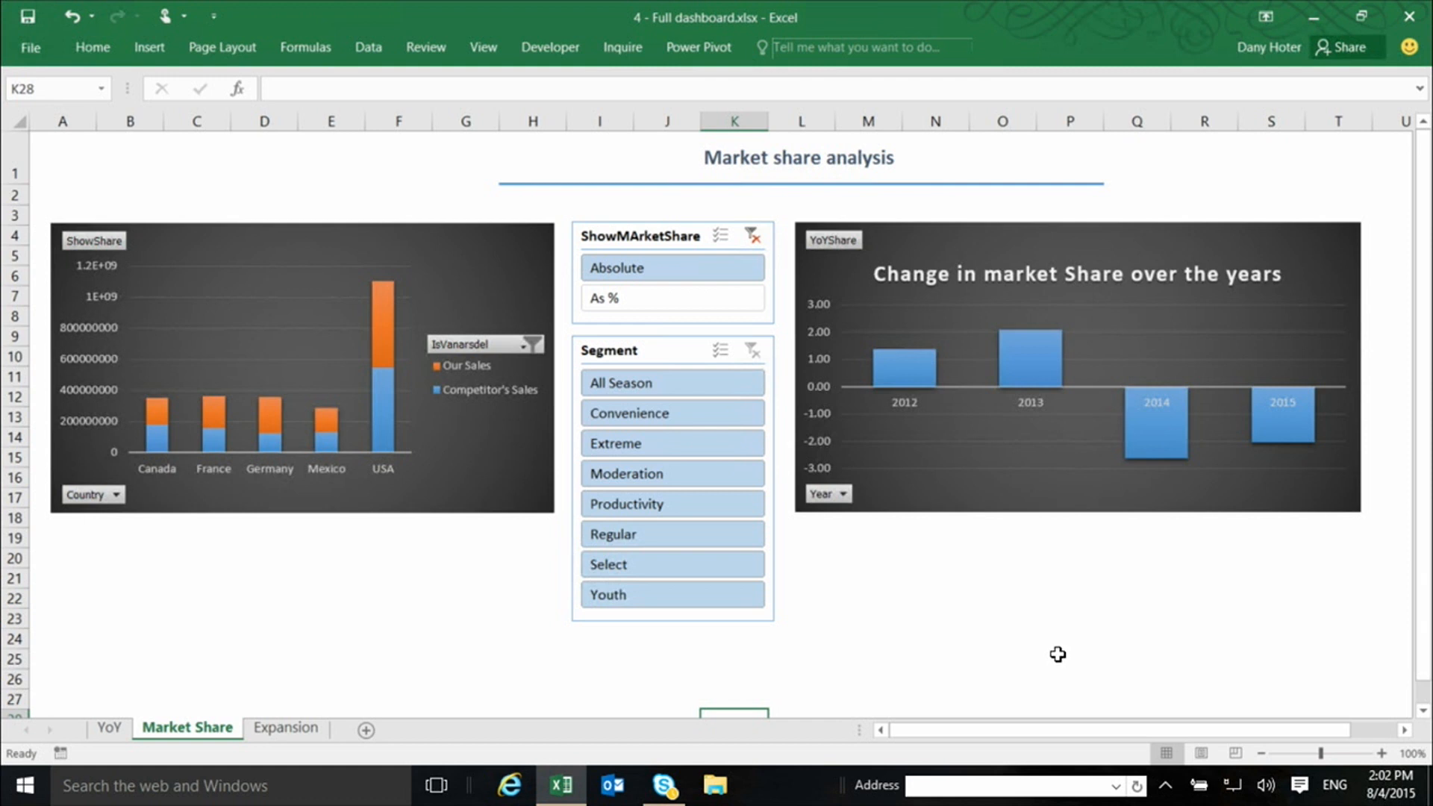
mouse_move(893, 570)
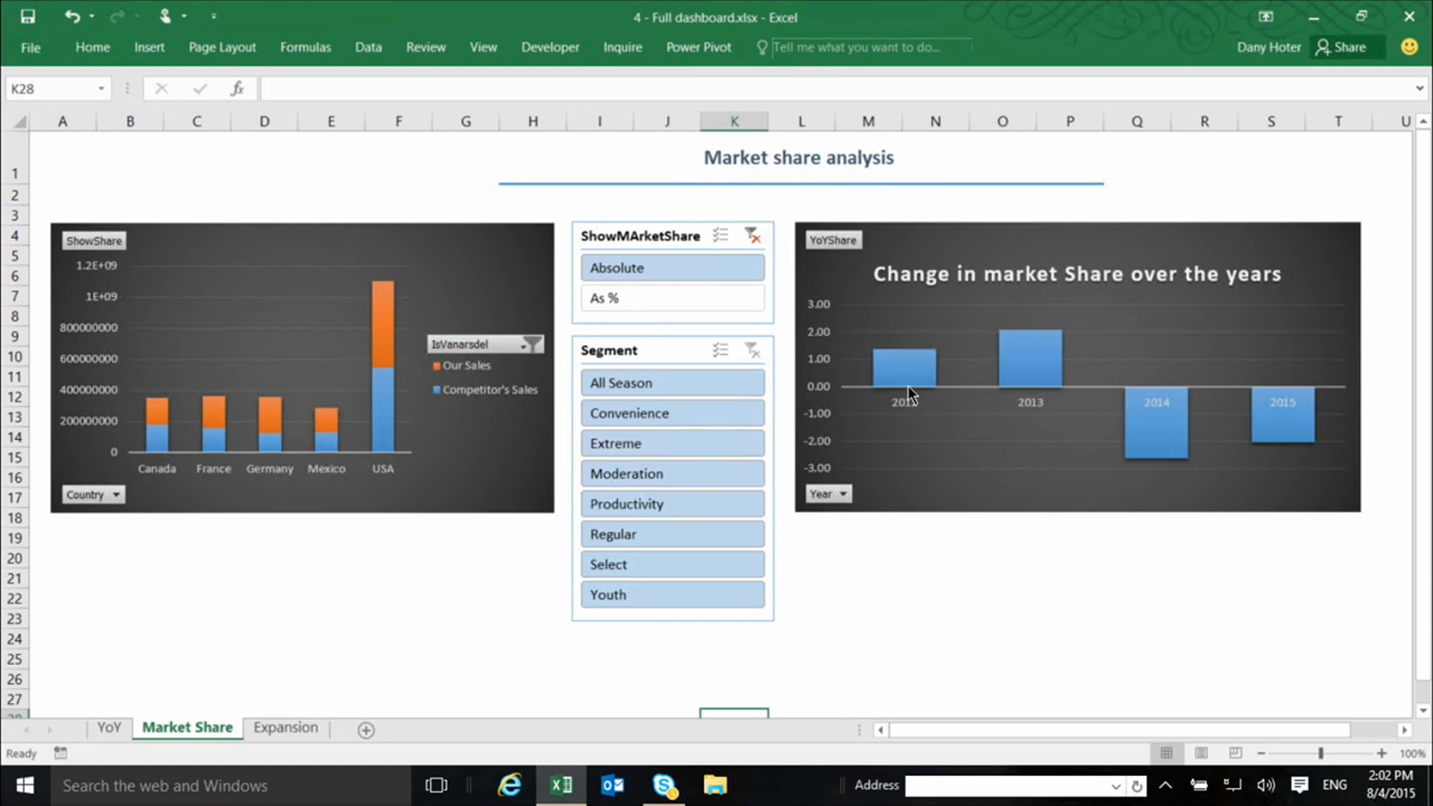
mouse_move(912, 374)
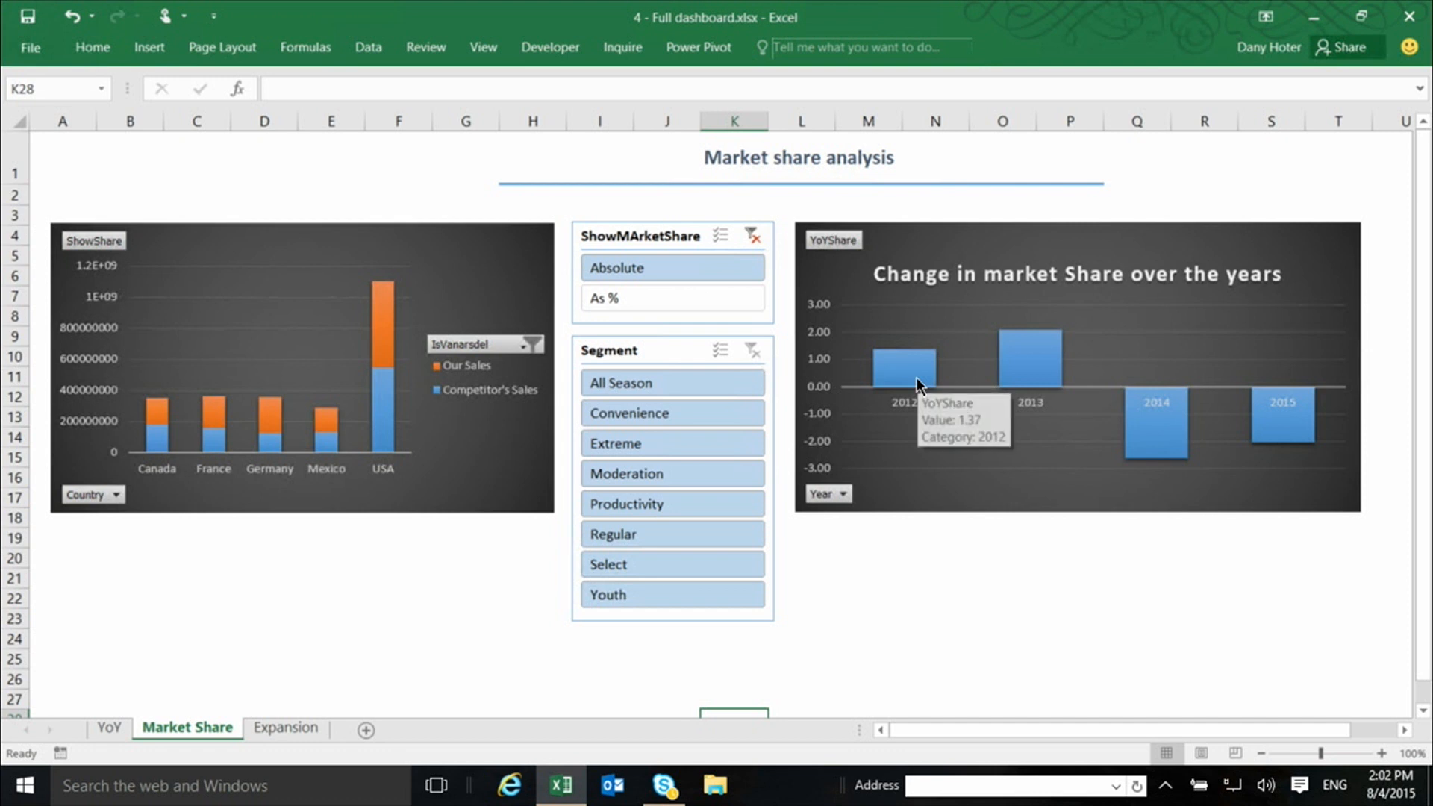
mouse_move(1076, 384)
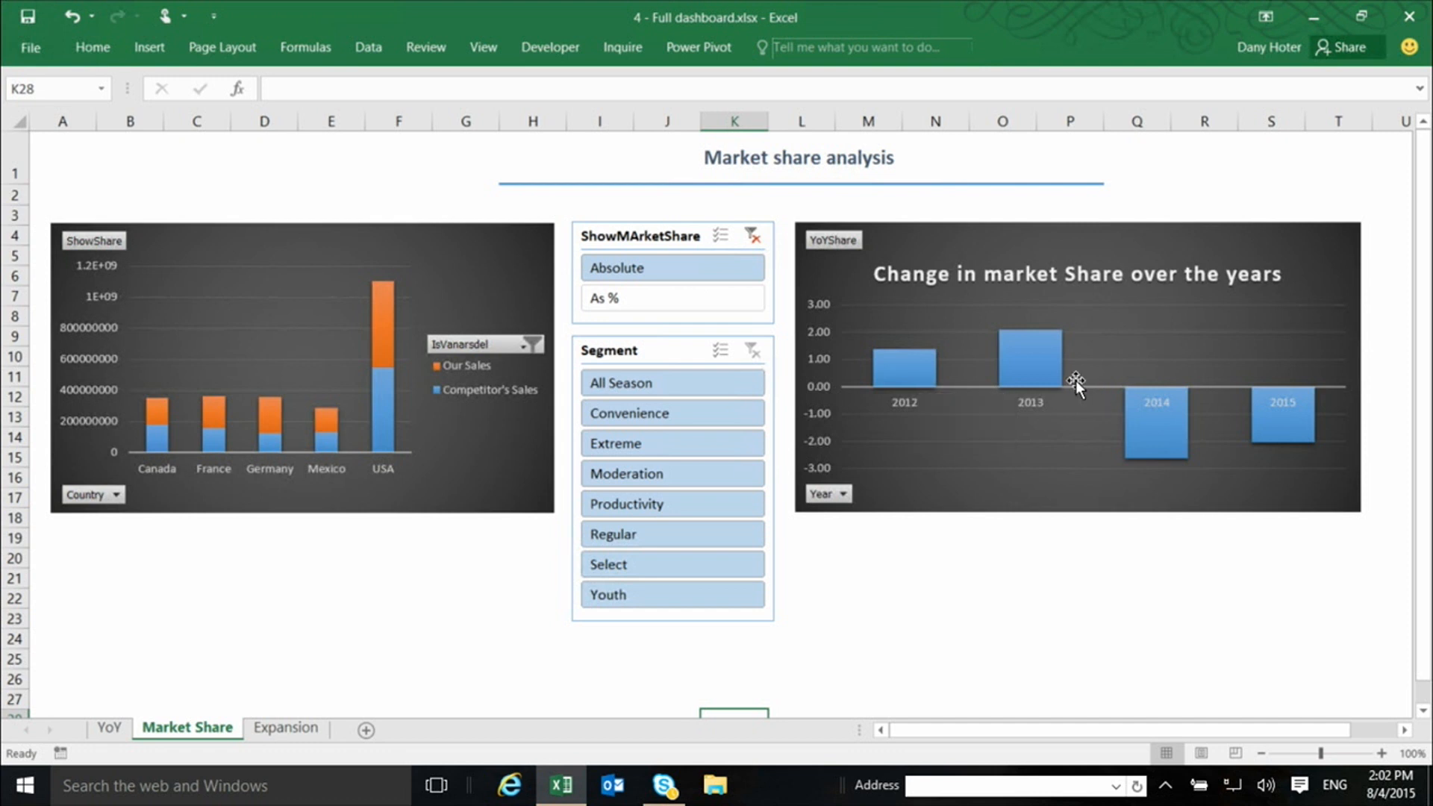
mouse_move(1042, 365)
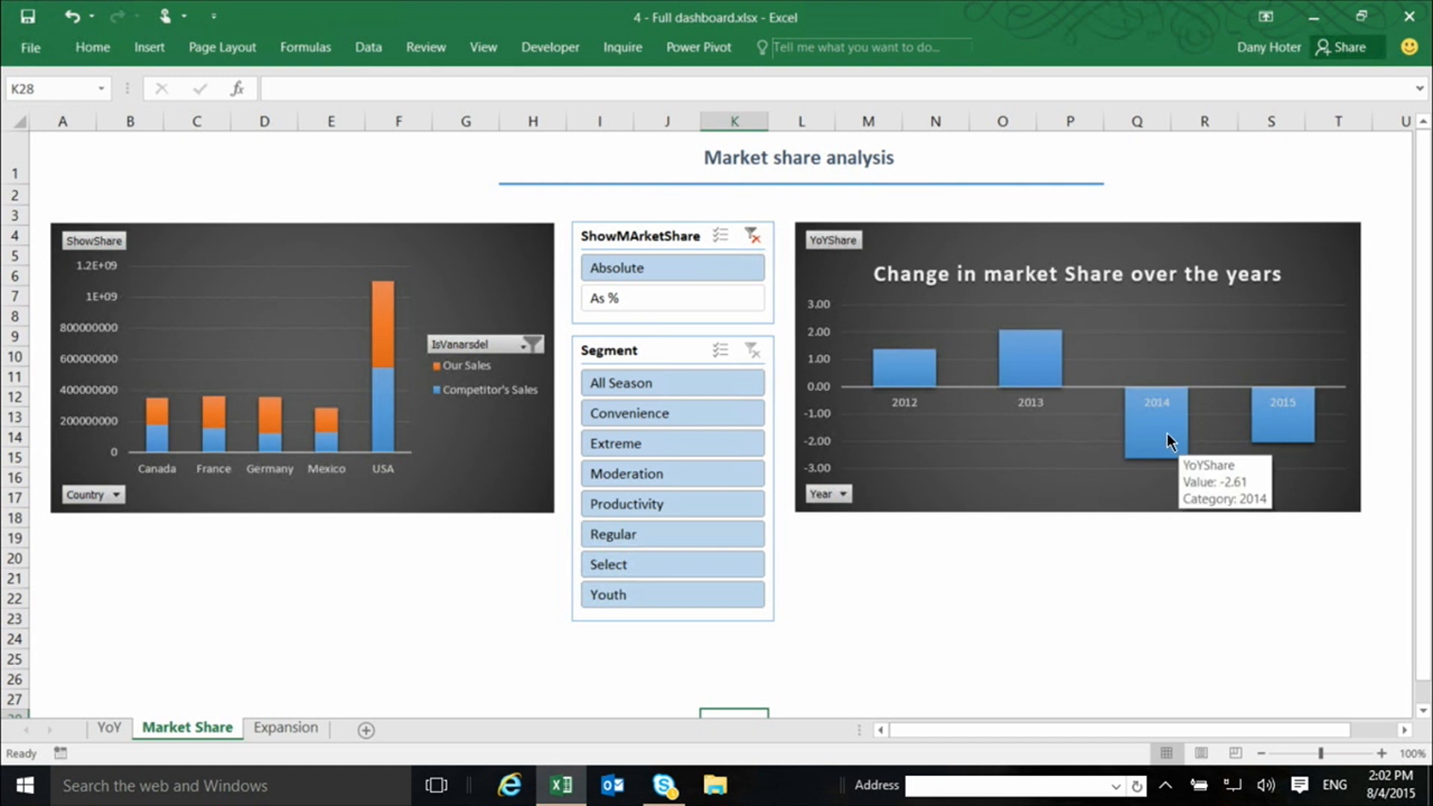
mouse_move(1185, 447)
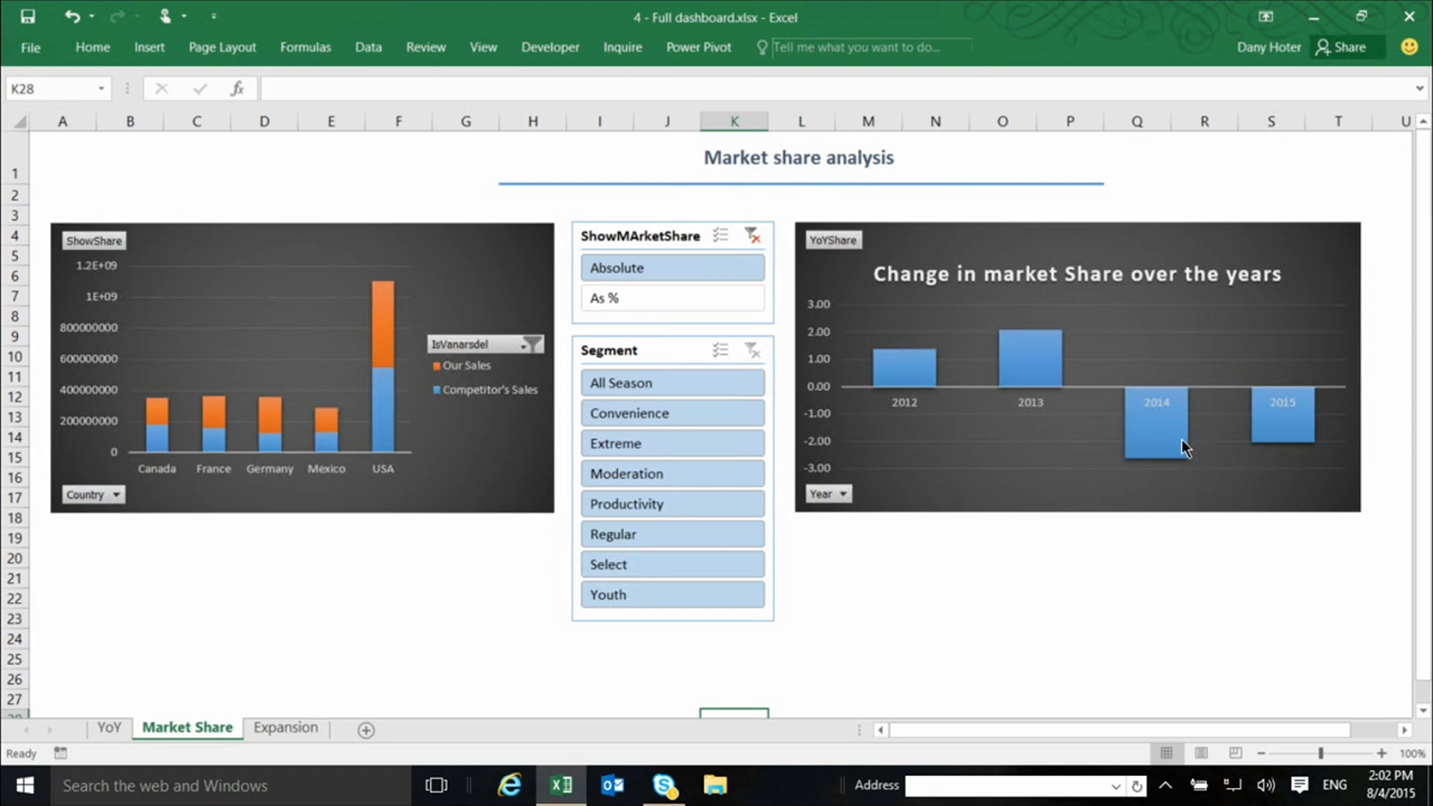
mouse_move(1185, 461)
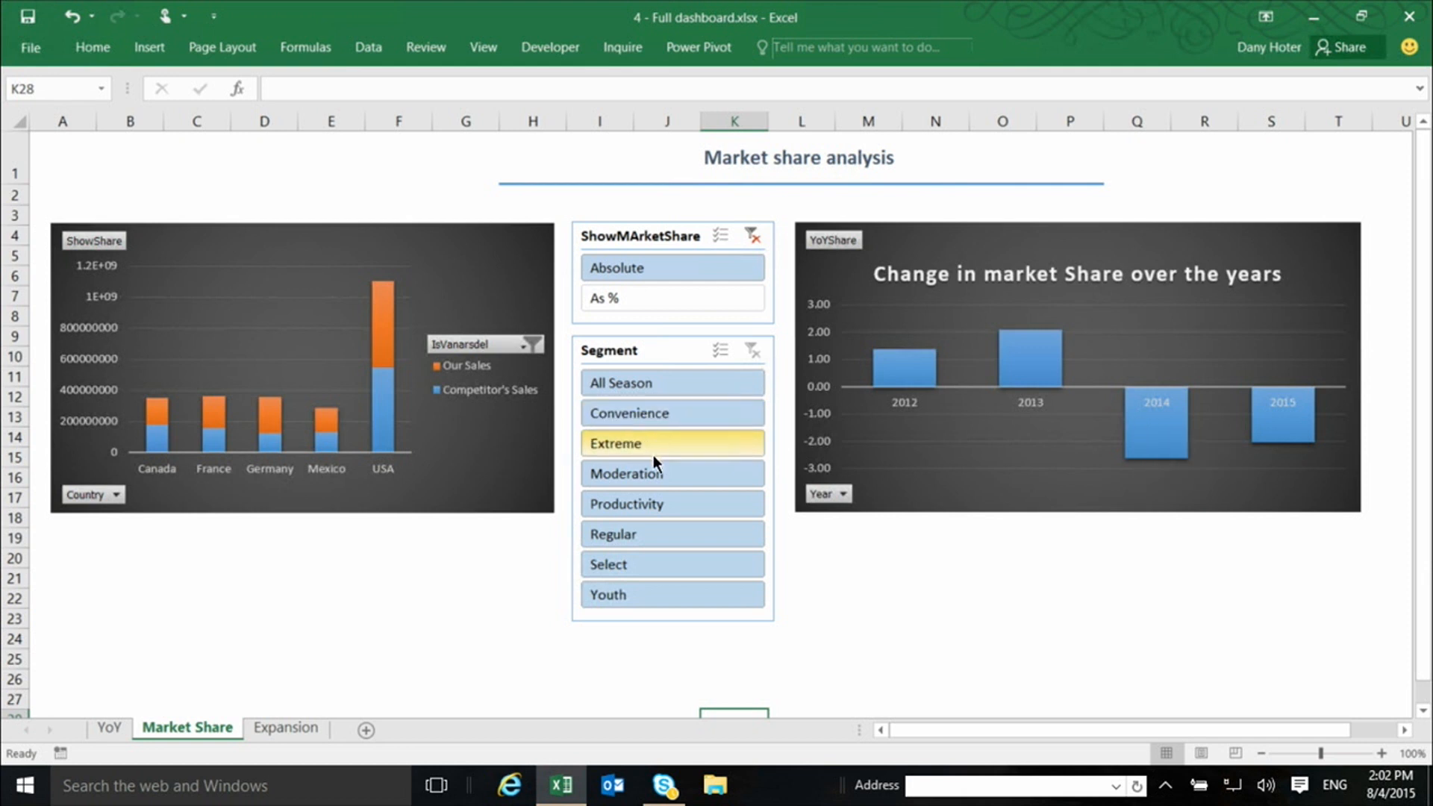
left_click(672, 413)
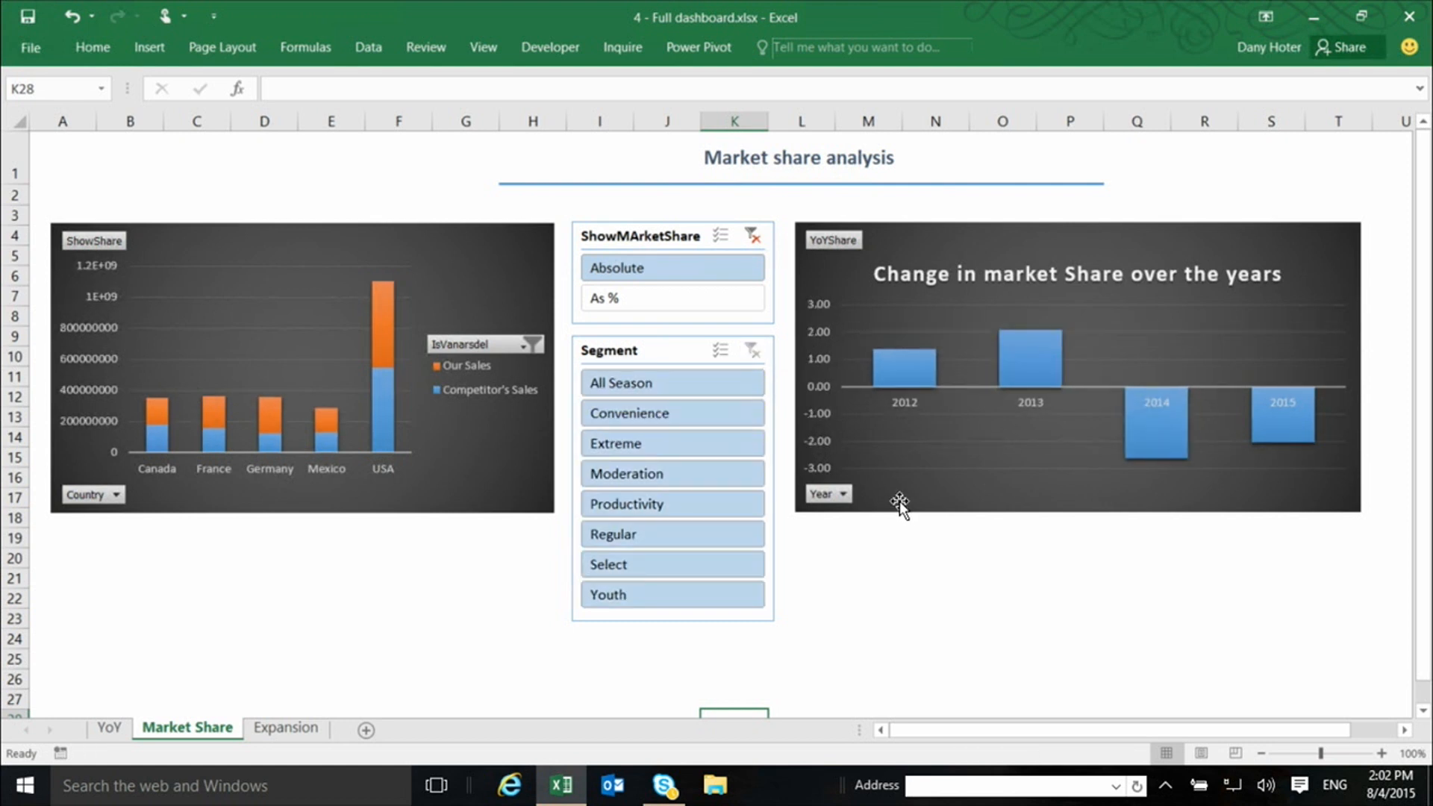
mouse_move(978, 574)
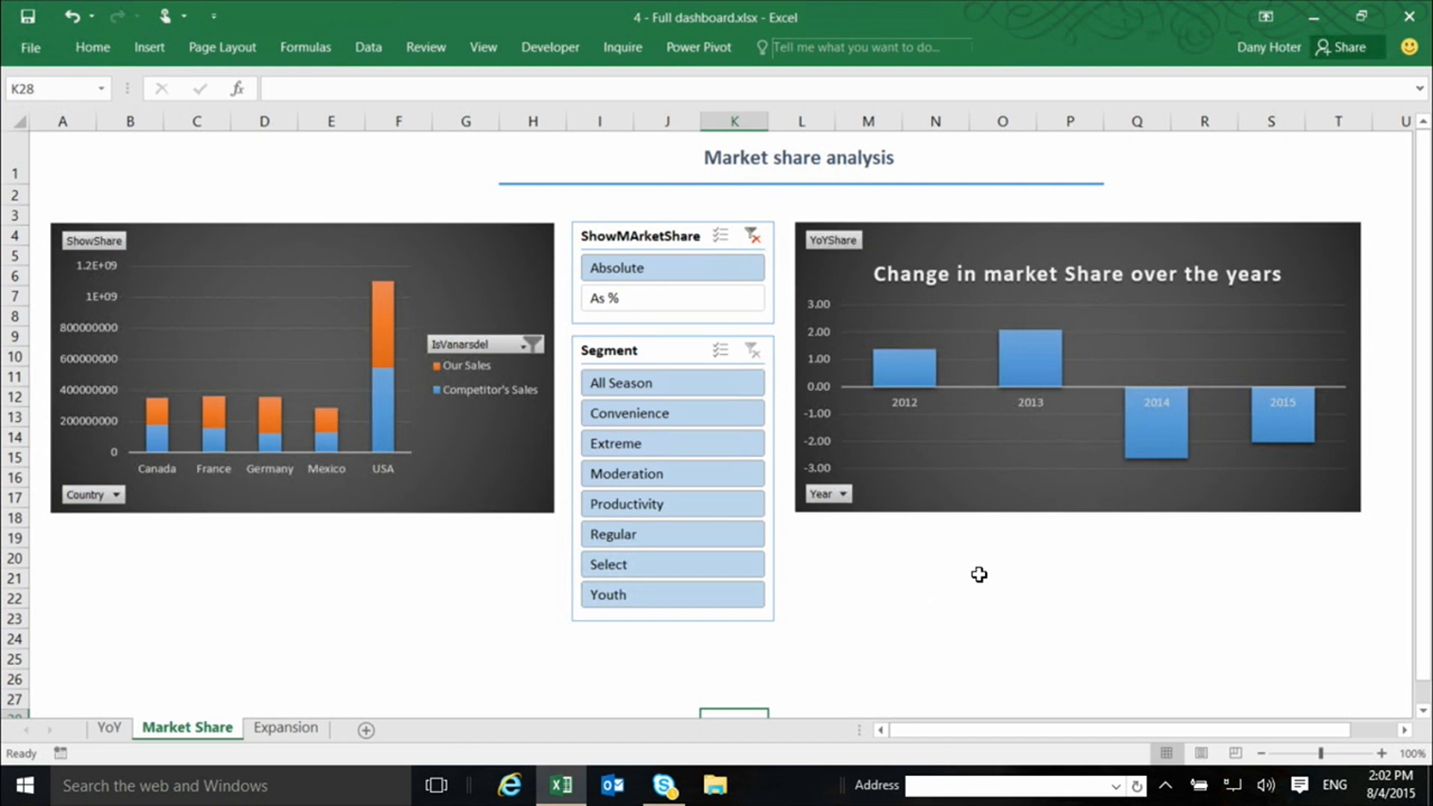
mouse_move(688, 692)
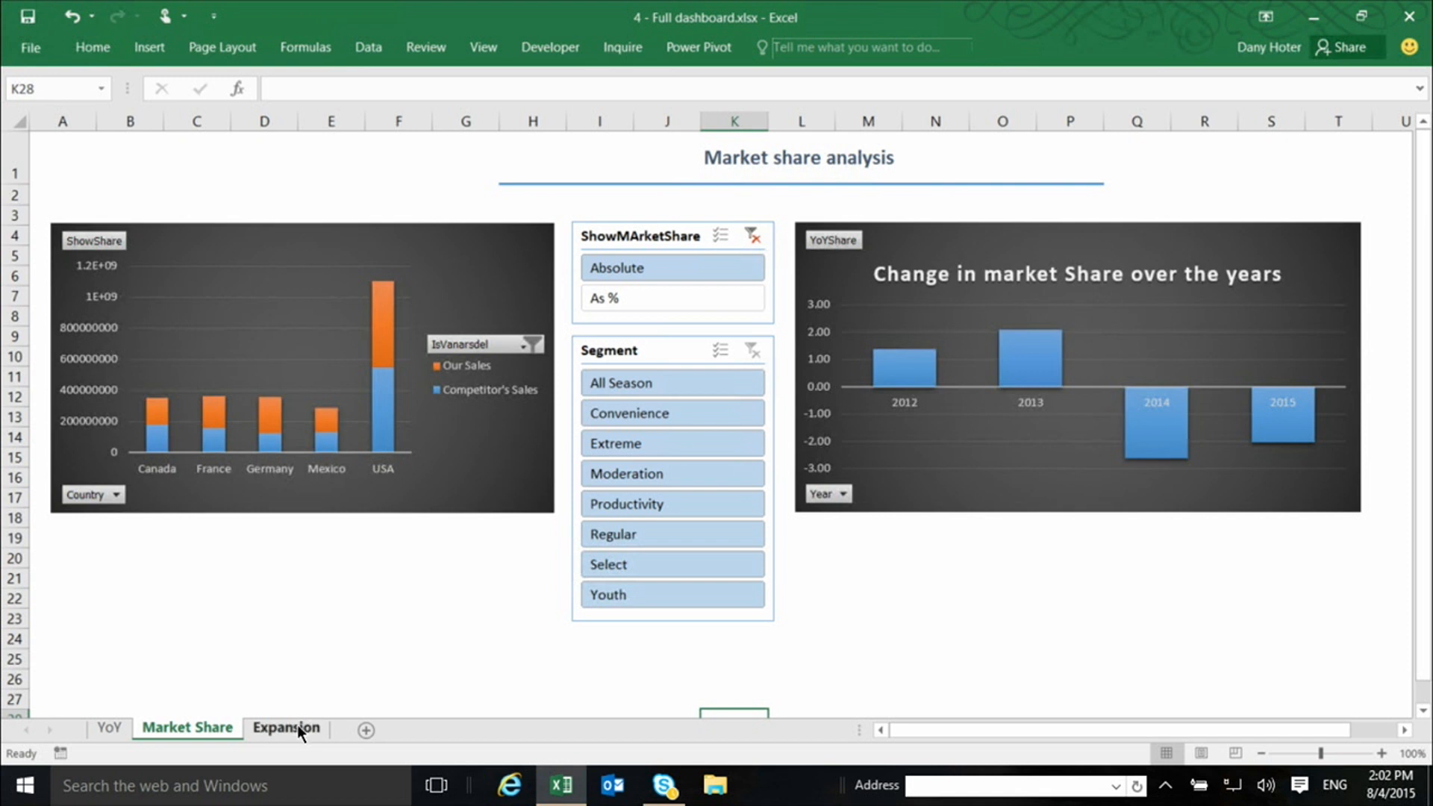
- Go to the Expansion sheet showing new locations falling from 22,271 to 619
left_click(286, 728)
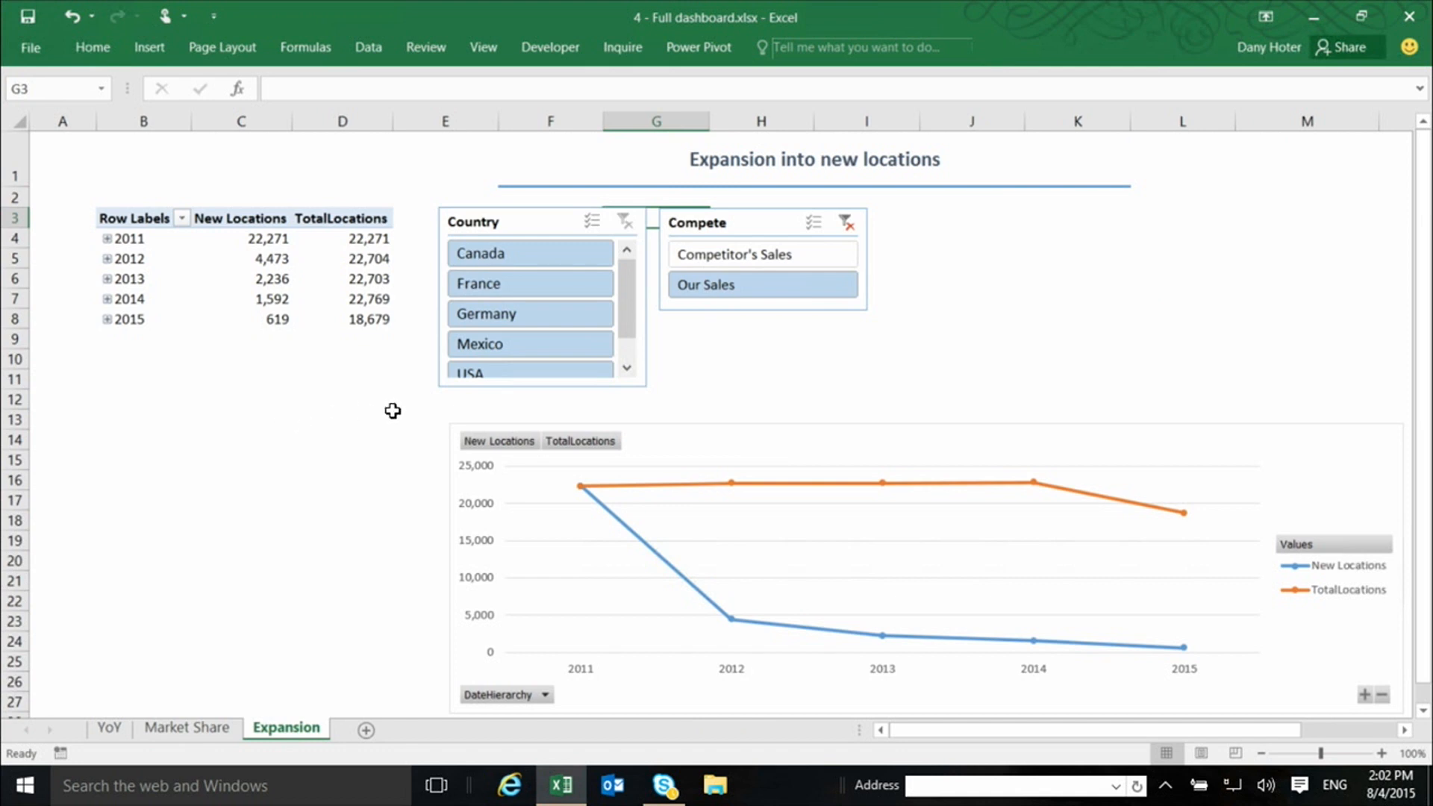
mouse_move(263, 386)
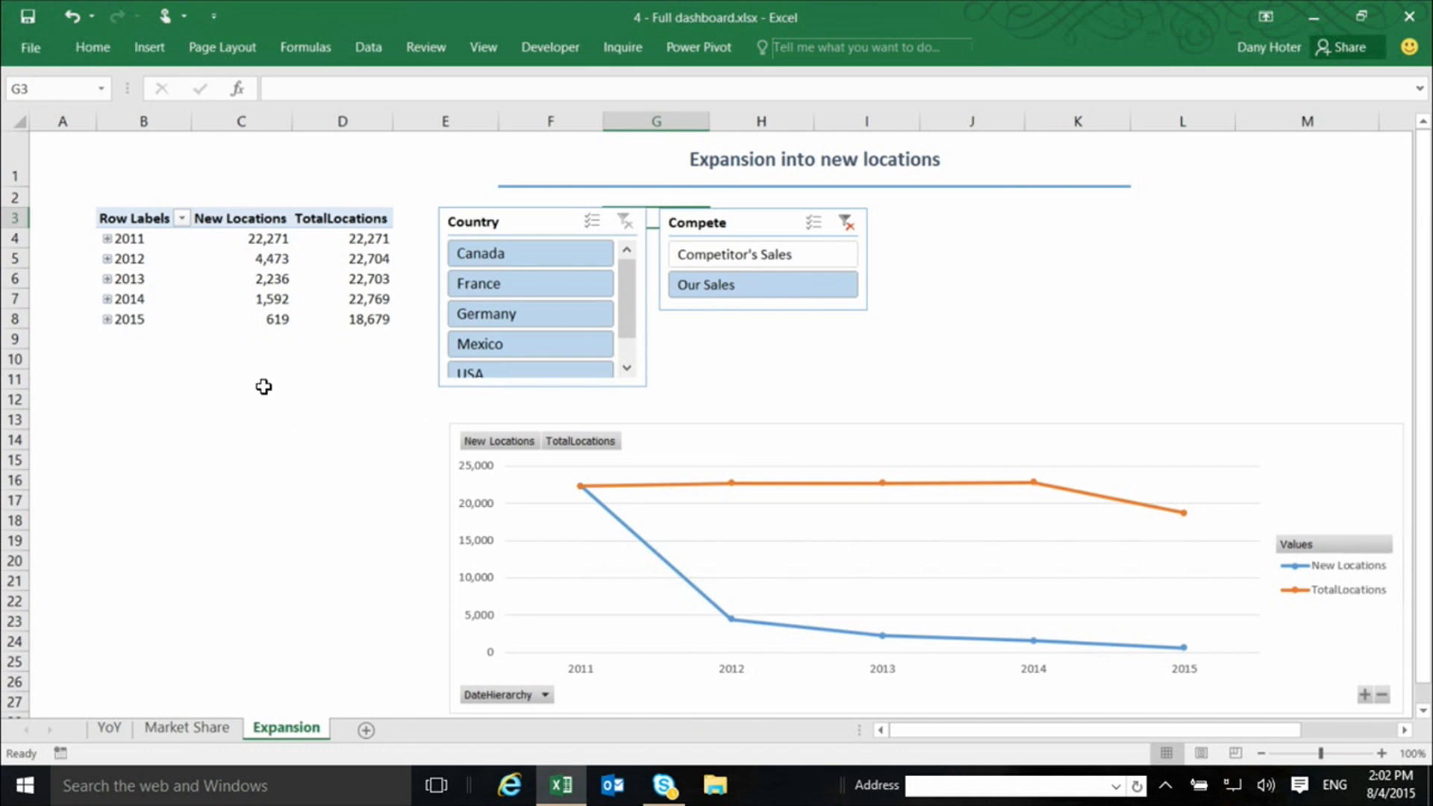
mouse_move(274, 385)
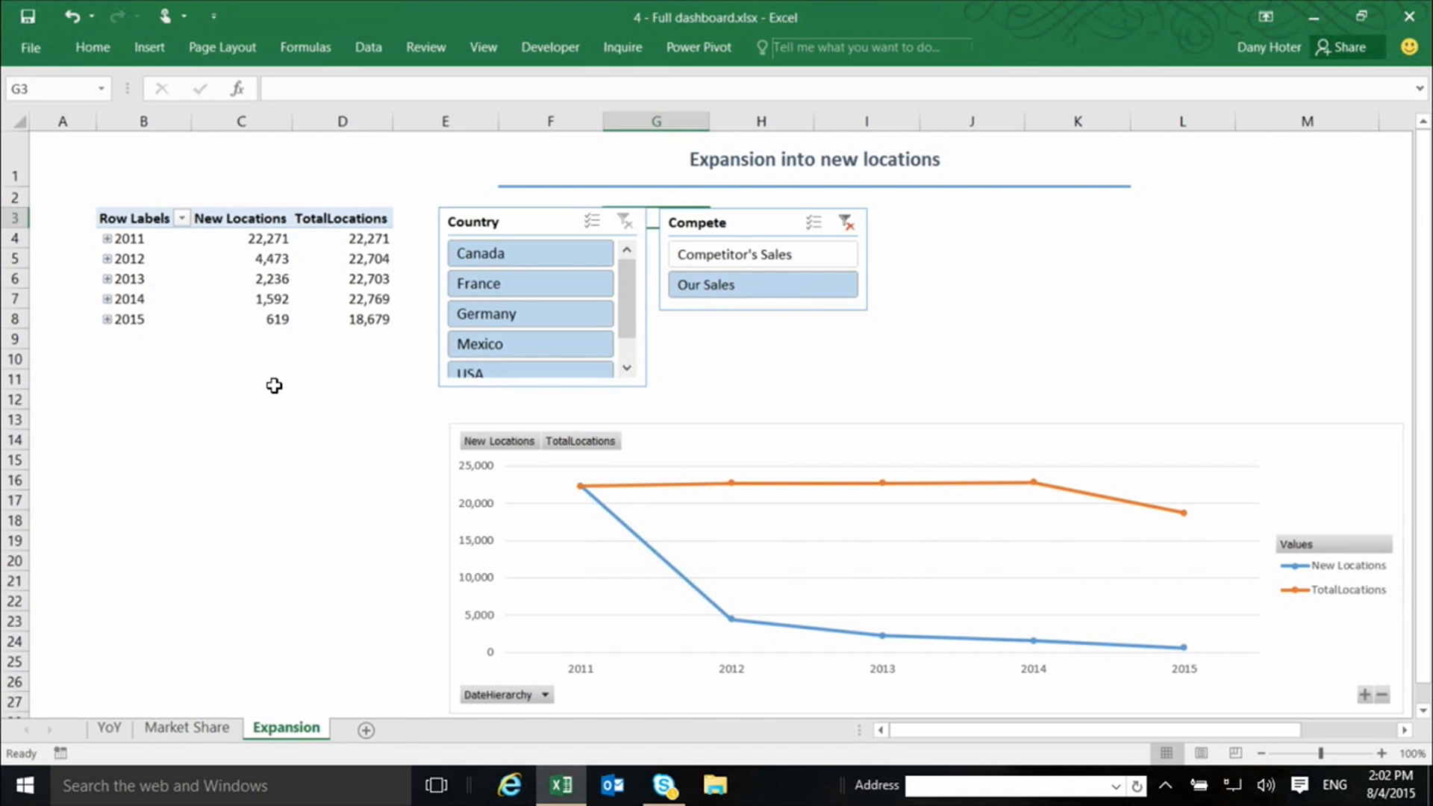
mouse_move(270, 367)
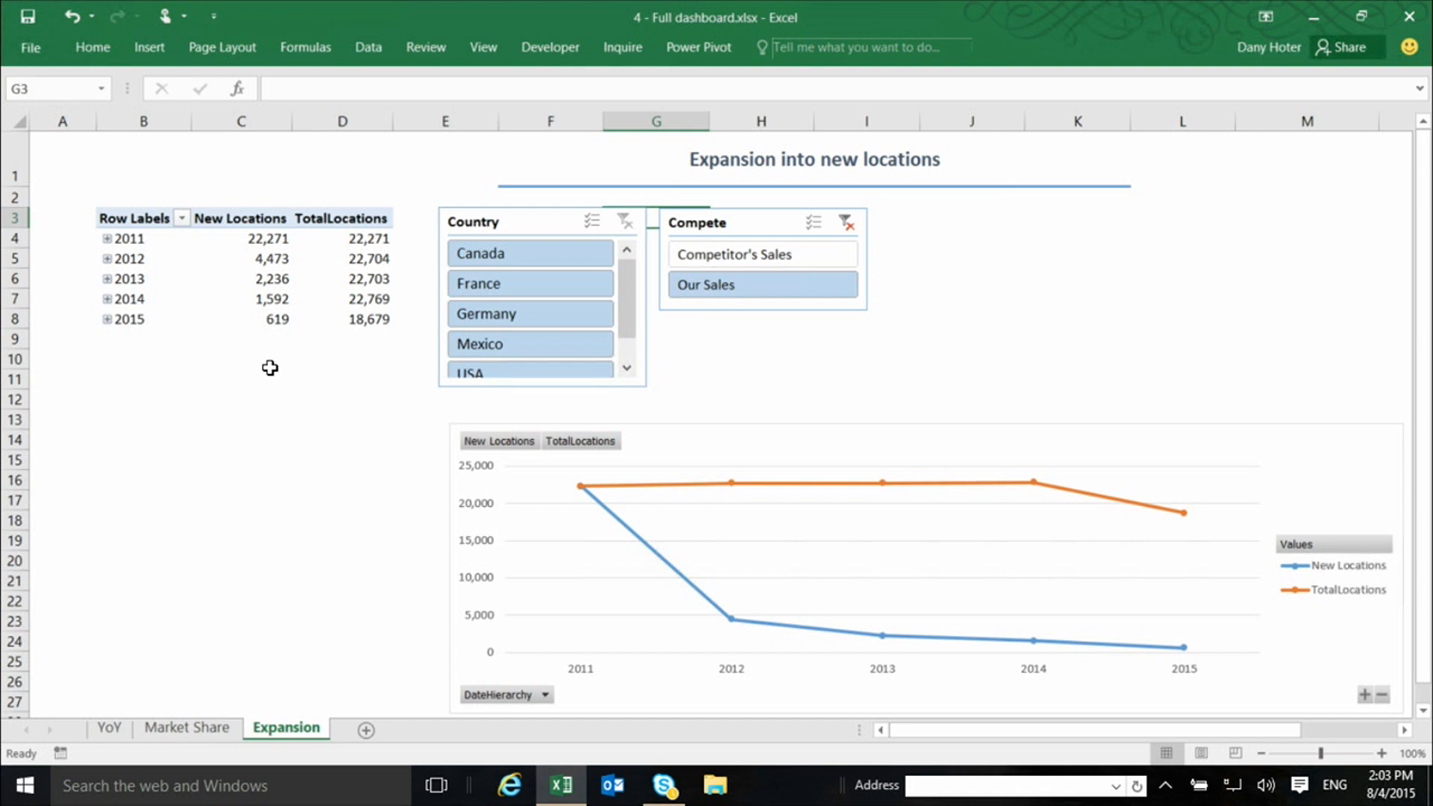
mouse_move(261, 382)
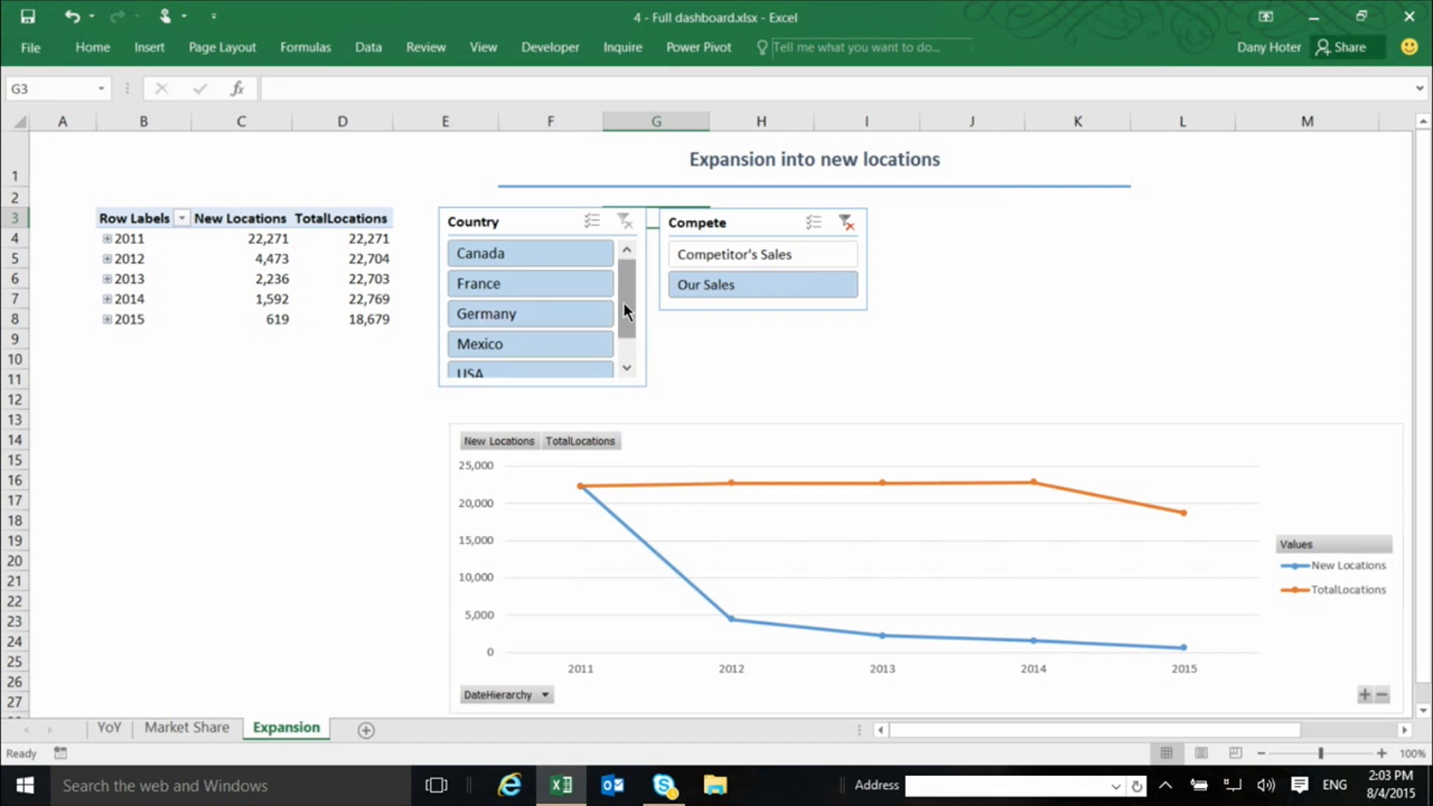
- Filter the Country slicer to USA and select the 2012 total locations cell D5
left_click(528, 345)
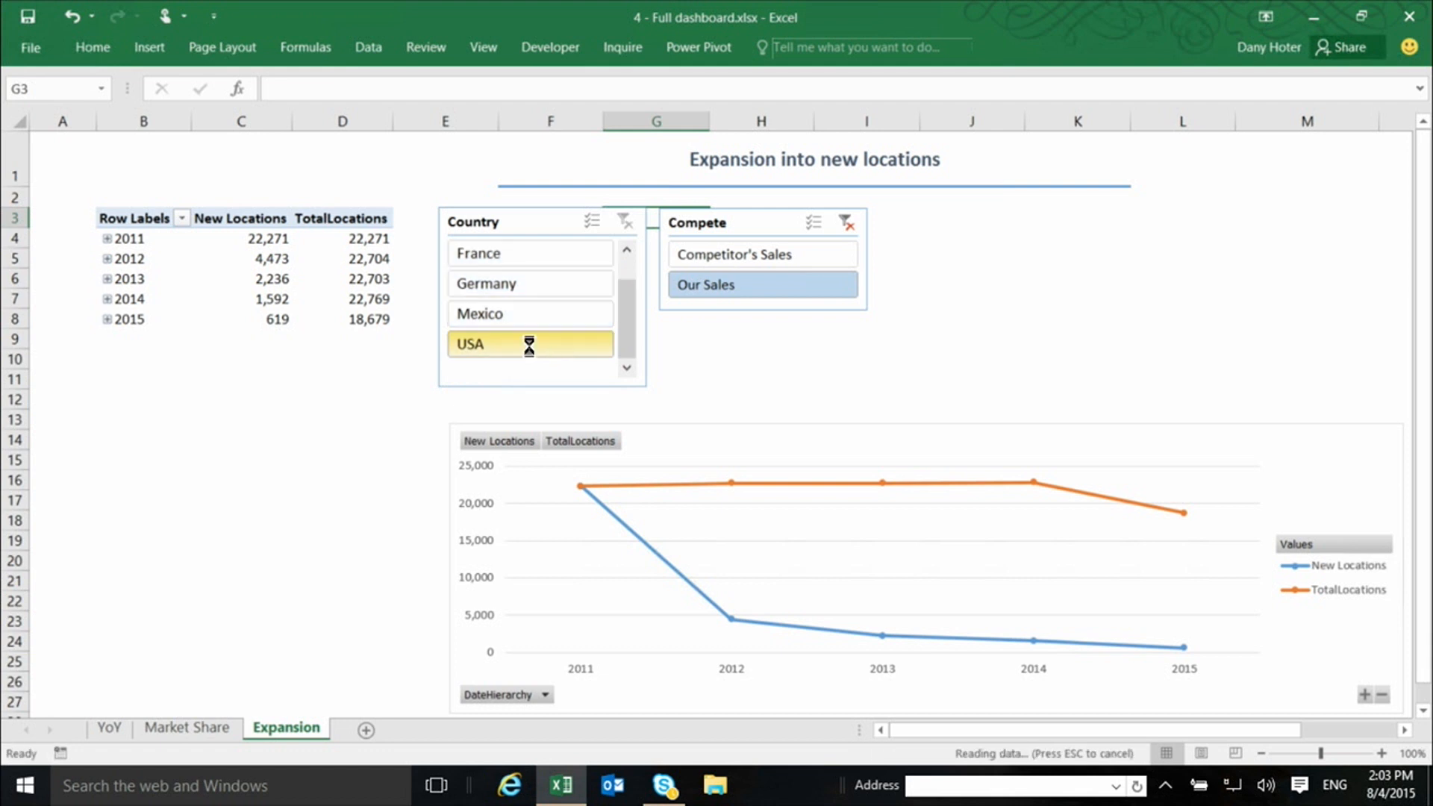
left_click(529, 343)
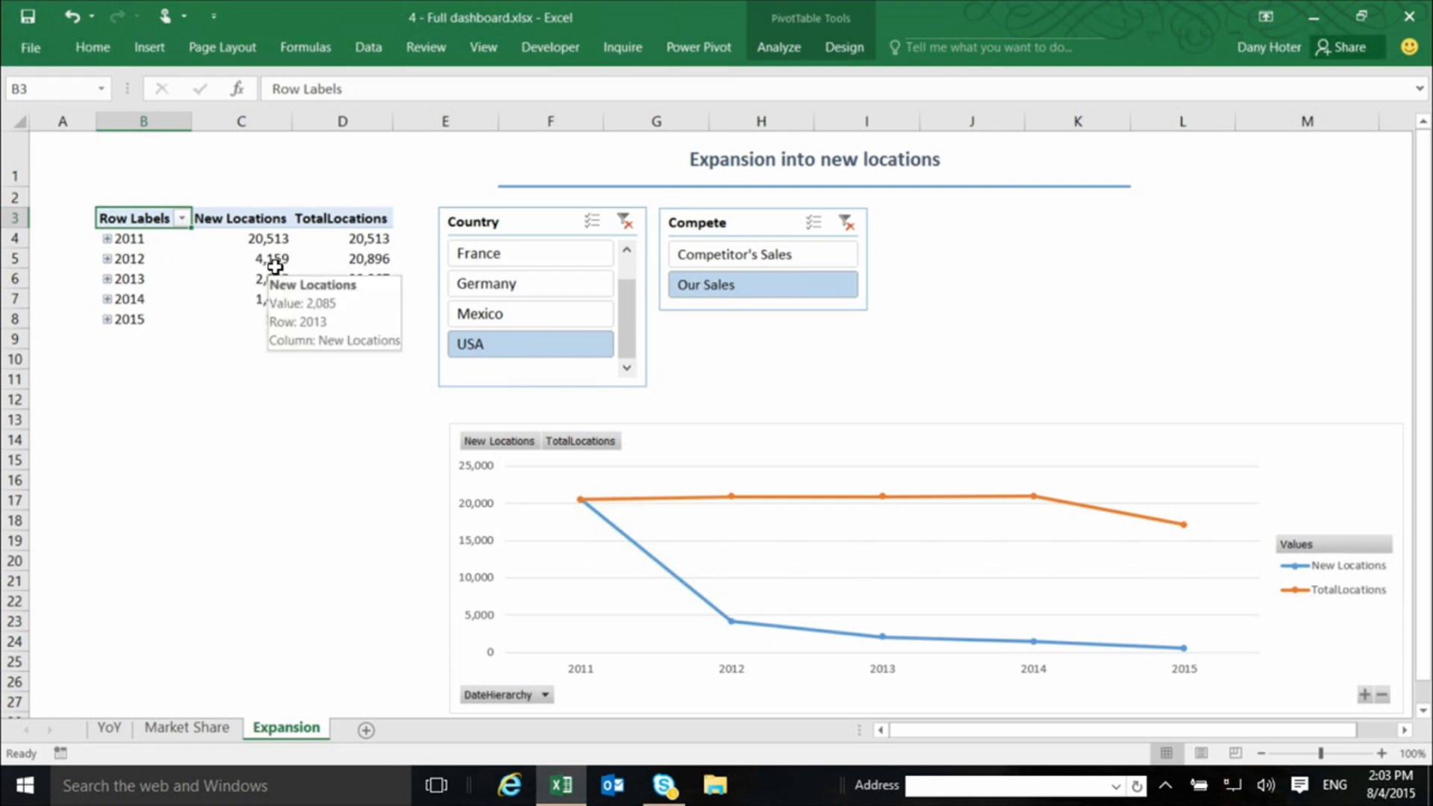
mouse_move(272, 262)
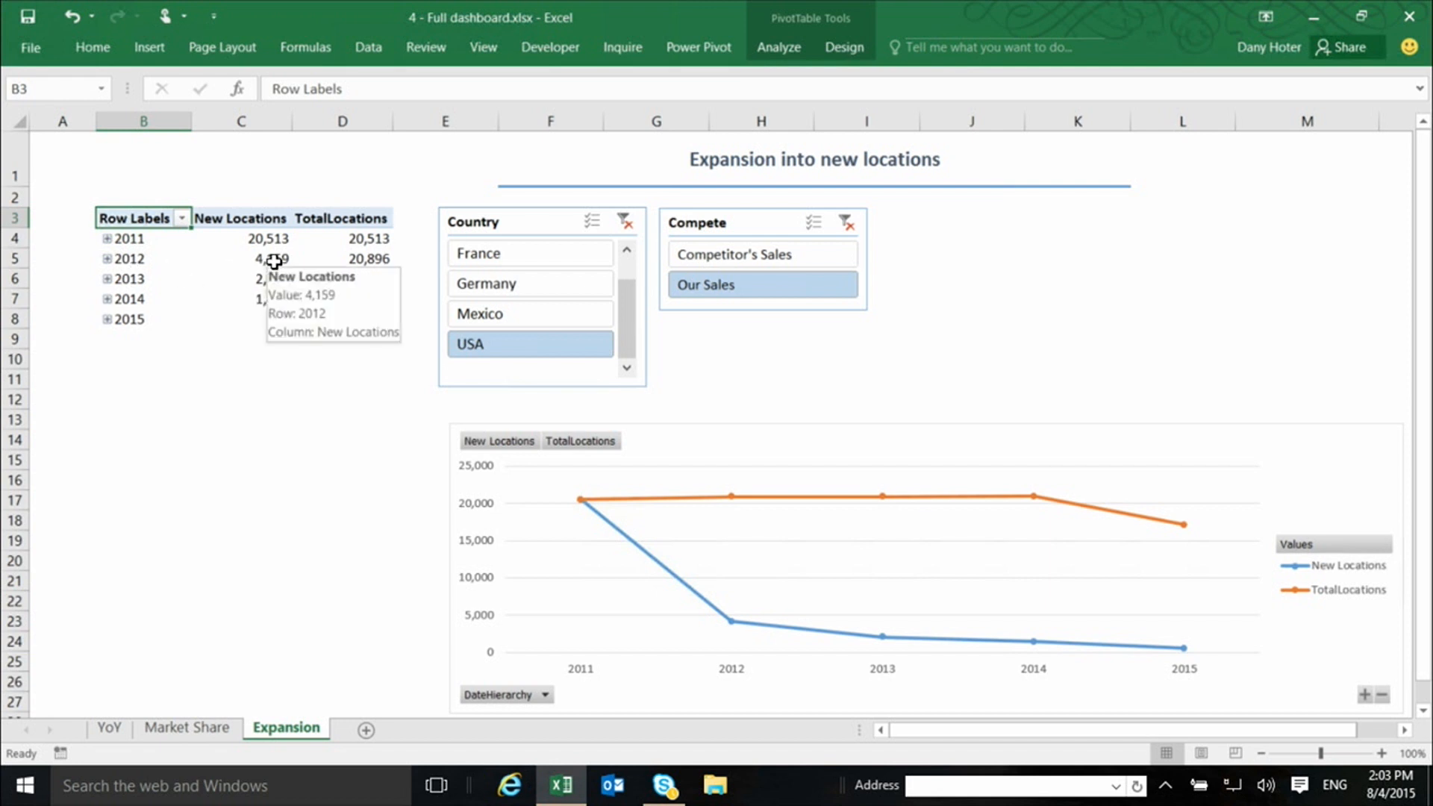
mouse_move(277, 293)
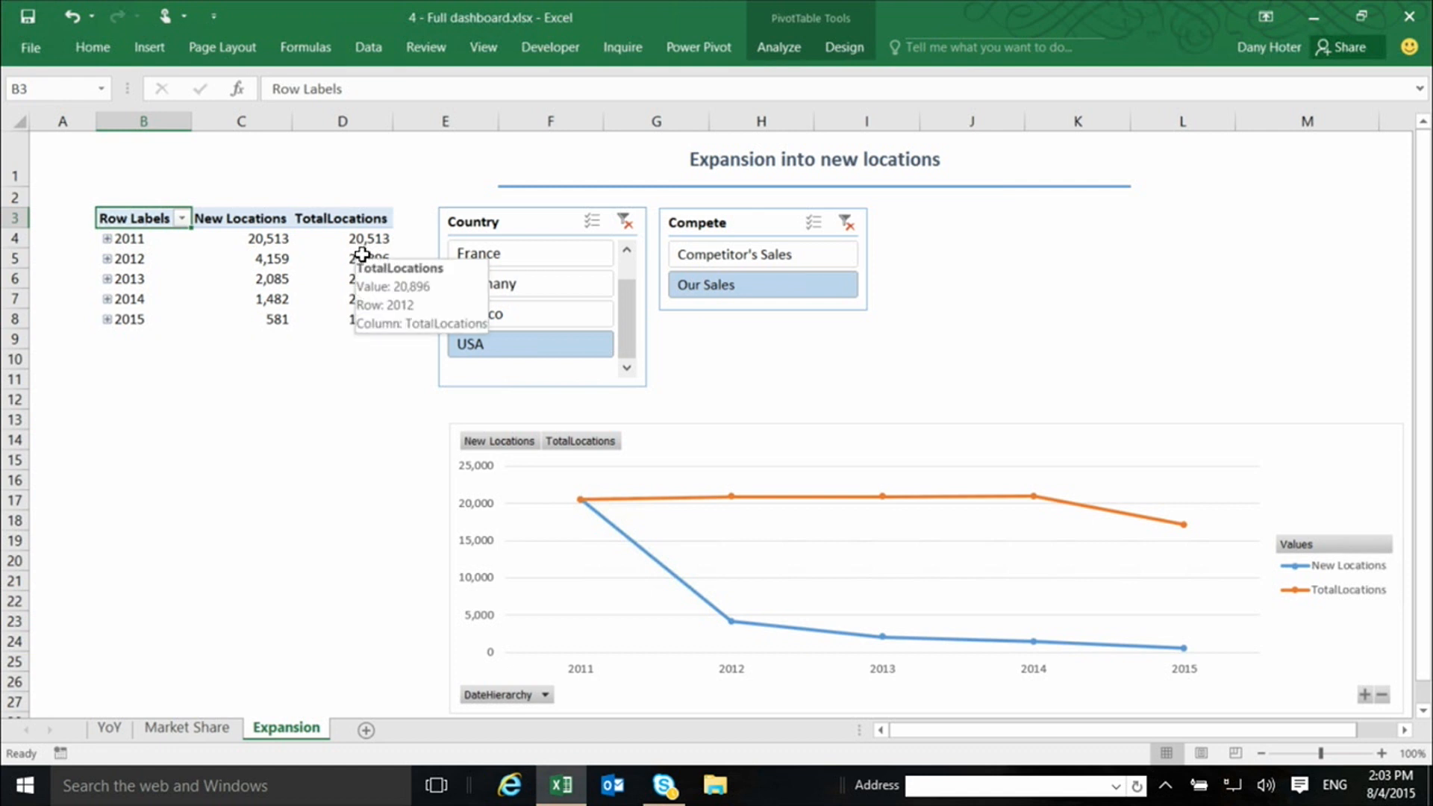
left_click(369, 258)
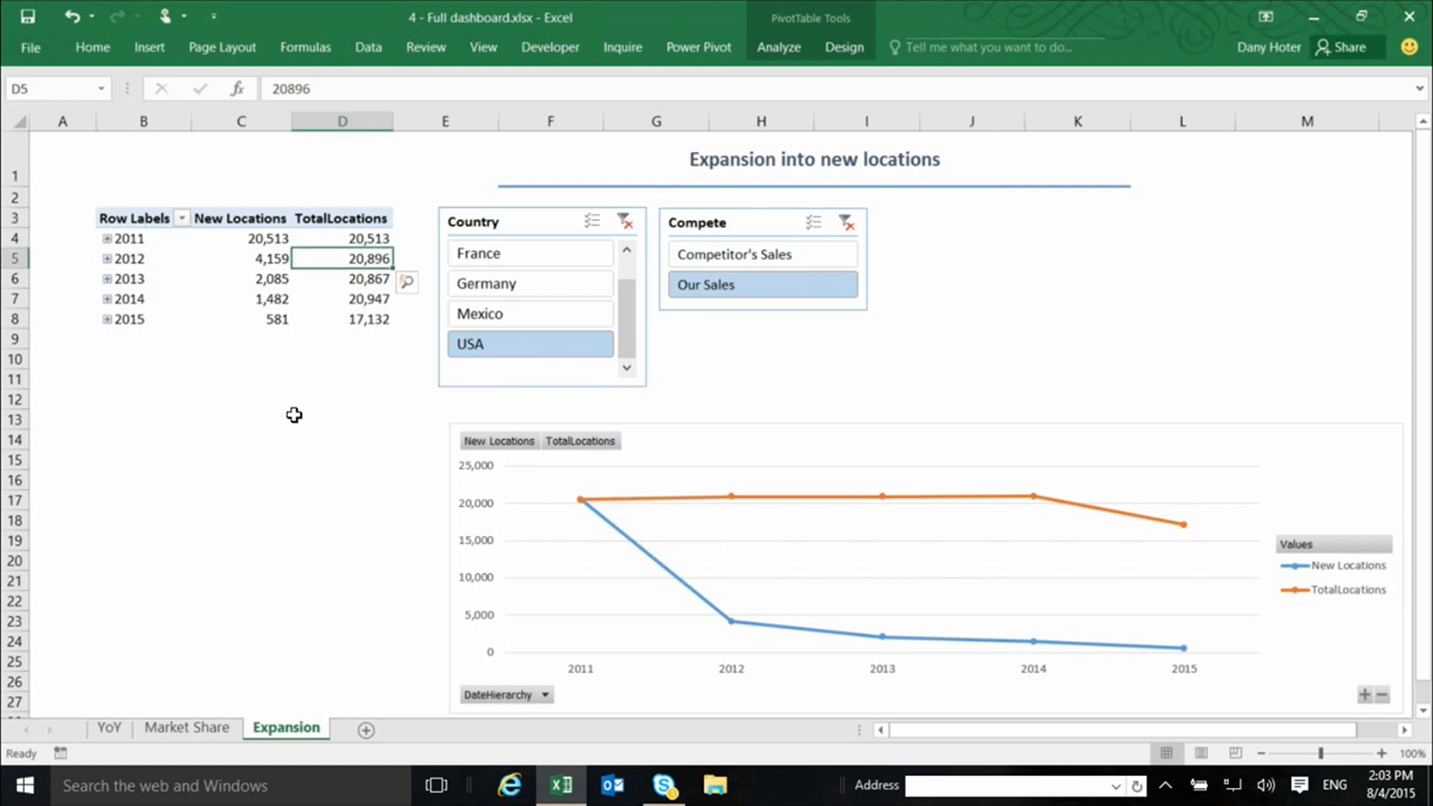
mouse_move(412, 436)
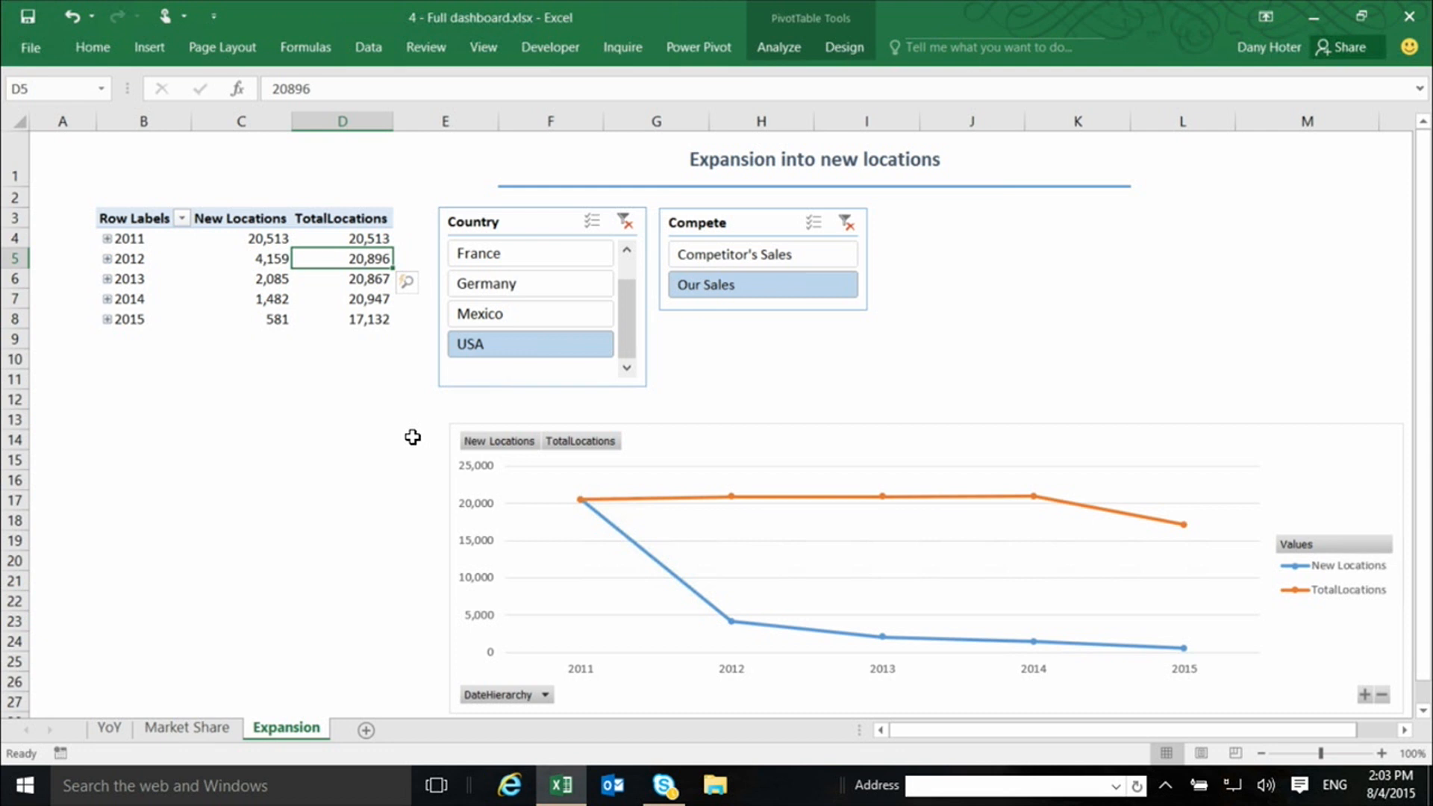
mouse_move(412, 436)
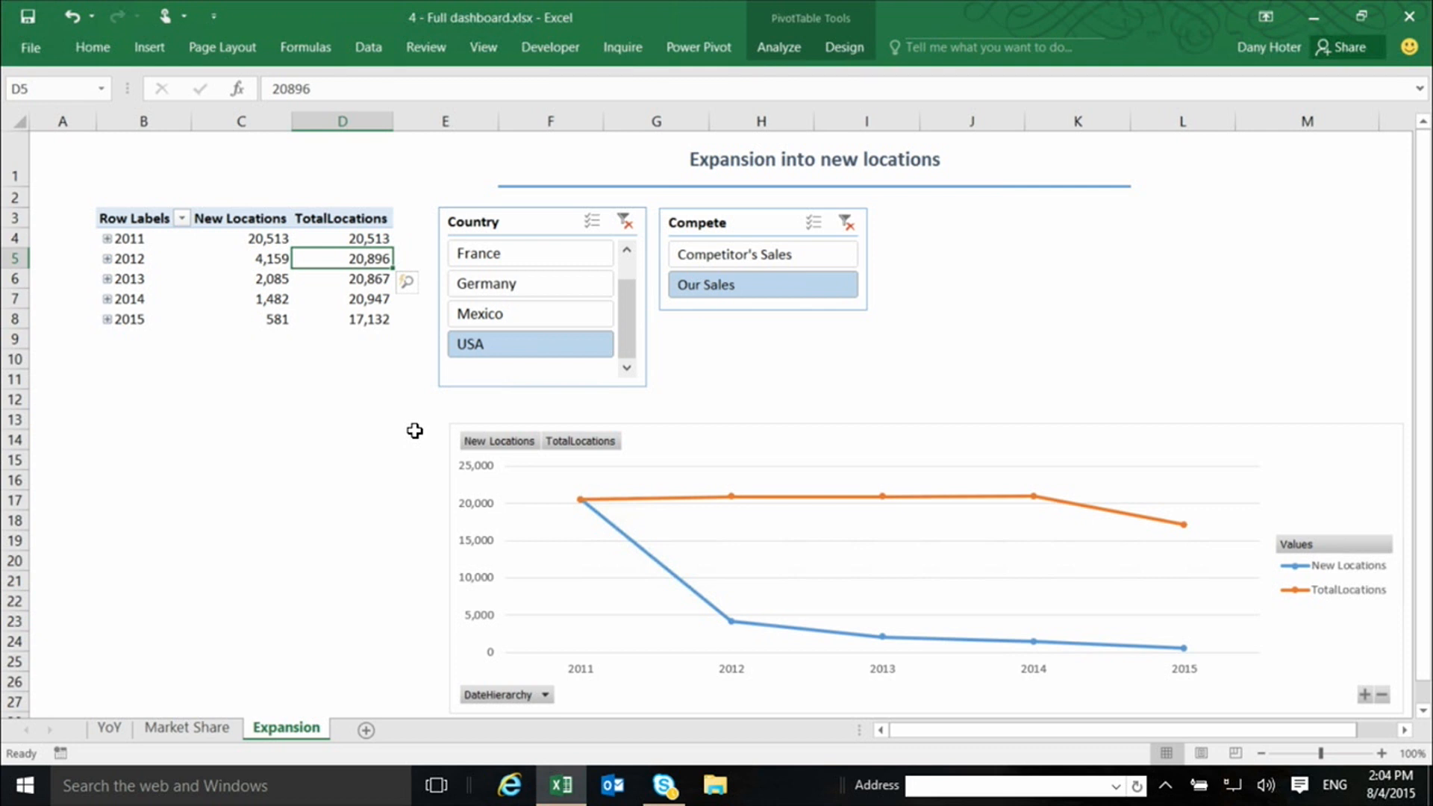
mouse_move(395, 430)
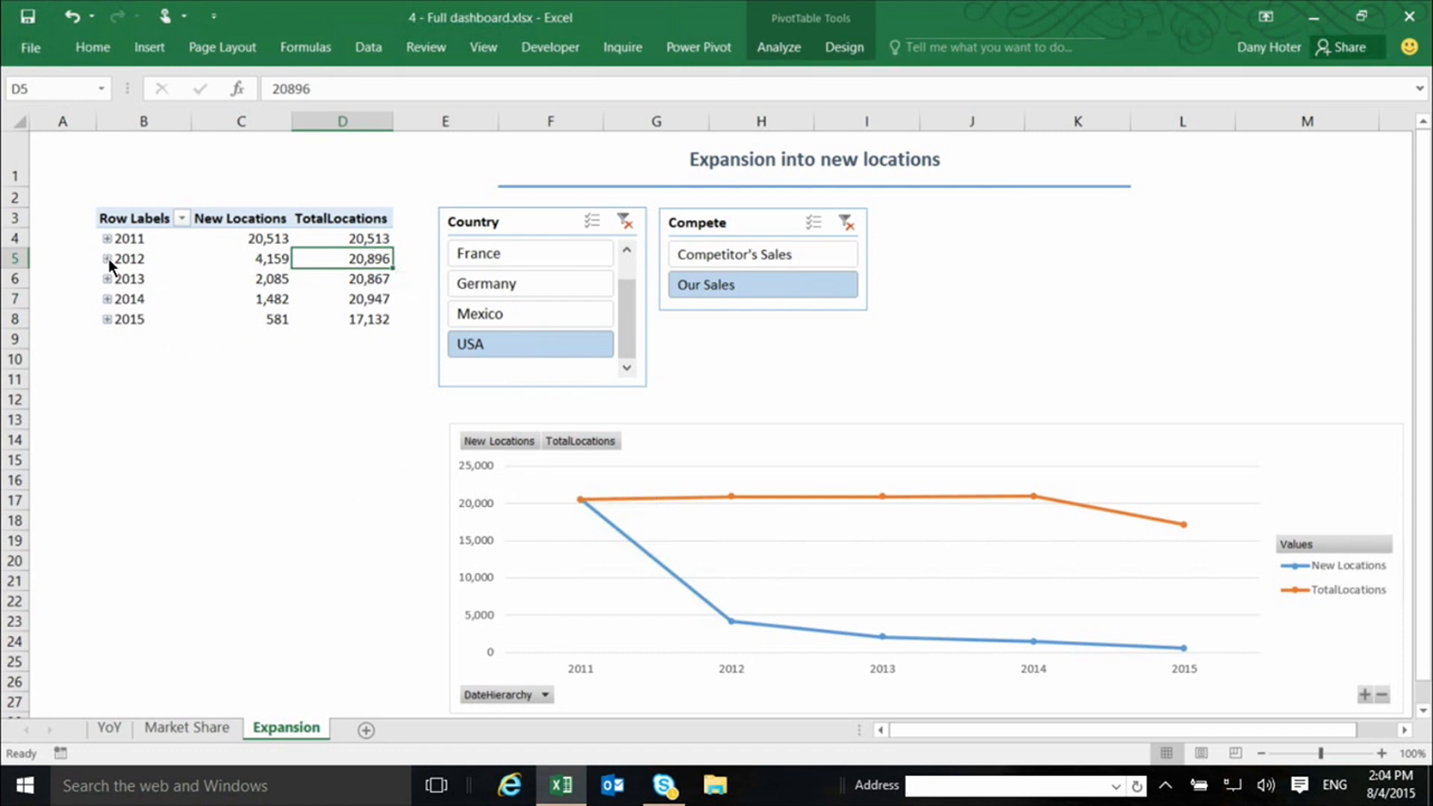
- Expand 2012 in the USA locations PivotTable into January–December figures
left_click(106, 259)
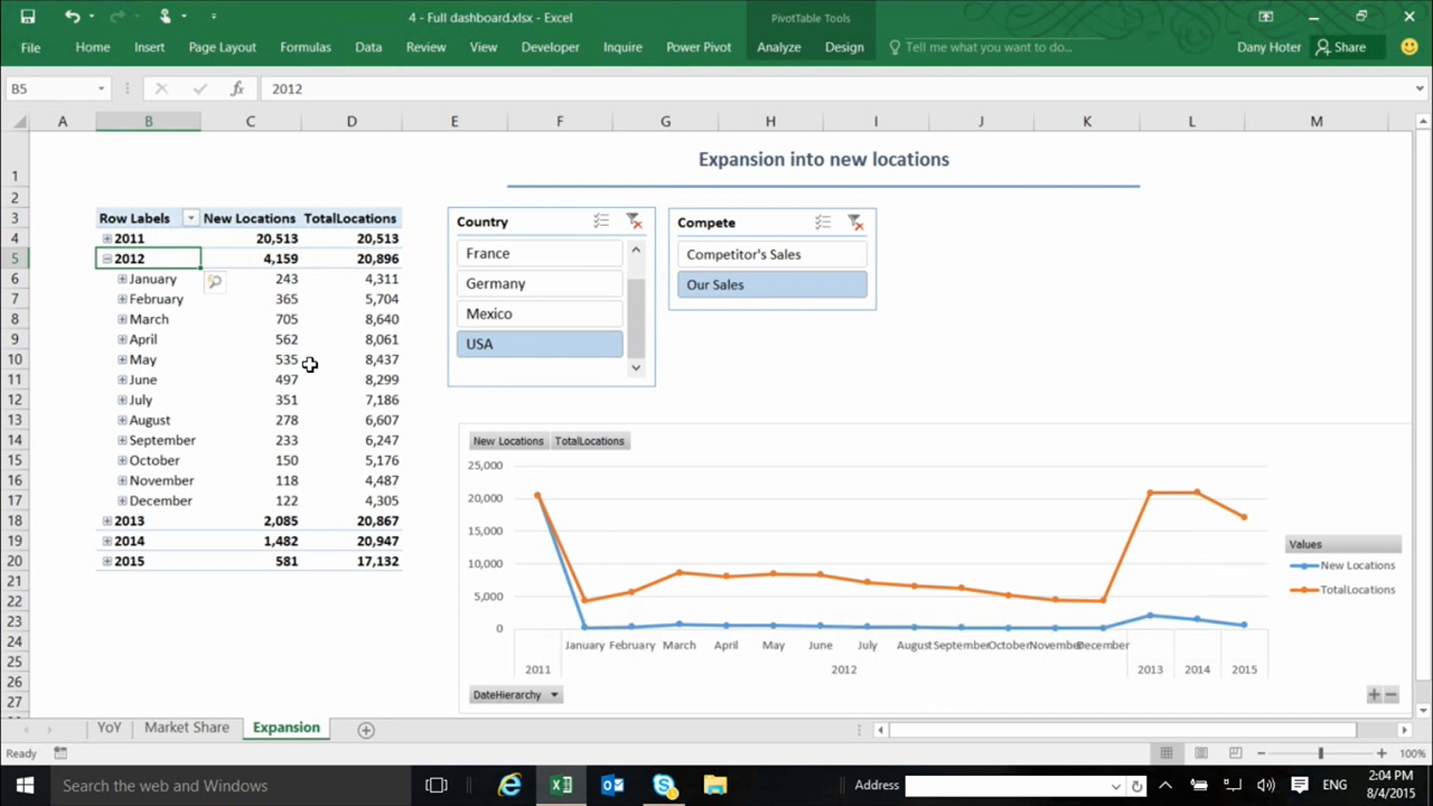
mouse_move(276, 286)
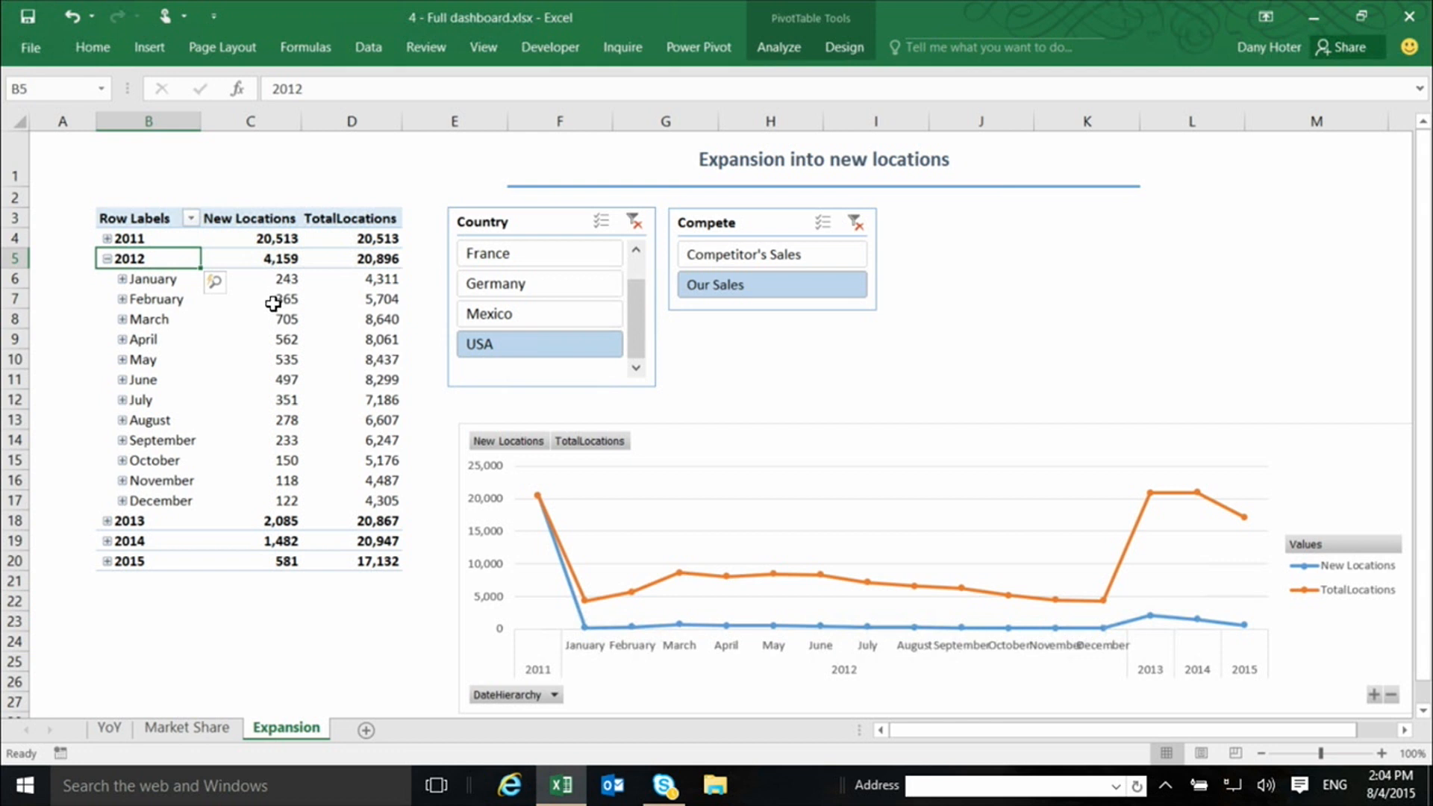
mouse_move(285, 319)
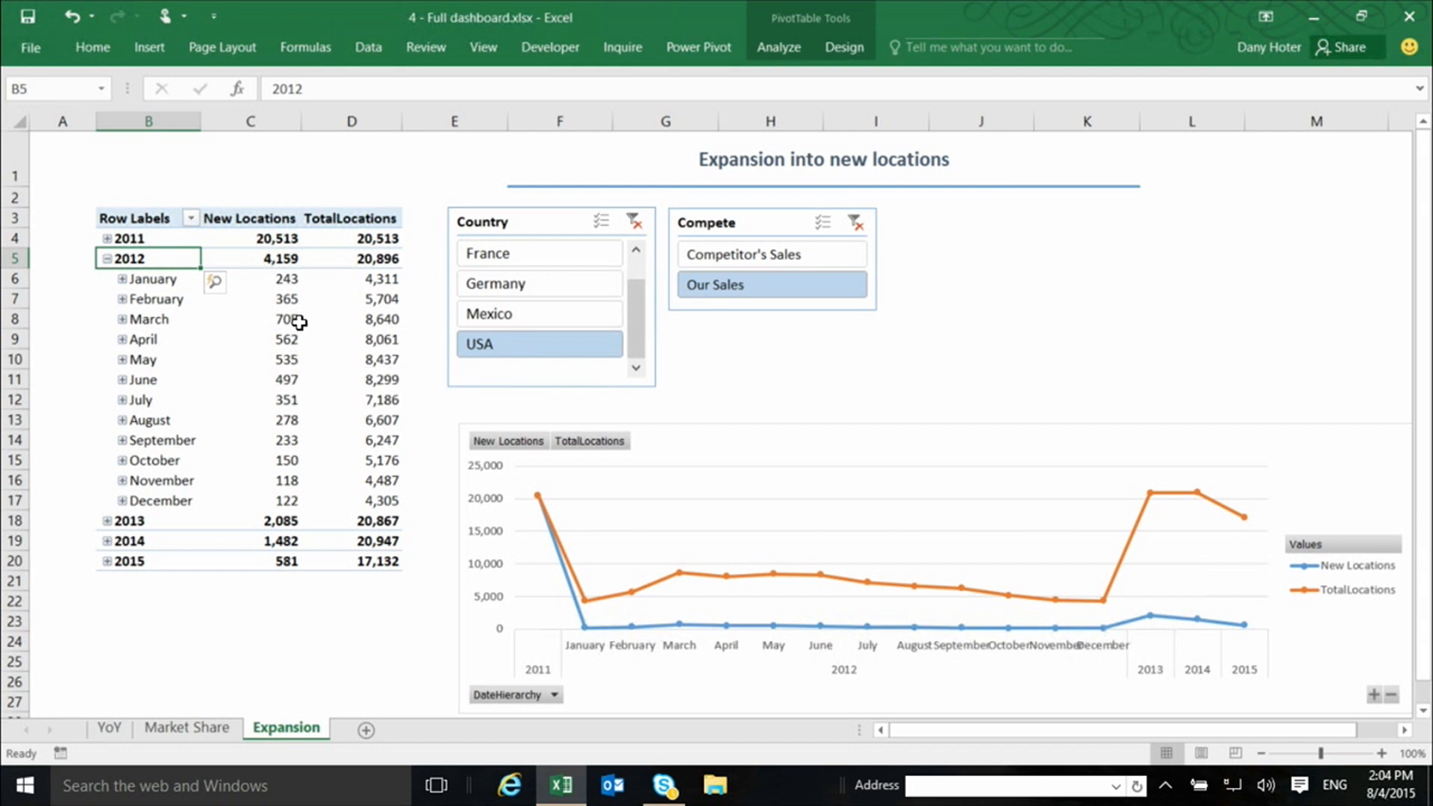
mouse_move(286, 322)
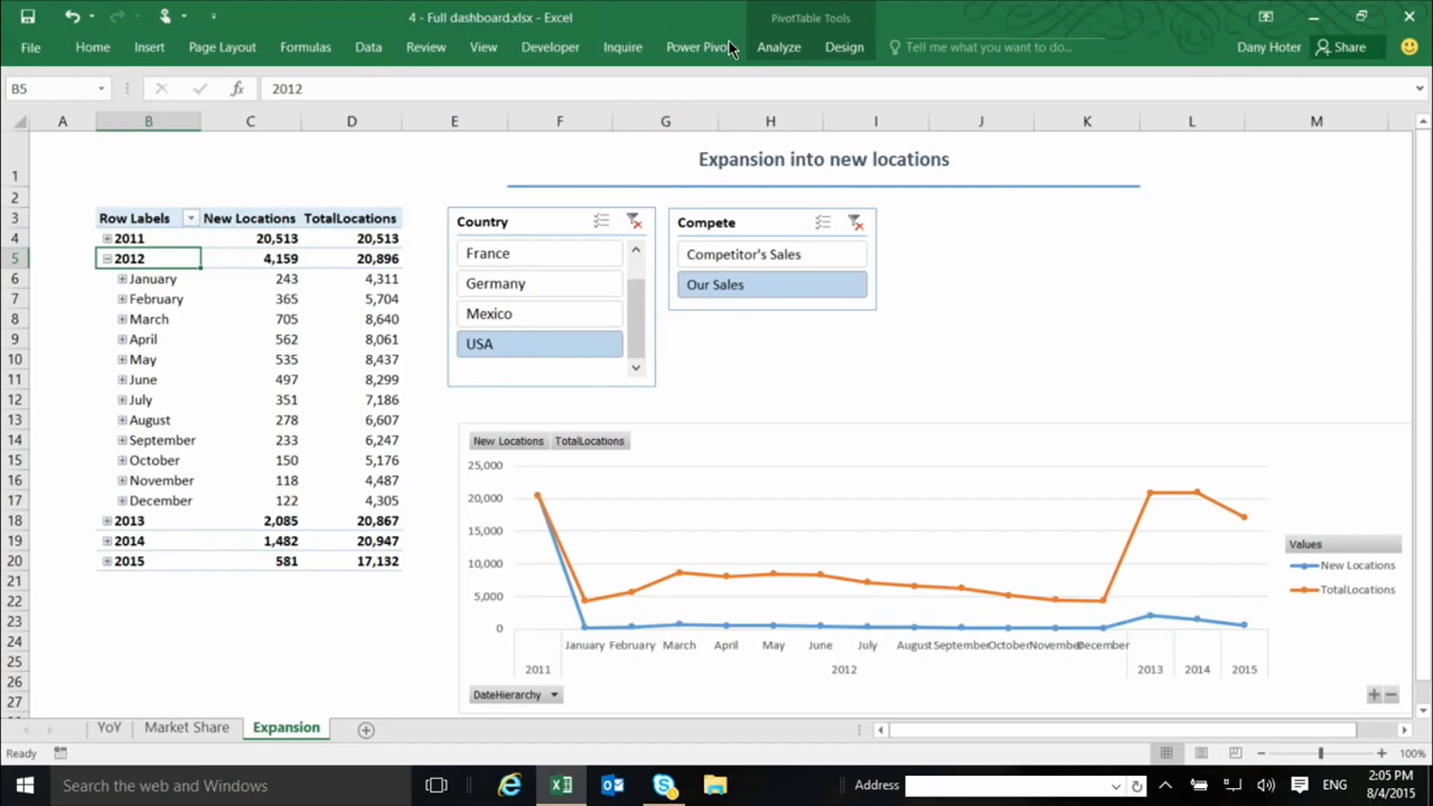
left_click(367, 46)
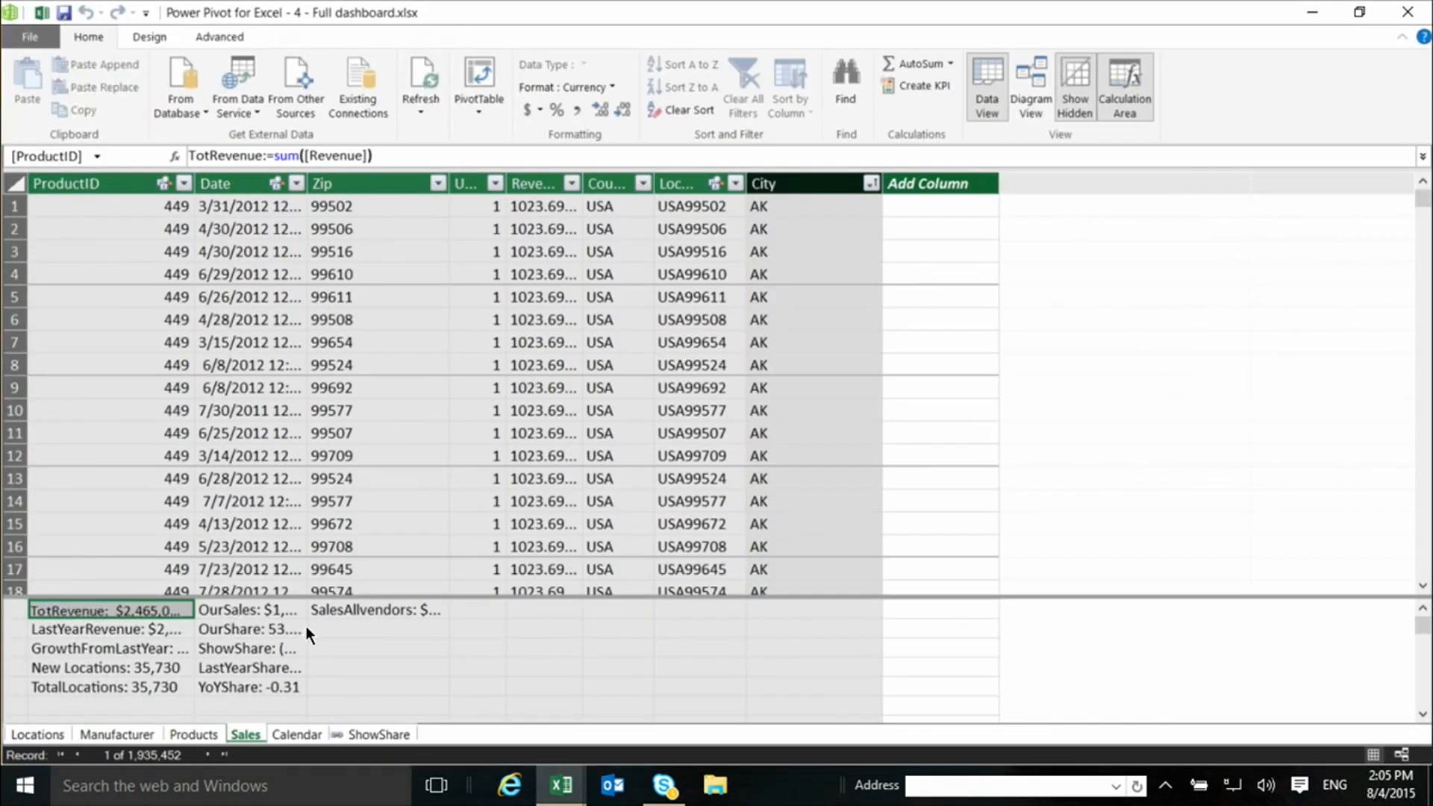
mouse_move(402, 662)
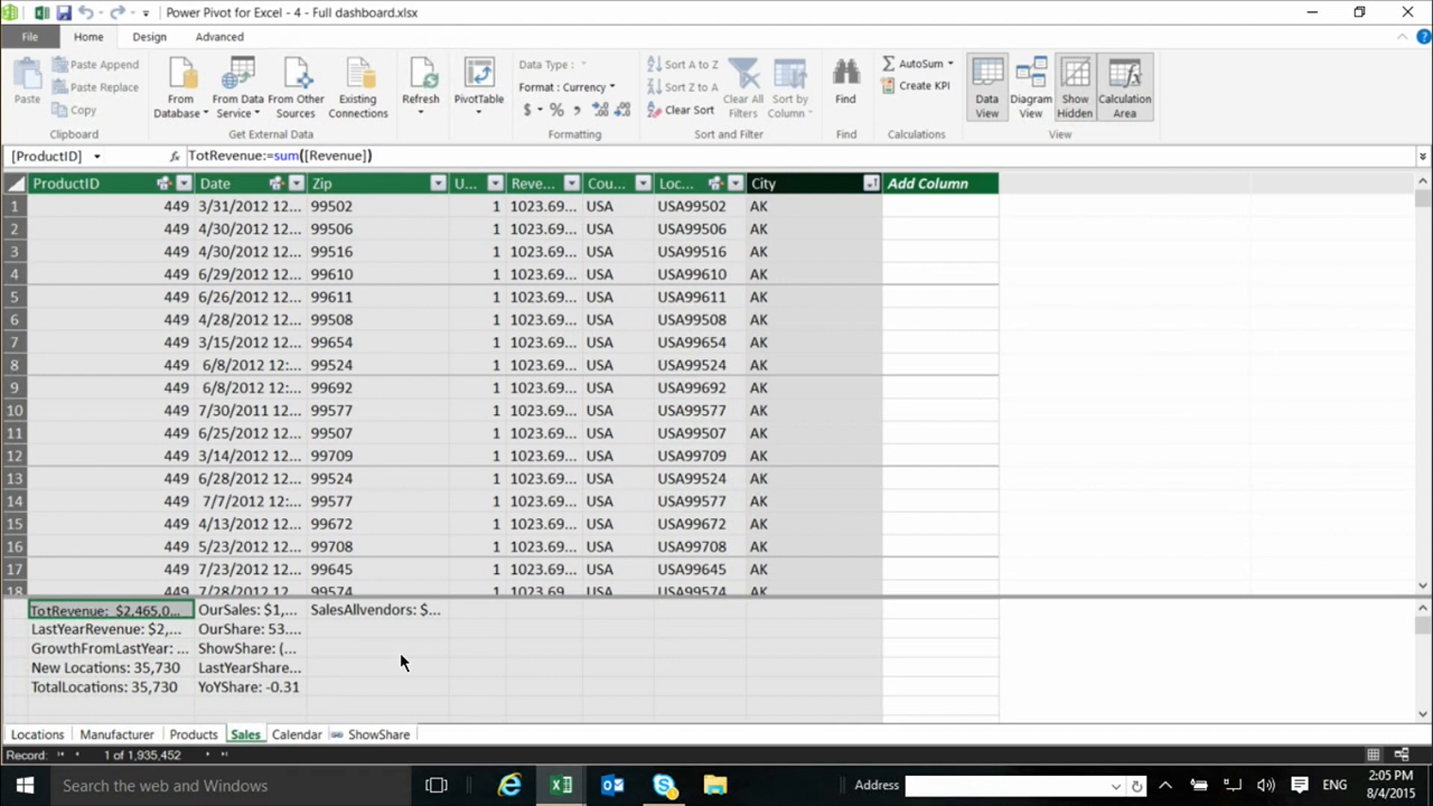
mouse_move(187, 643)
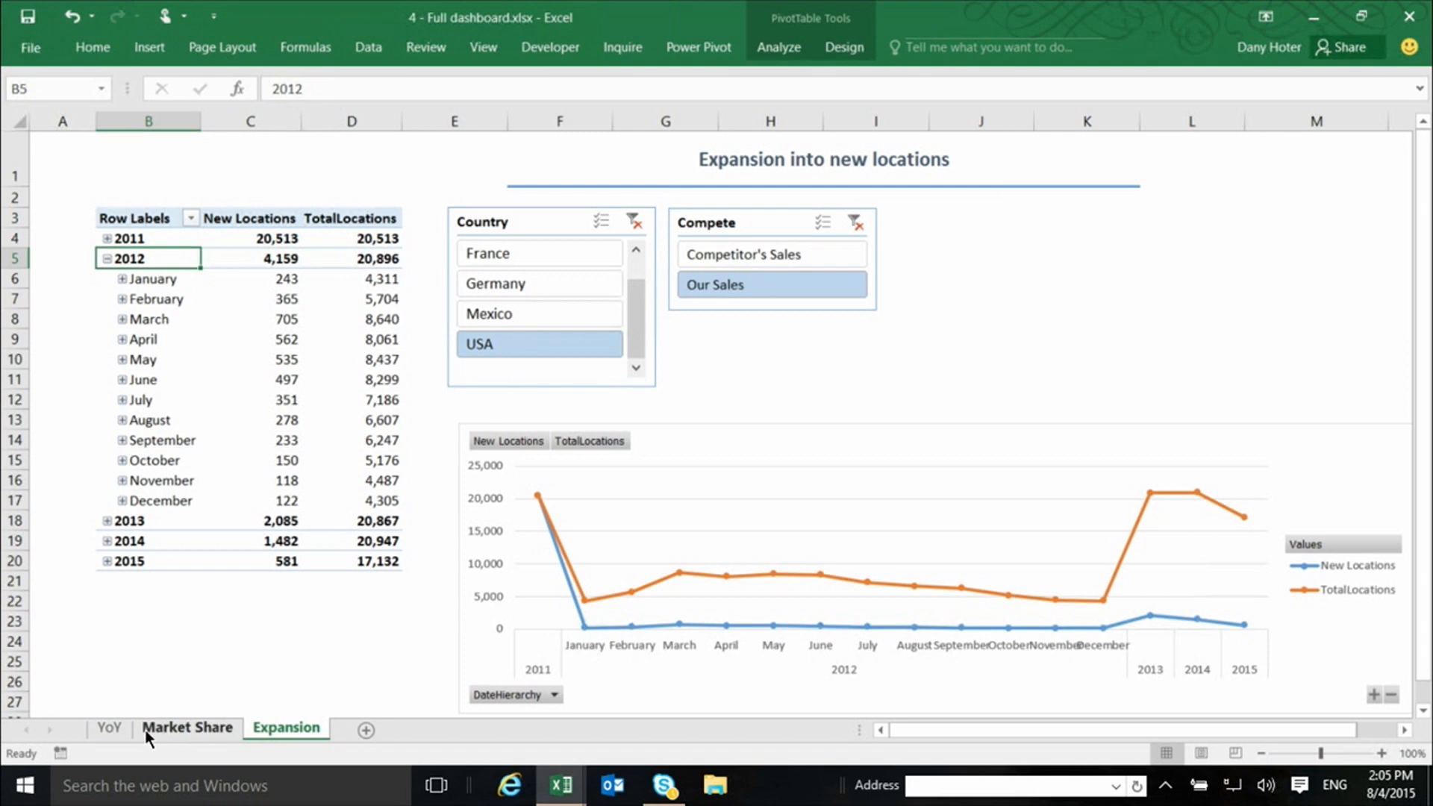
- On the Market Share sheet, set the ShowMArketShare slicer to 'As %'
left_click(187, 727)
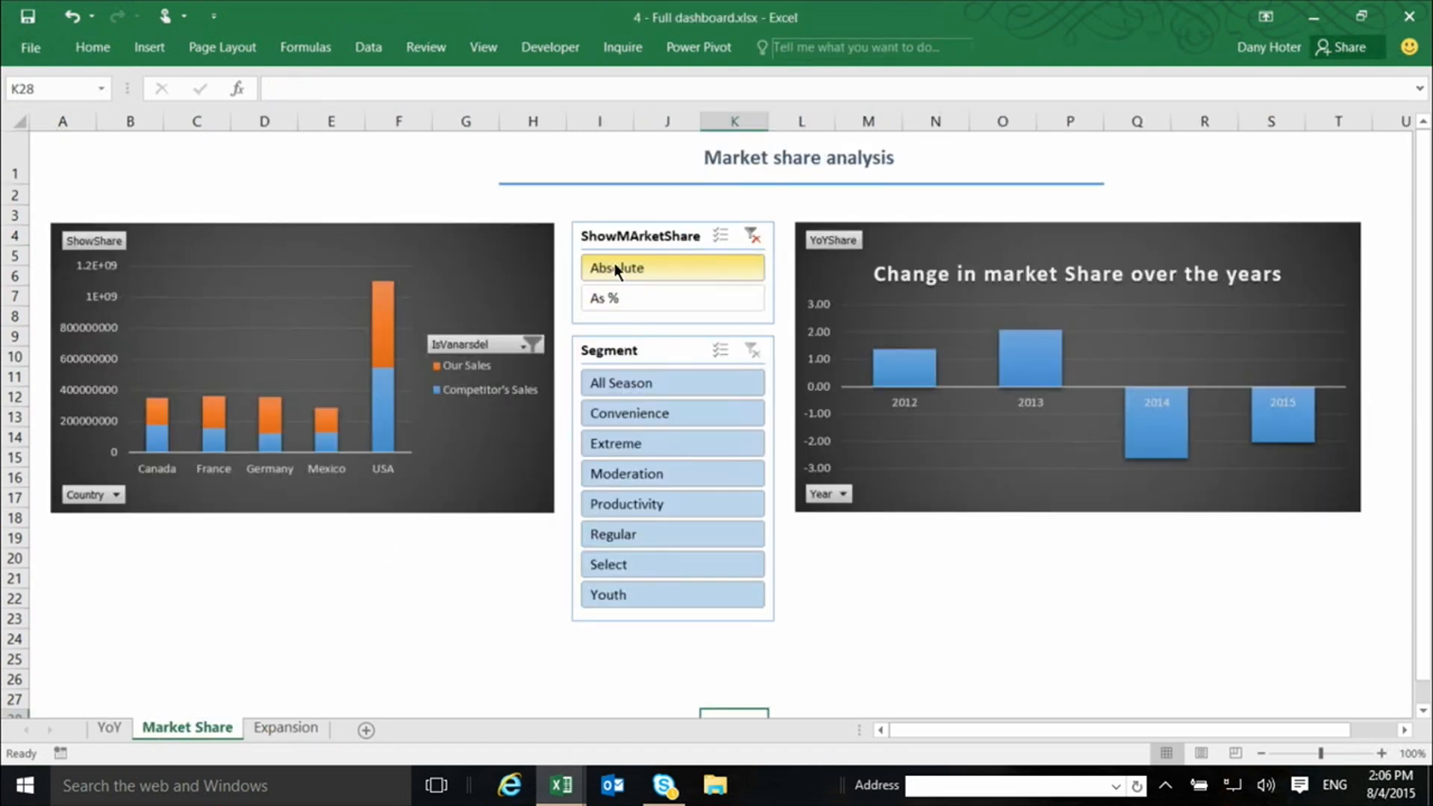
left_click(671, 298)
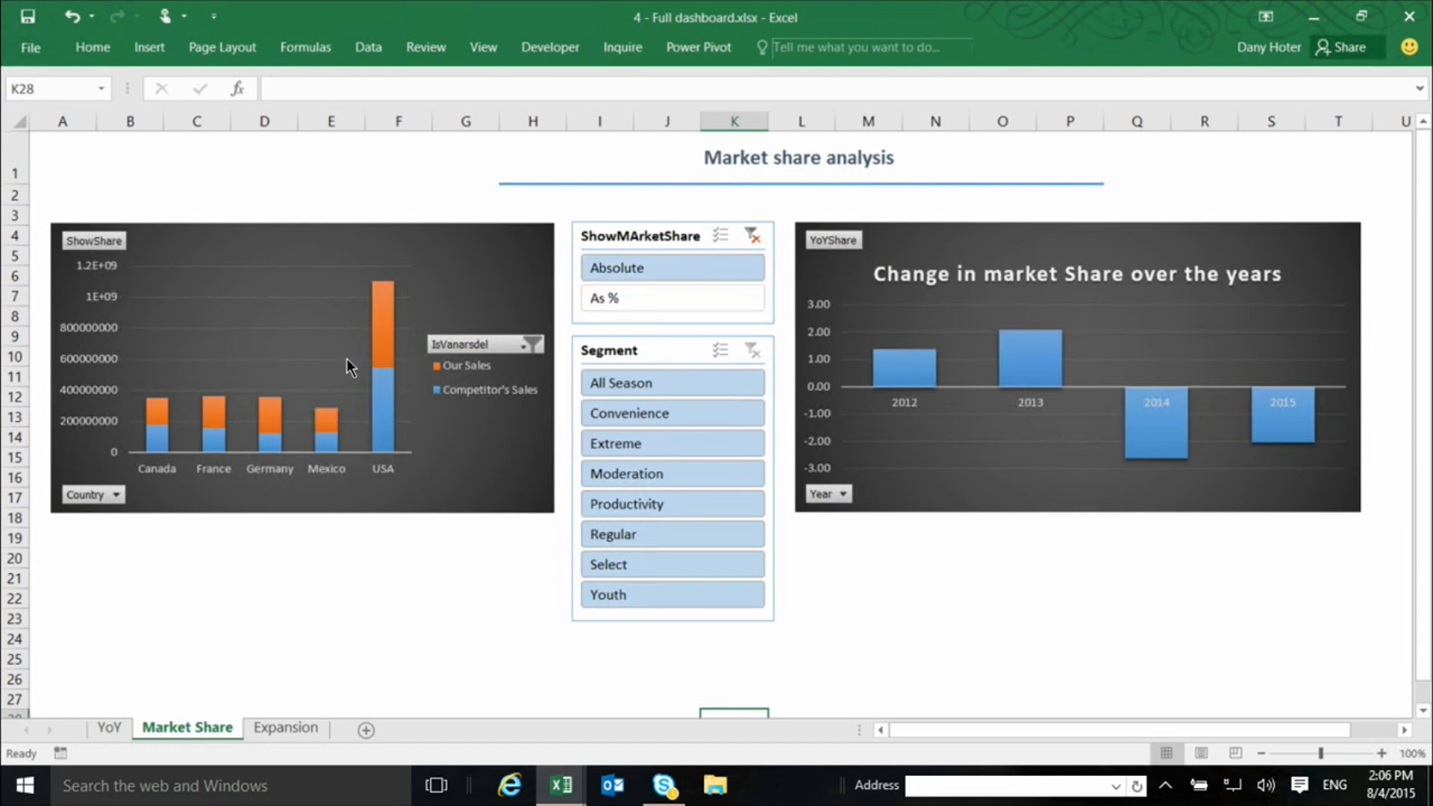
left_click(671, 298)
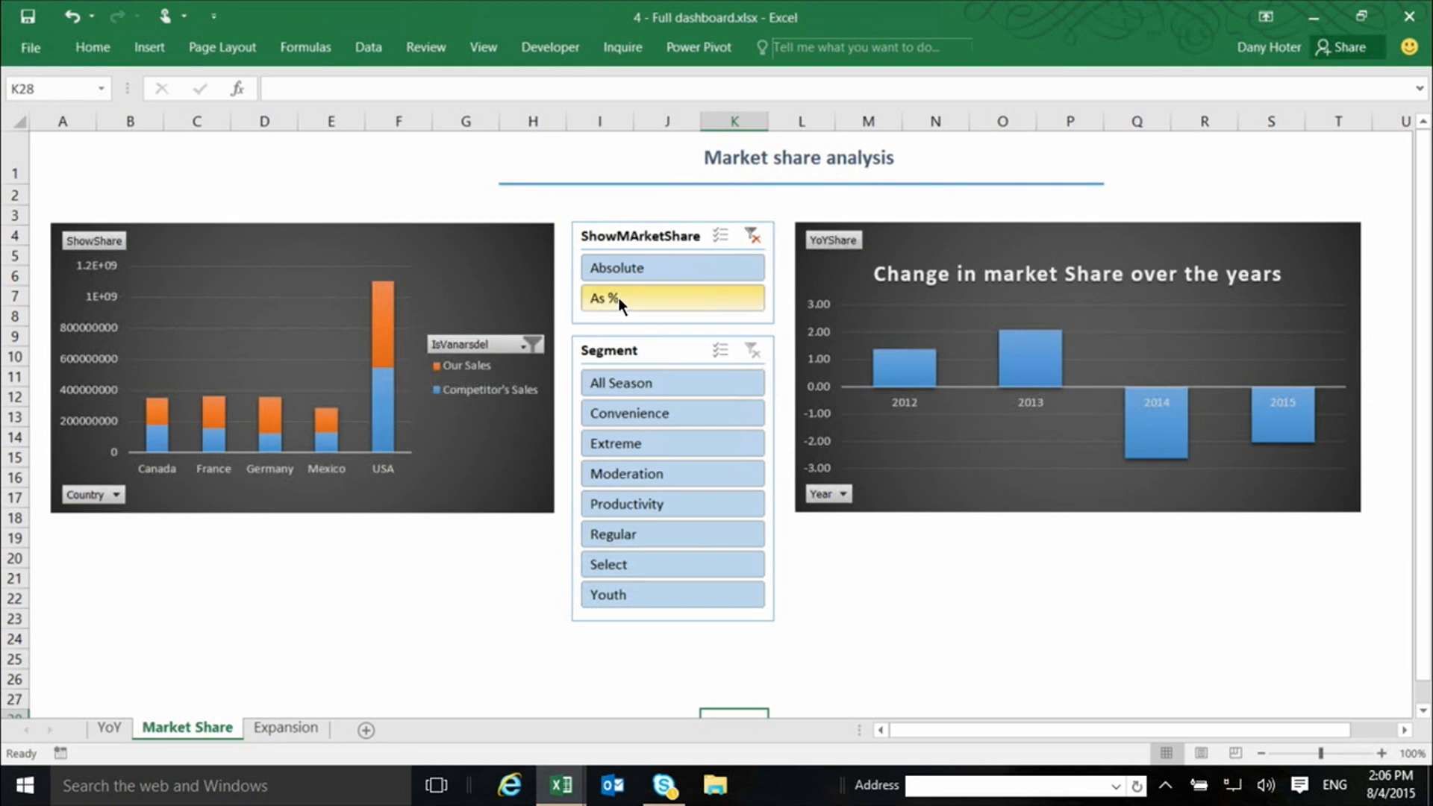
left_click(670, 298)
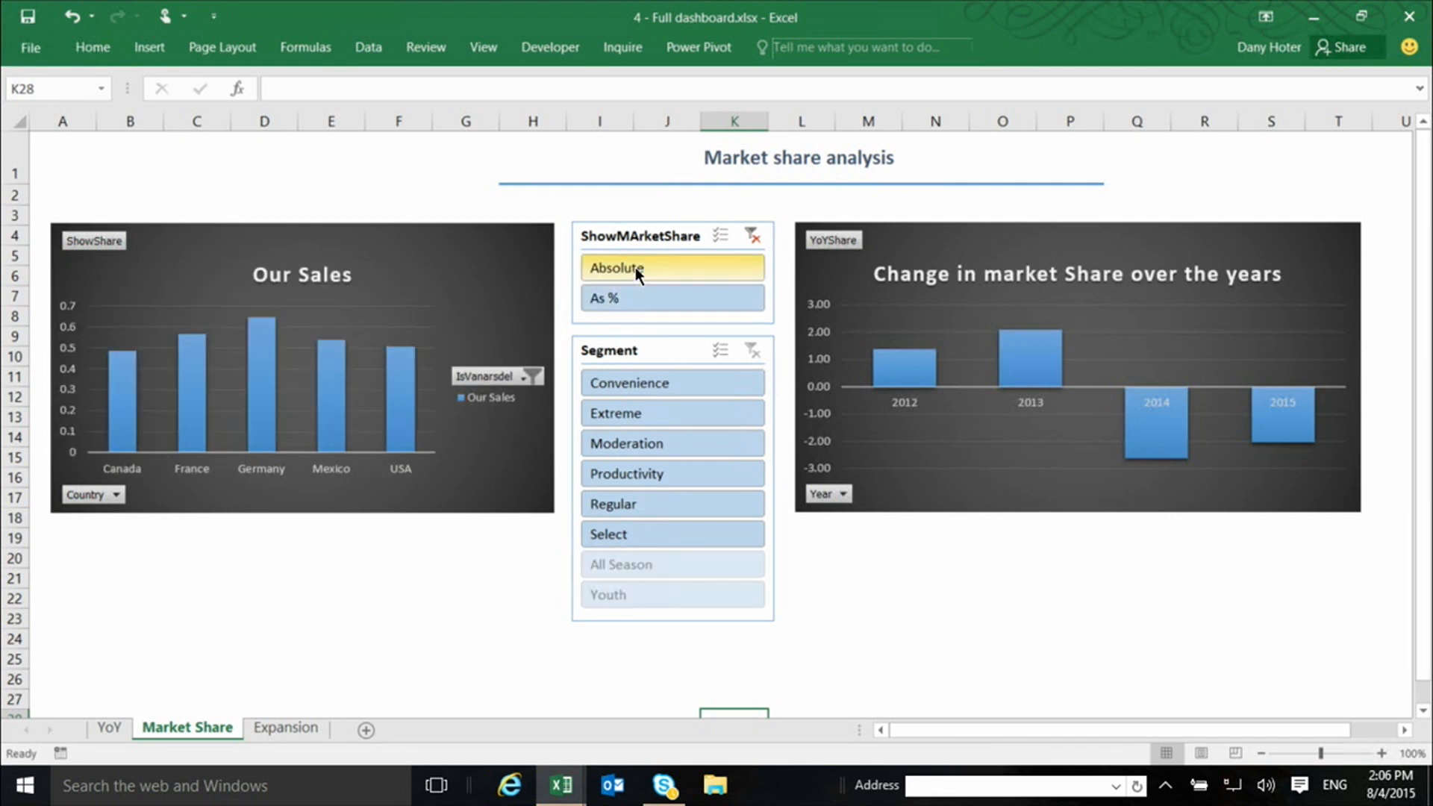
mouse_move(618, 262)
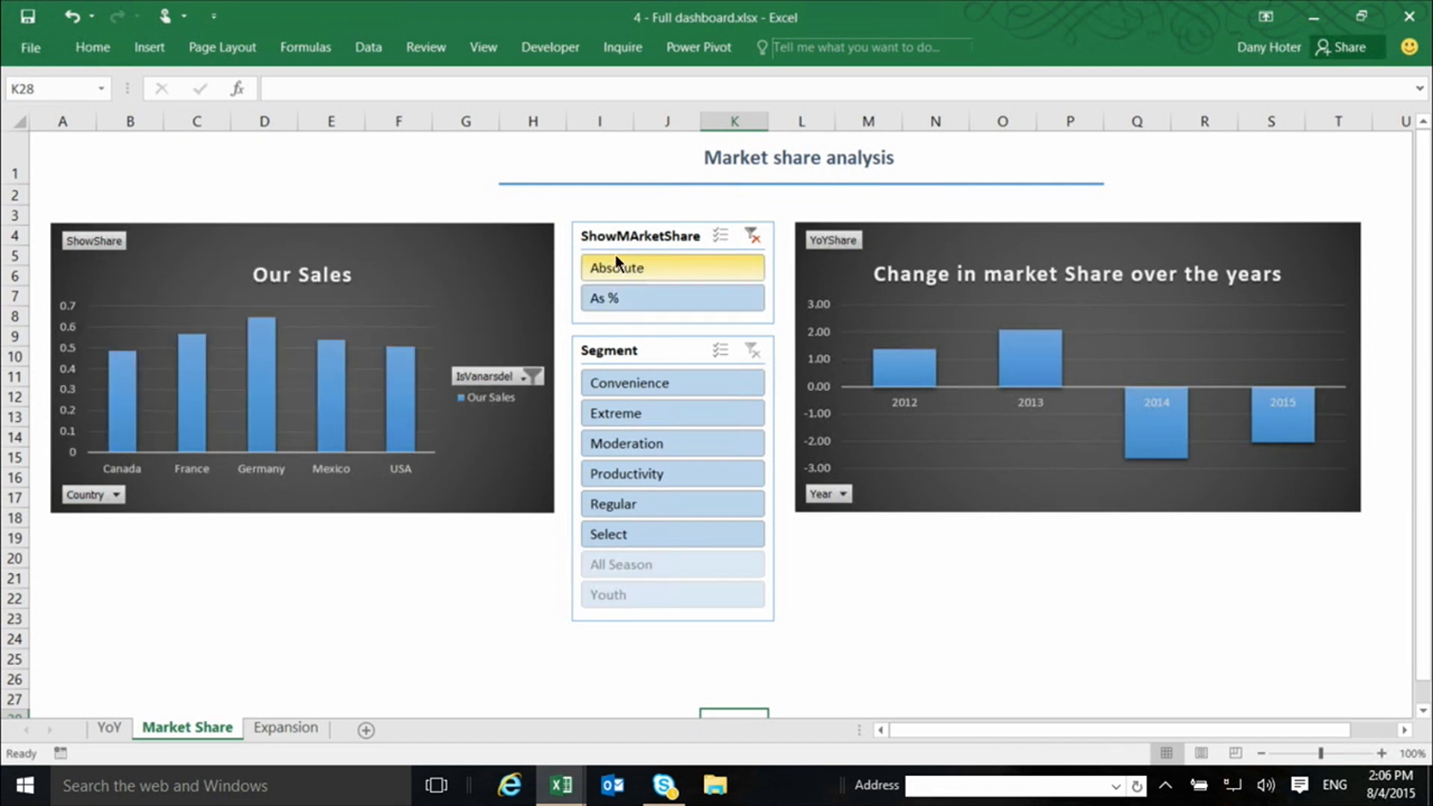
left_click(672, 298)
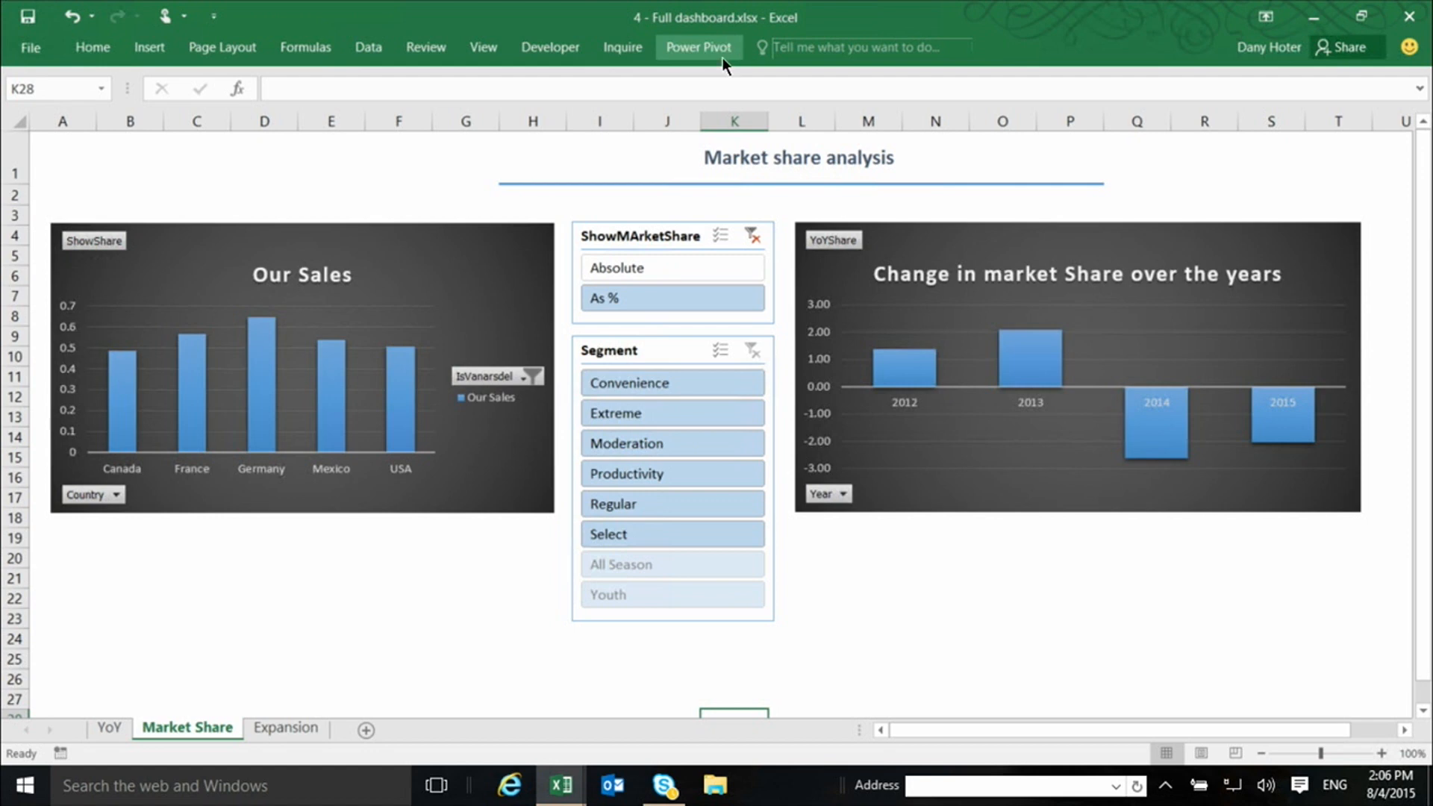
- Open the Power Pivot data model window via Power Pivot > Manage
left_click(699, 46)
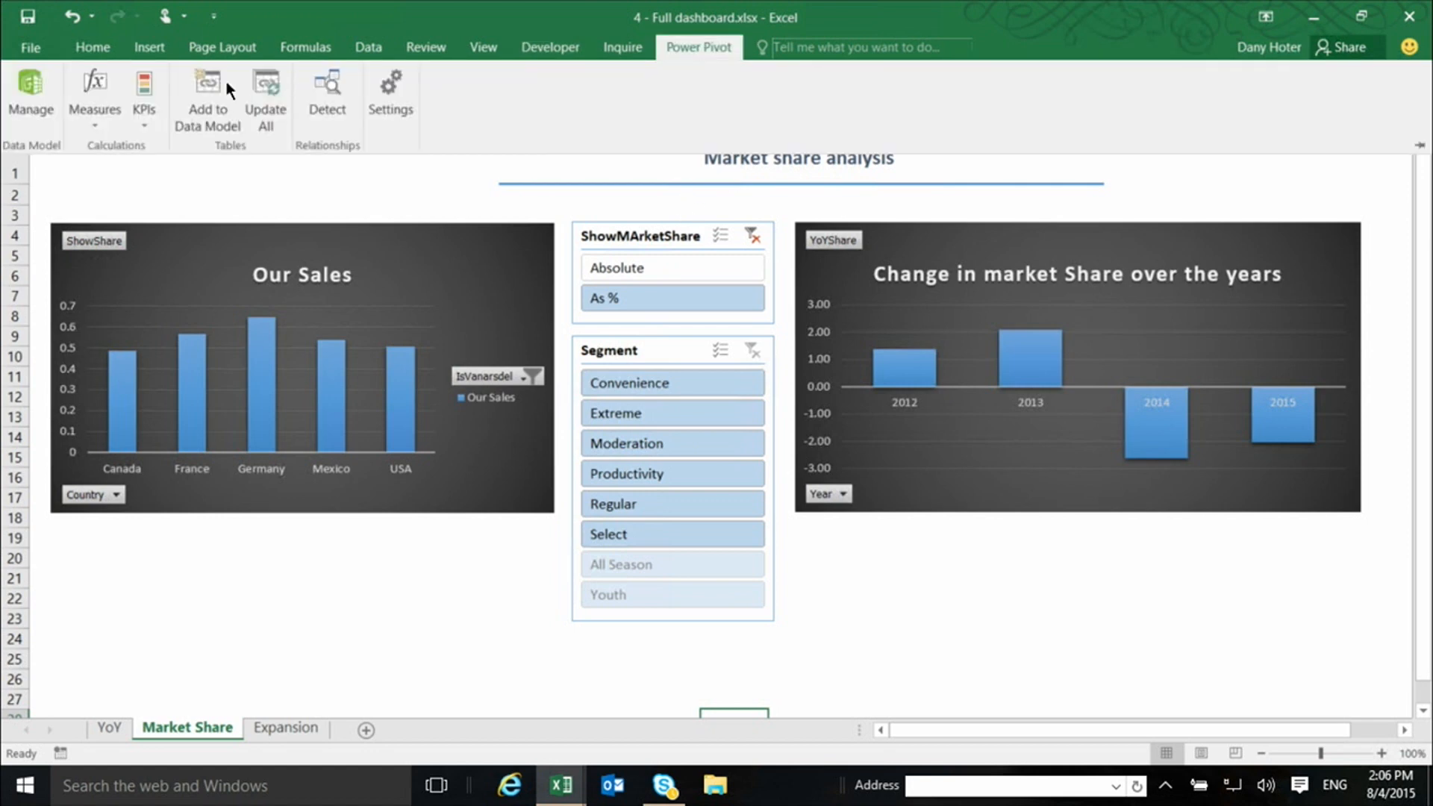
left_click(30, 96)
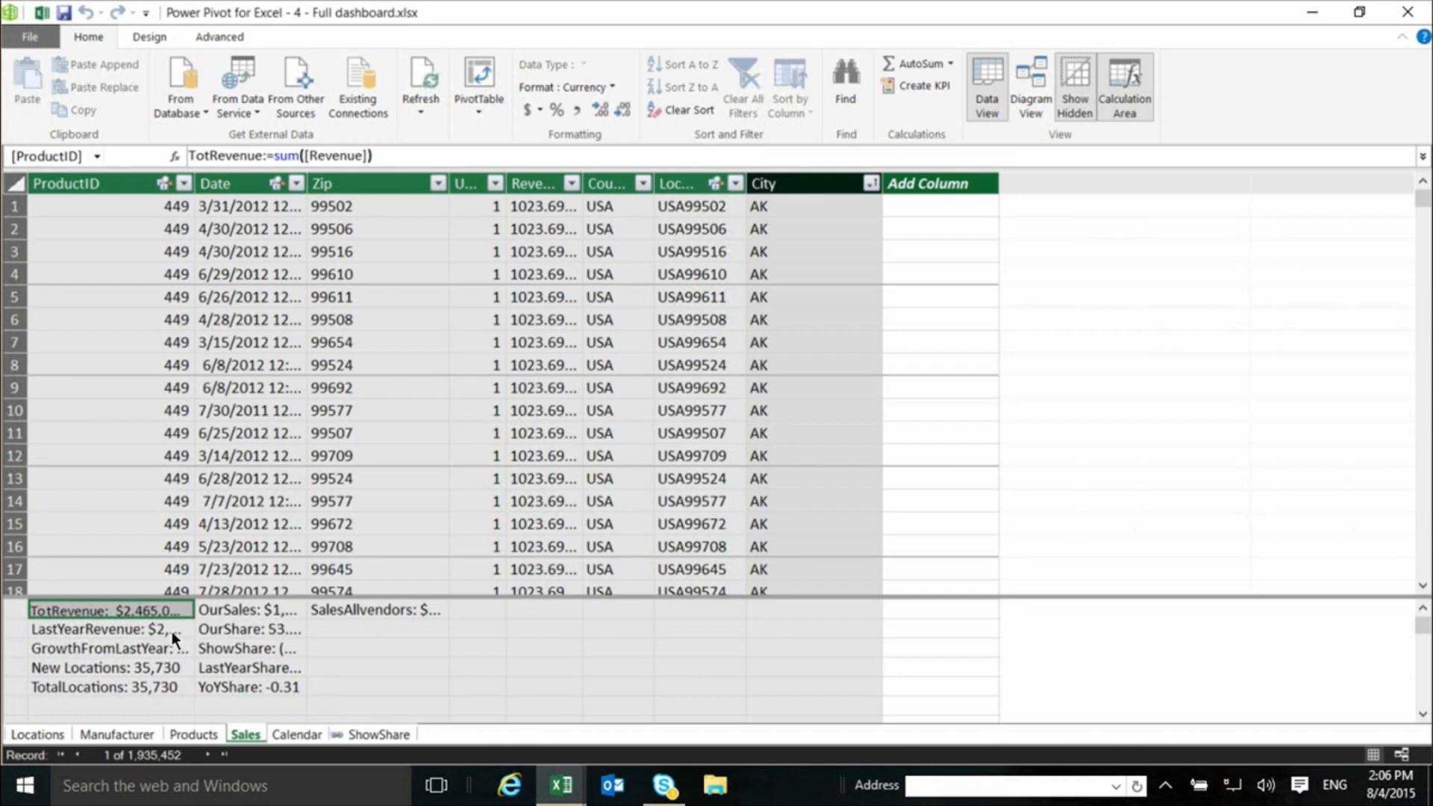
mouse_move(118, 609)
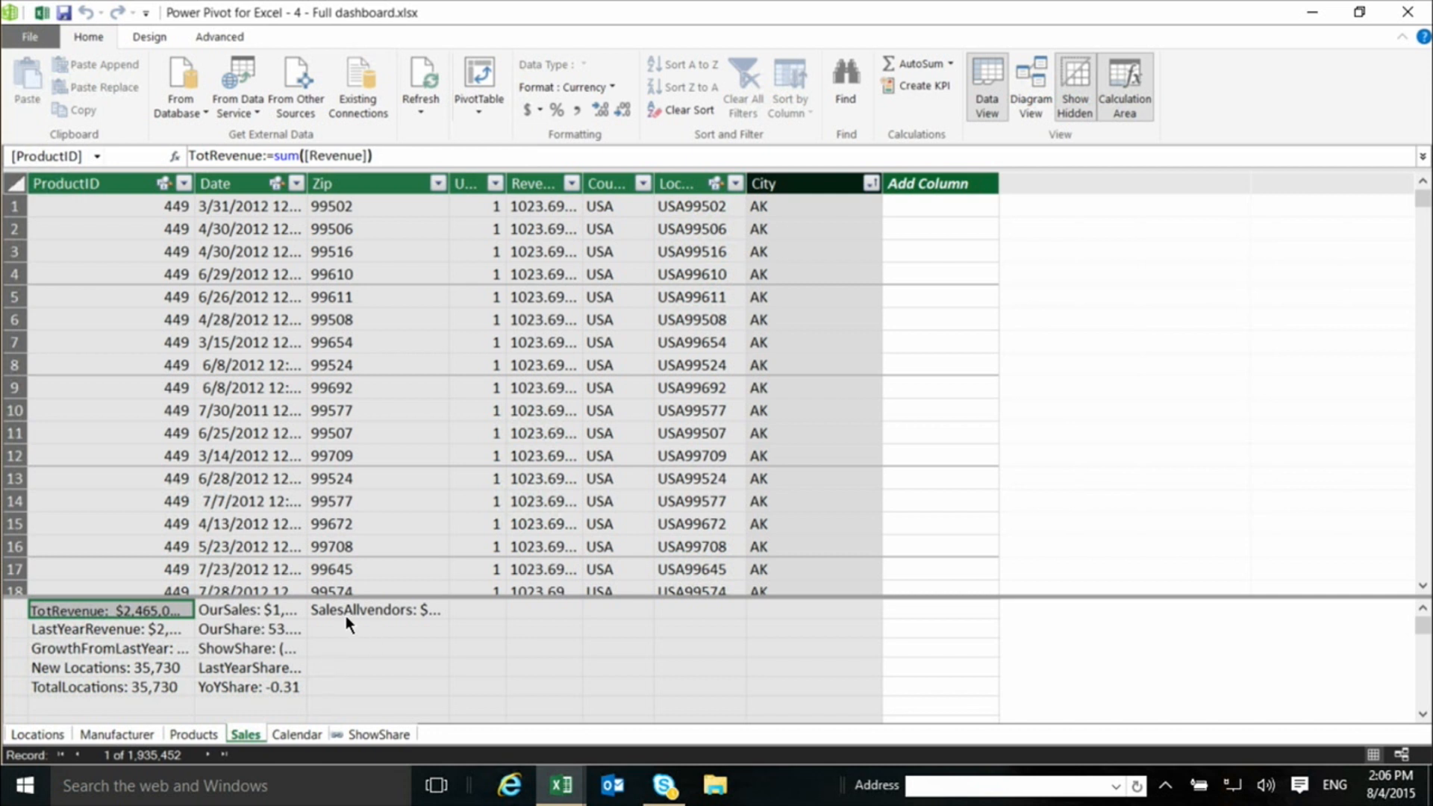
mouse_move(238, 609)
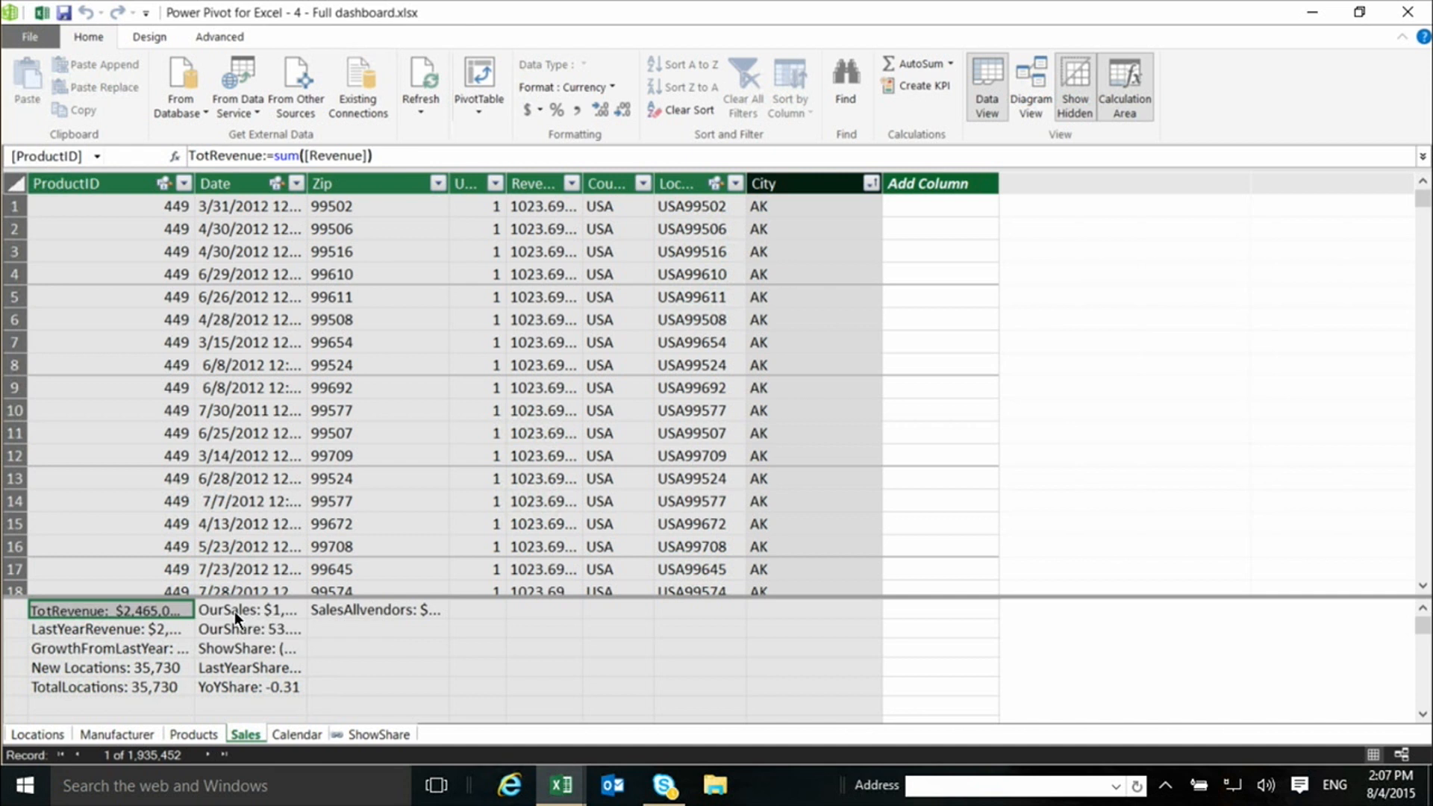
- Inspect the OurSales formula: CALCULATE of TotRevenue filtered to manufacturer VanArsdel
left_click(247, 610)
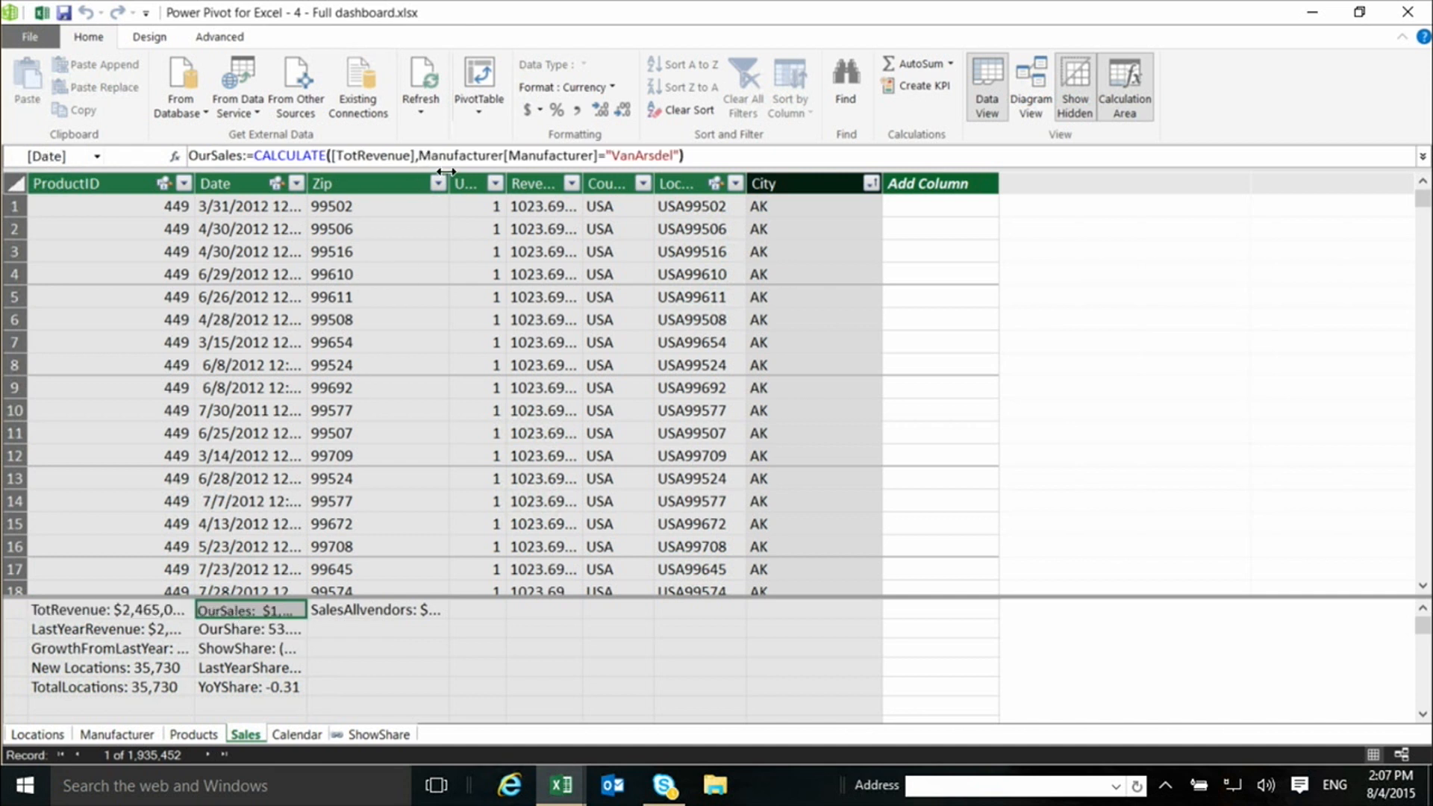
left_click(694, 155)
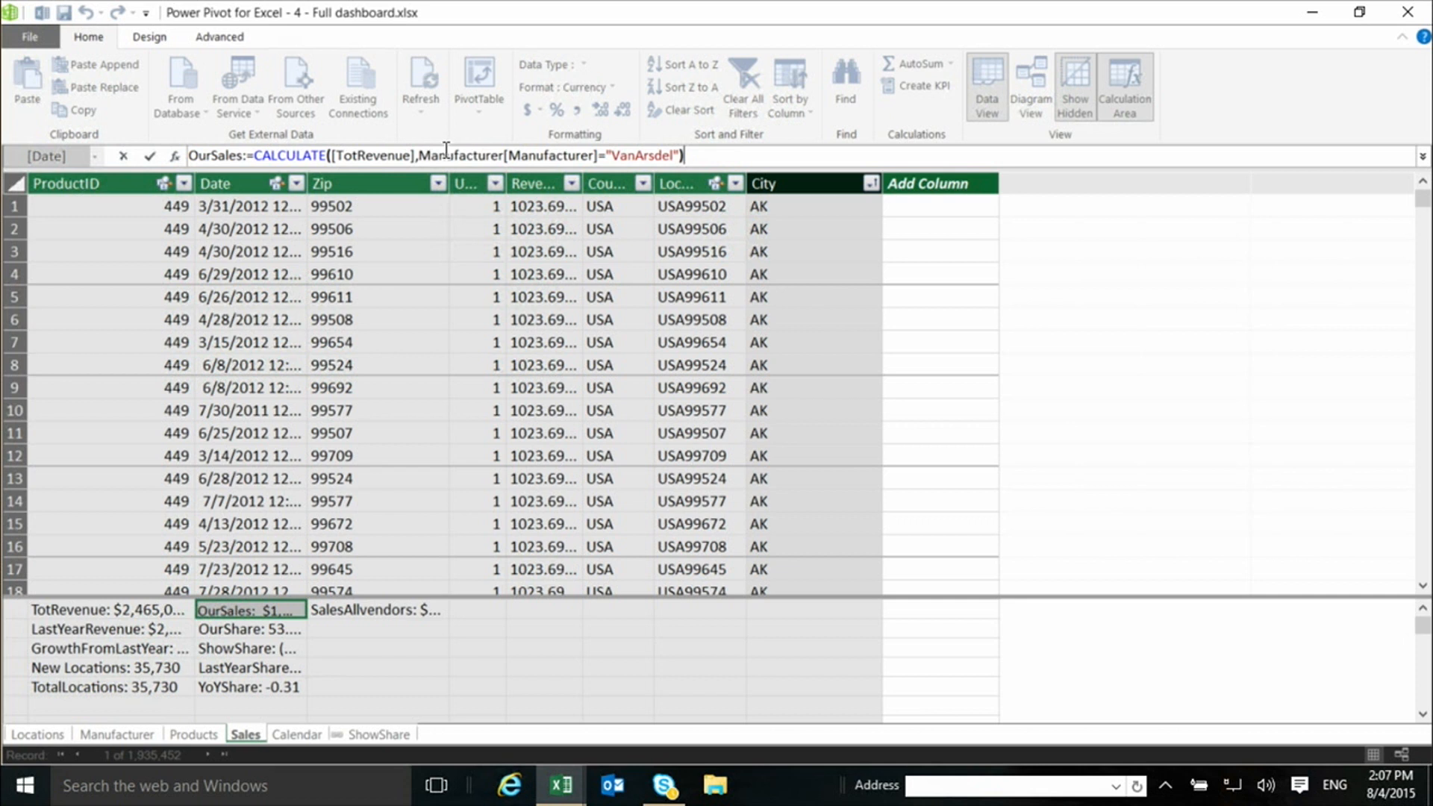
mouse_move(561, 157)
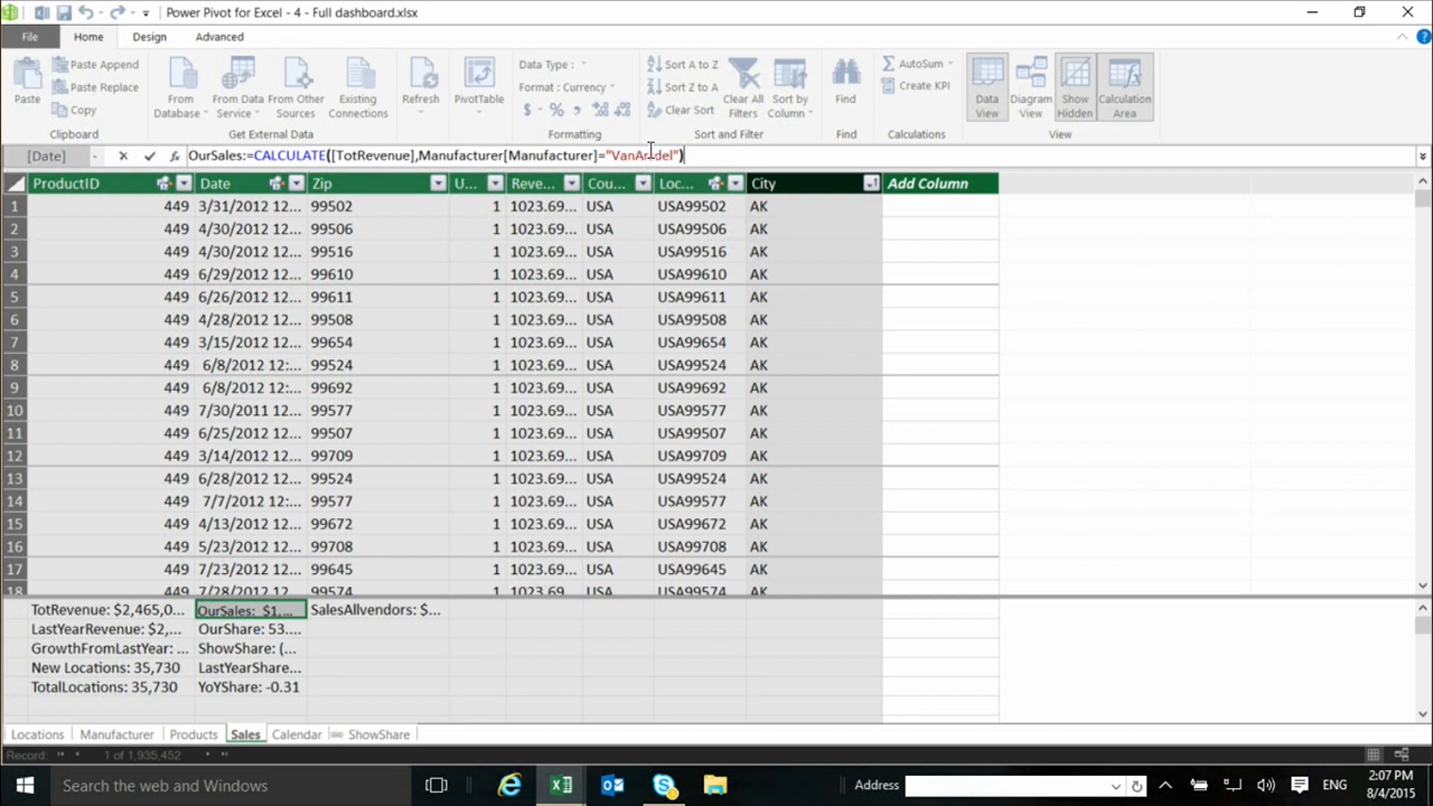
mouse_move(654, 148)
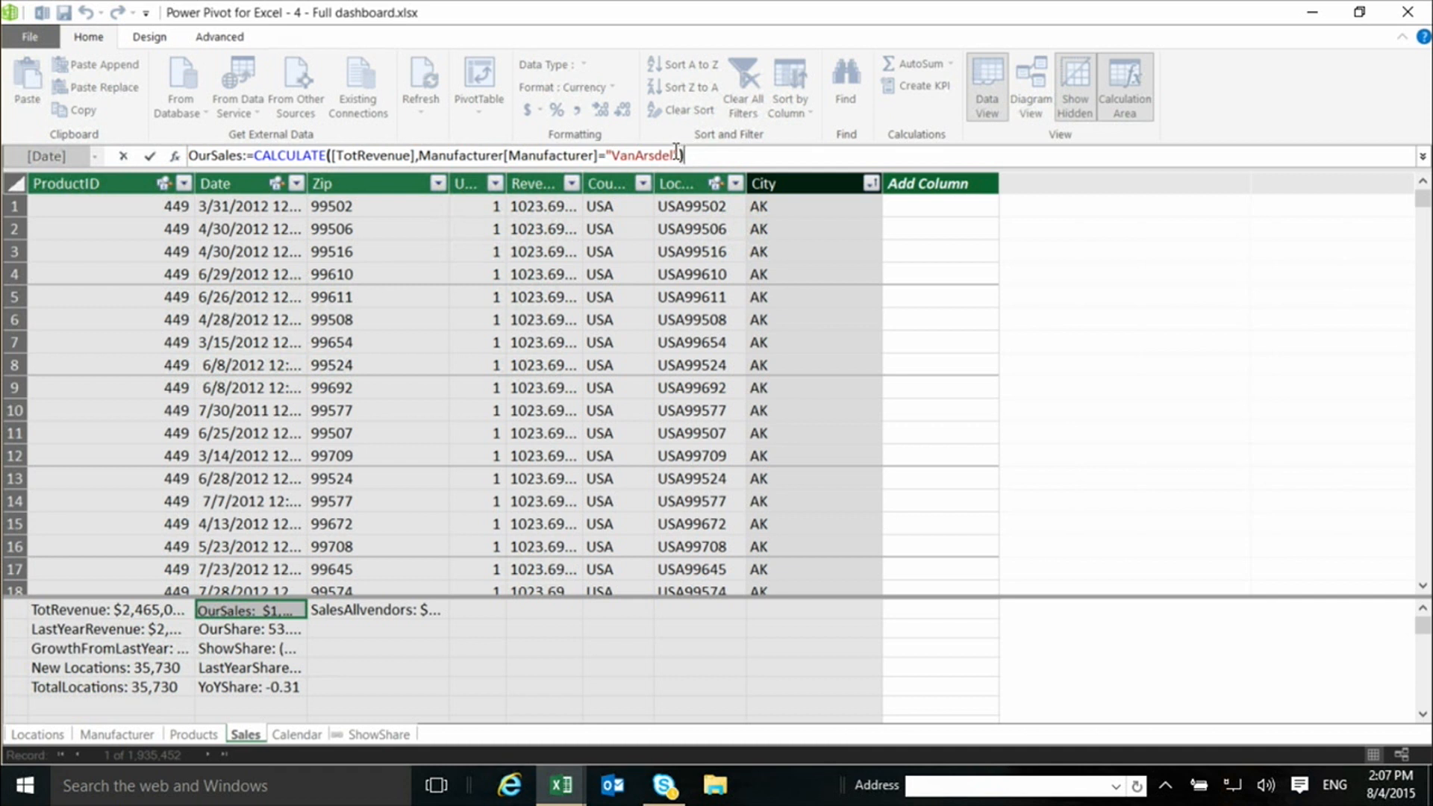
mouse_move(256, 632)
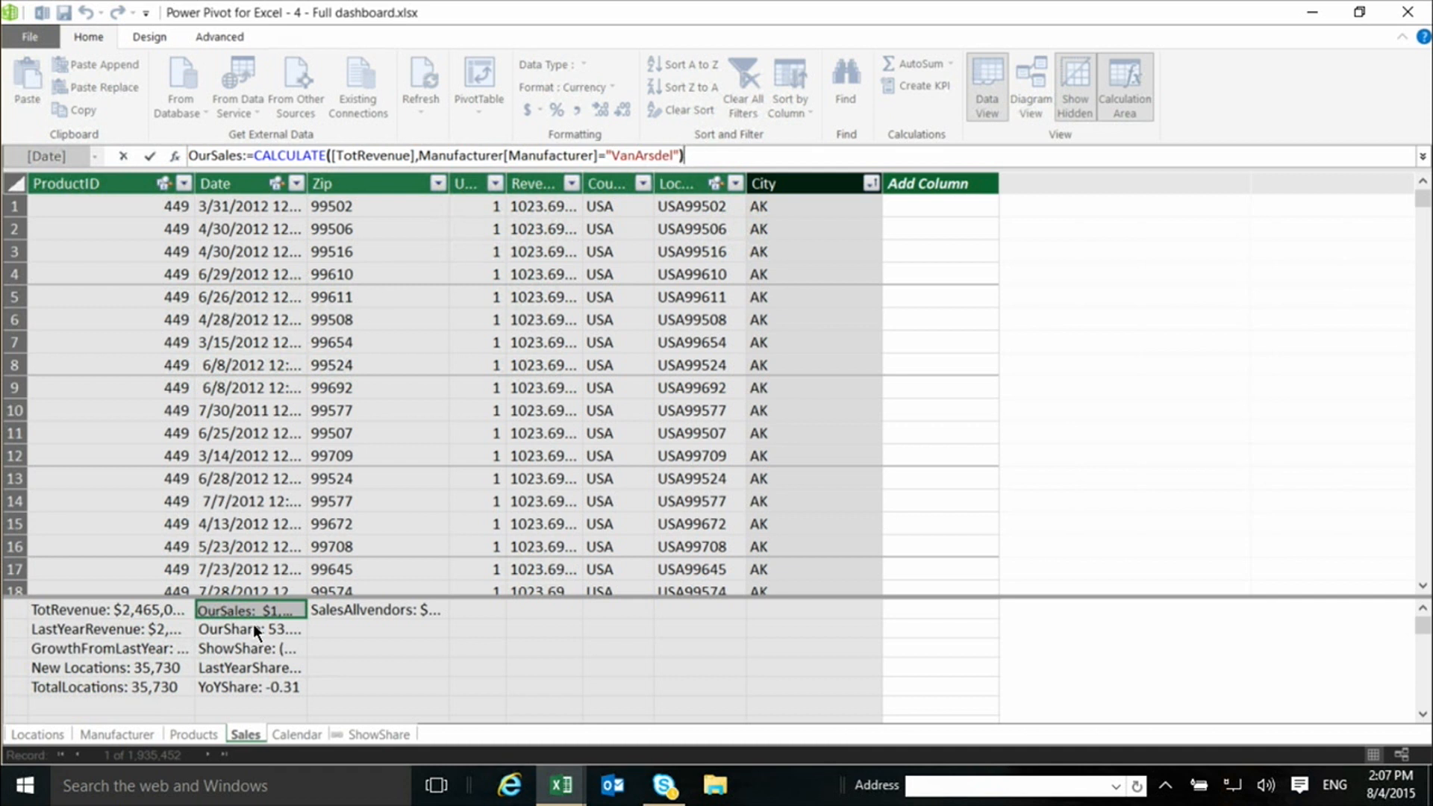
mouse_move(329, 617)
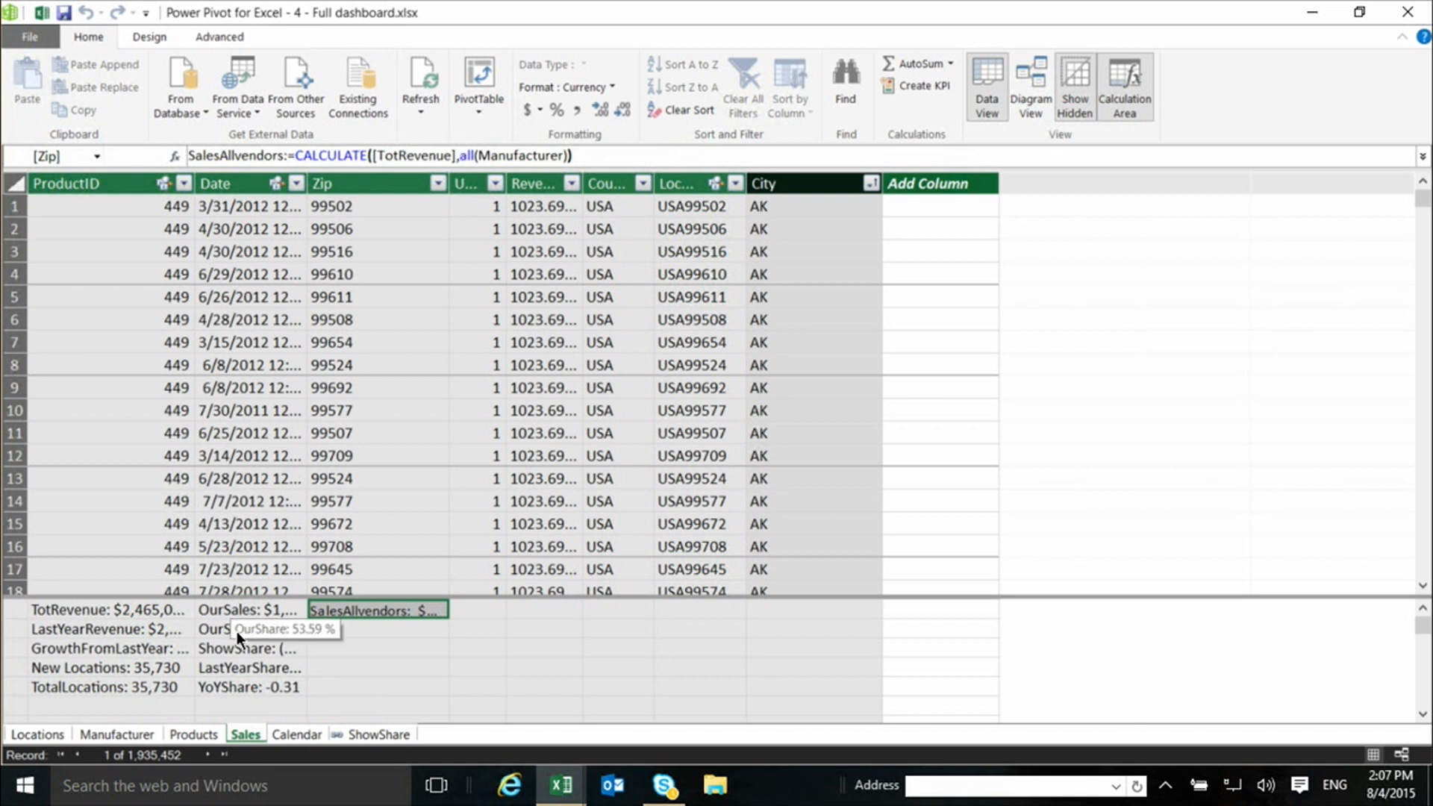
- Select the OurShare measure to read DIVIDE(OurSales, SalesAllvendors), returning 53.59%
left_click(247, 629)
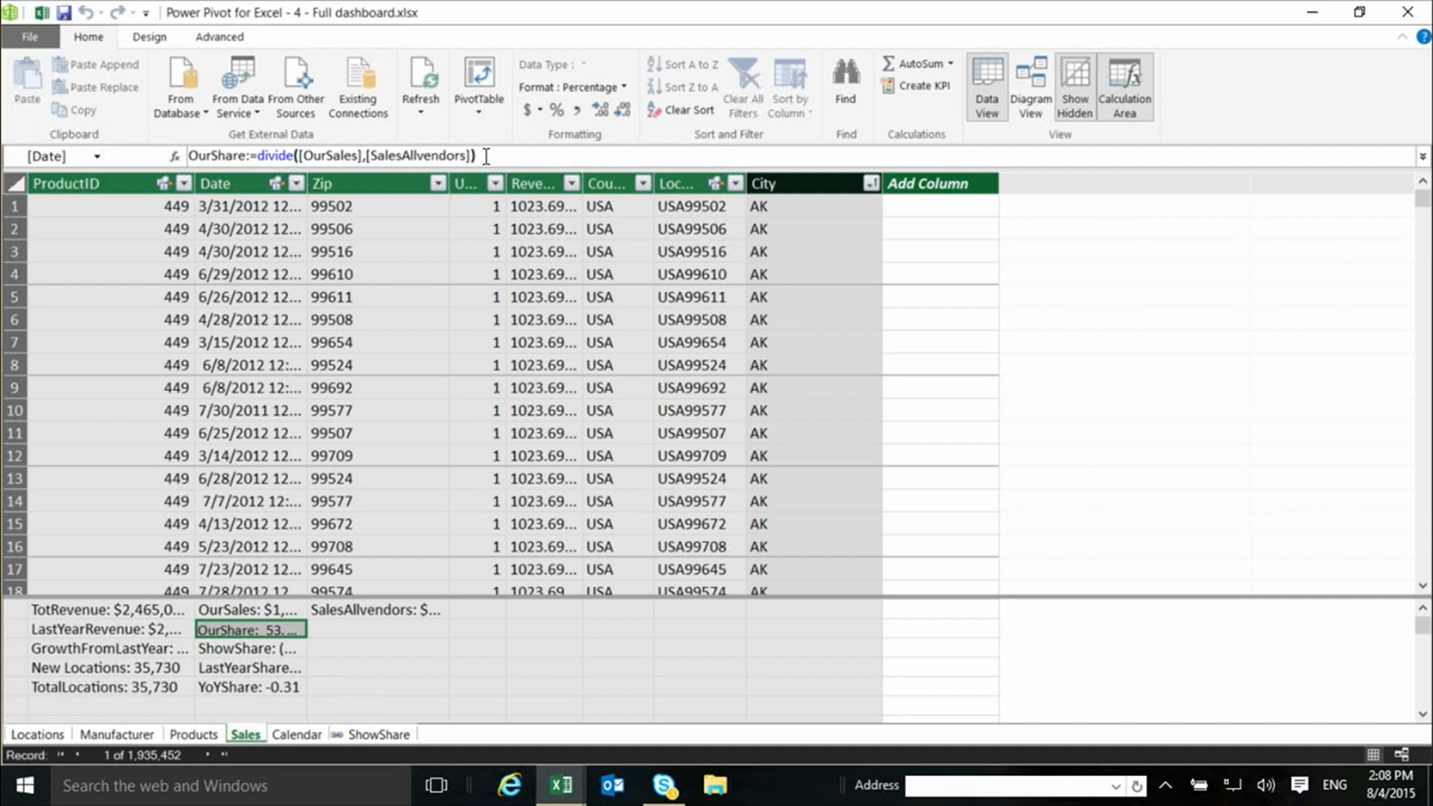
mouse_move(485, 145)
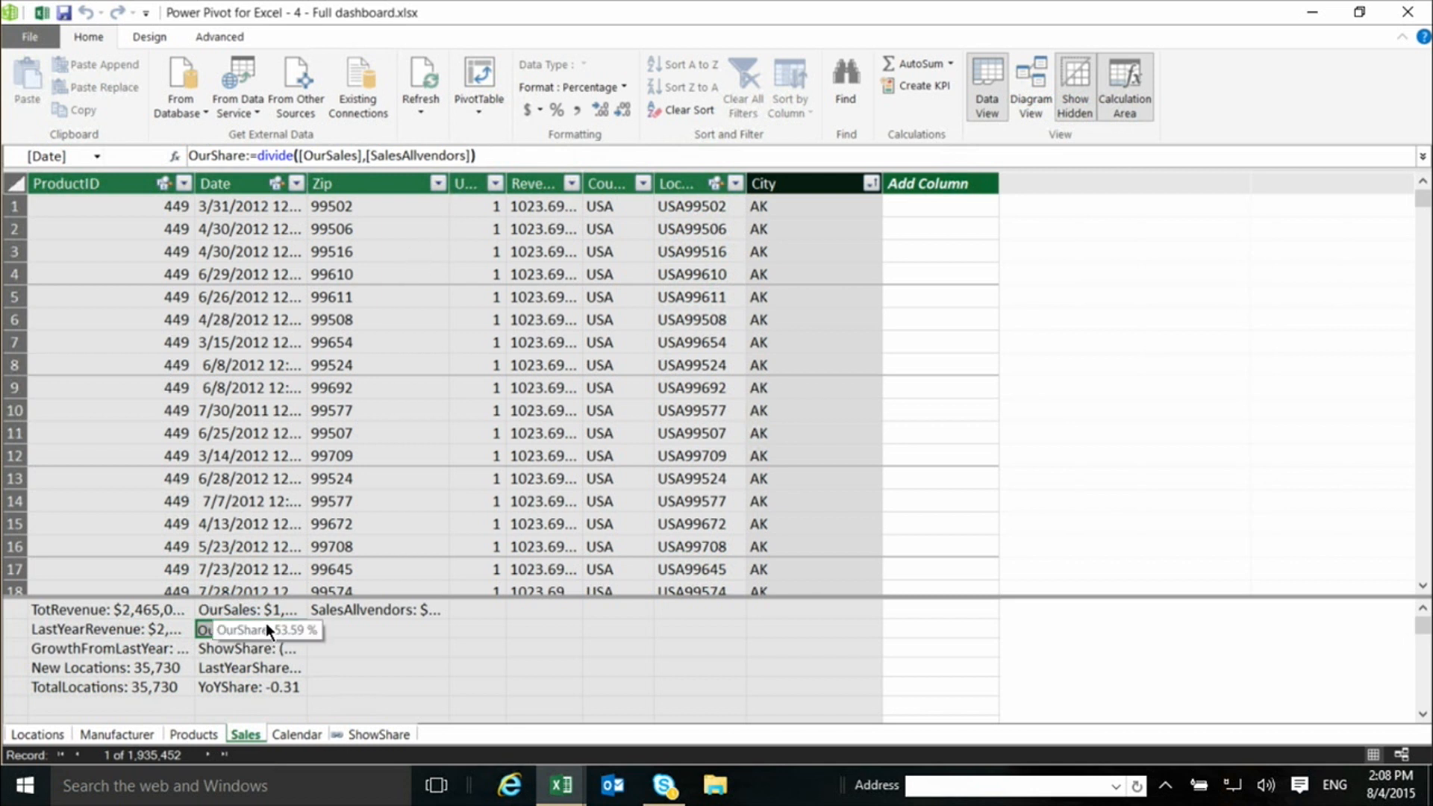
left_click(247, 630)
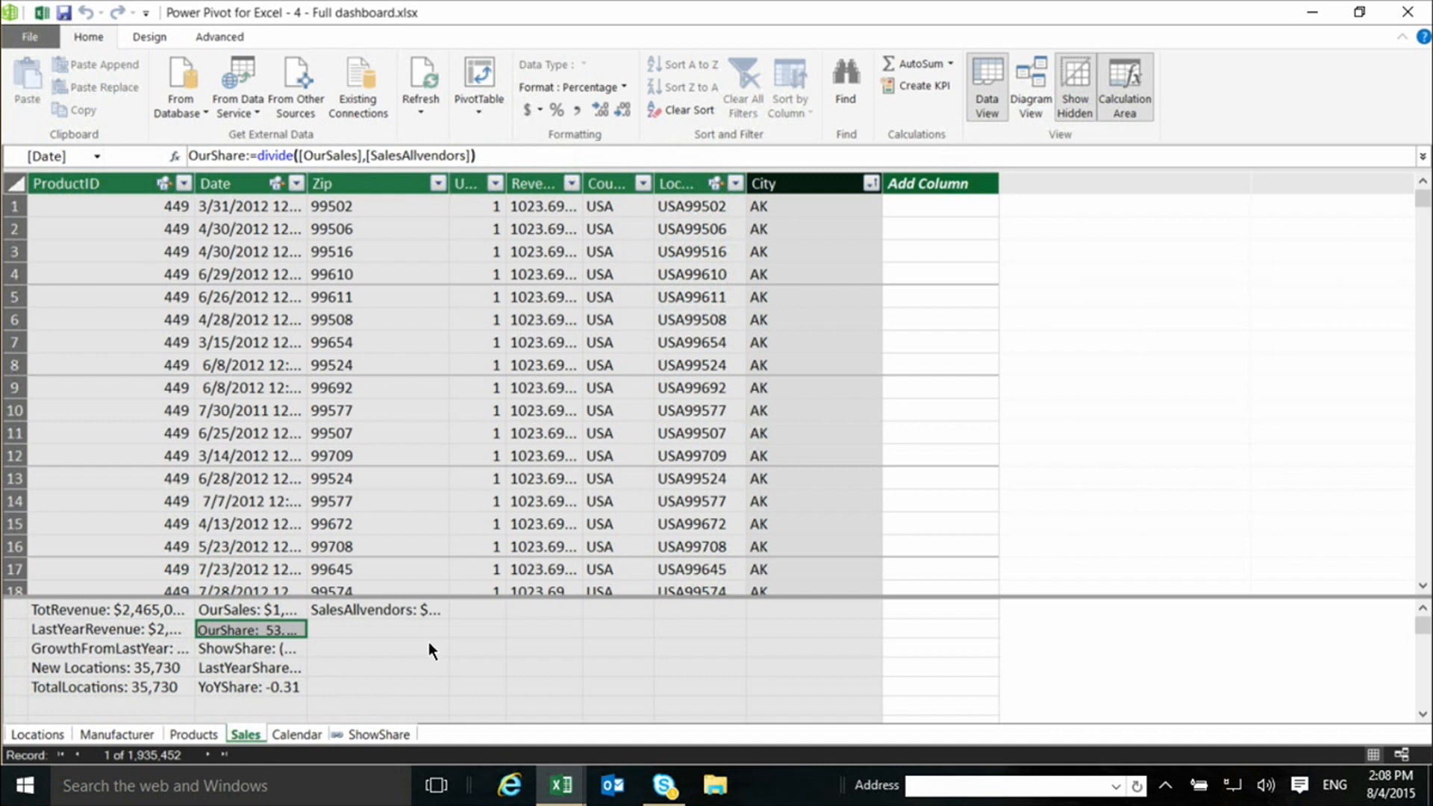
mouse_move(174, 631)
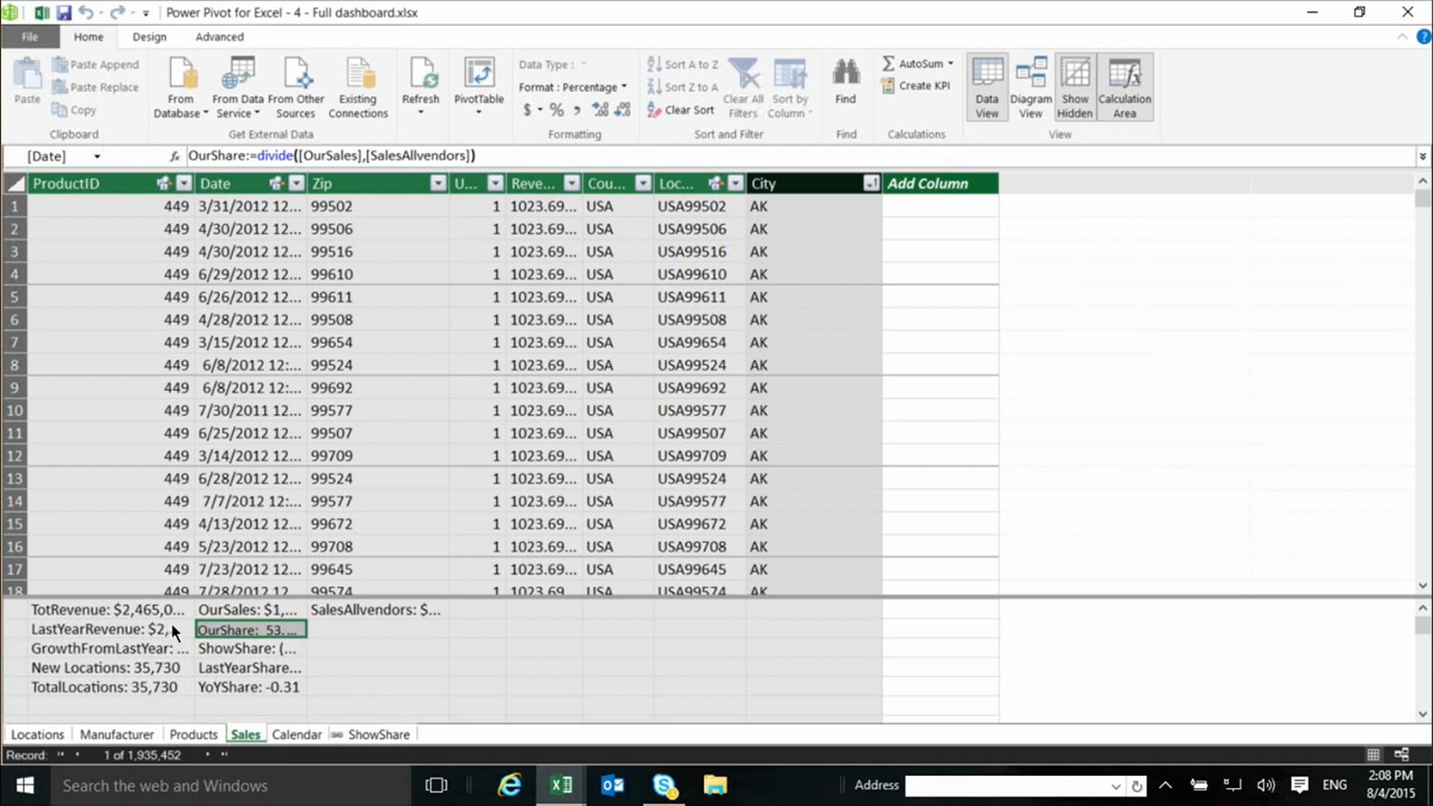
mouse_move(118, 631)
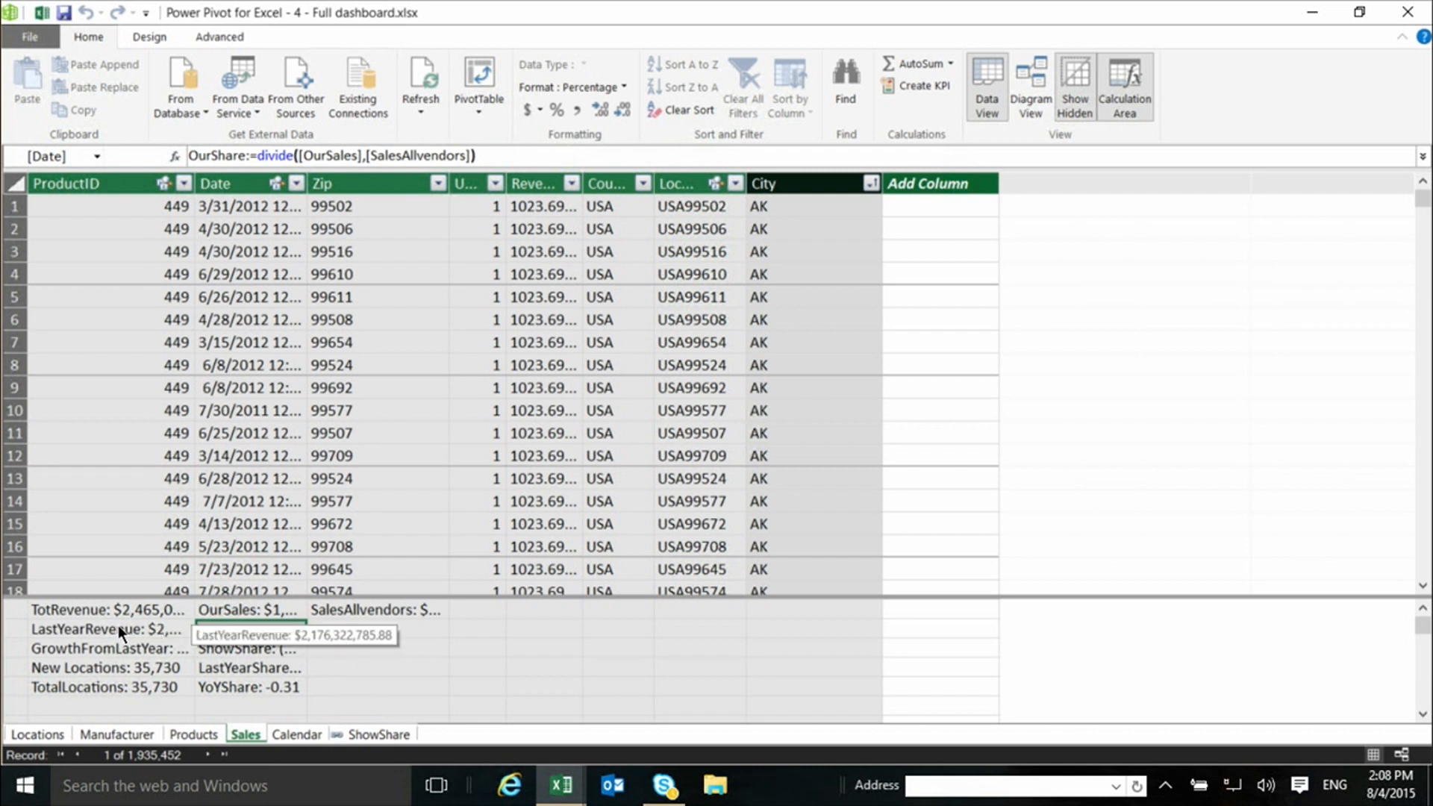
mouse_move(118, 635)
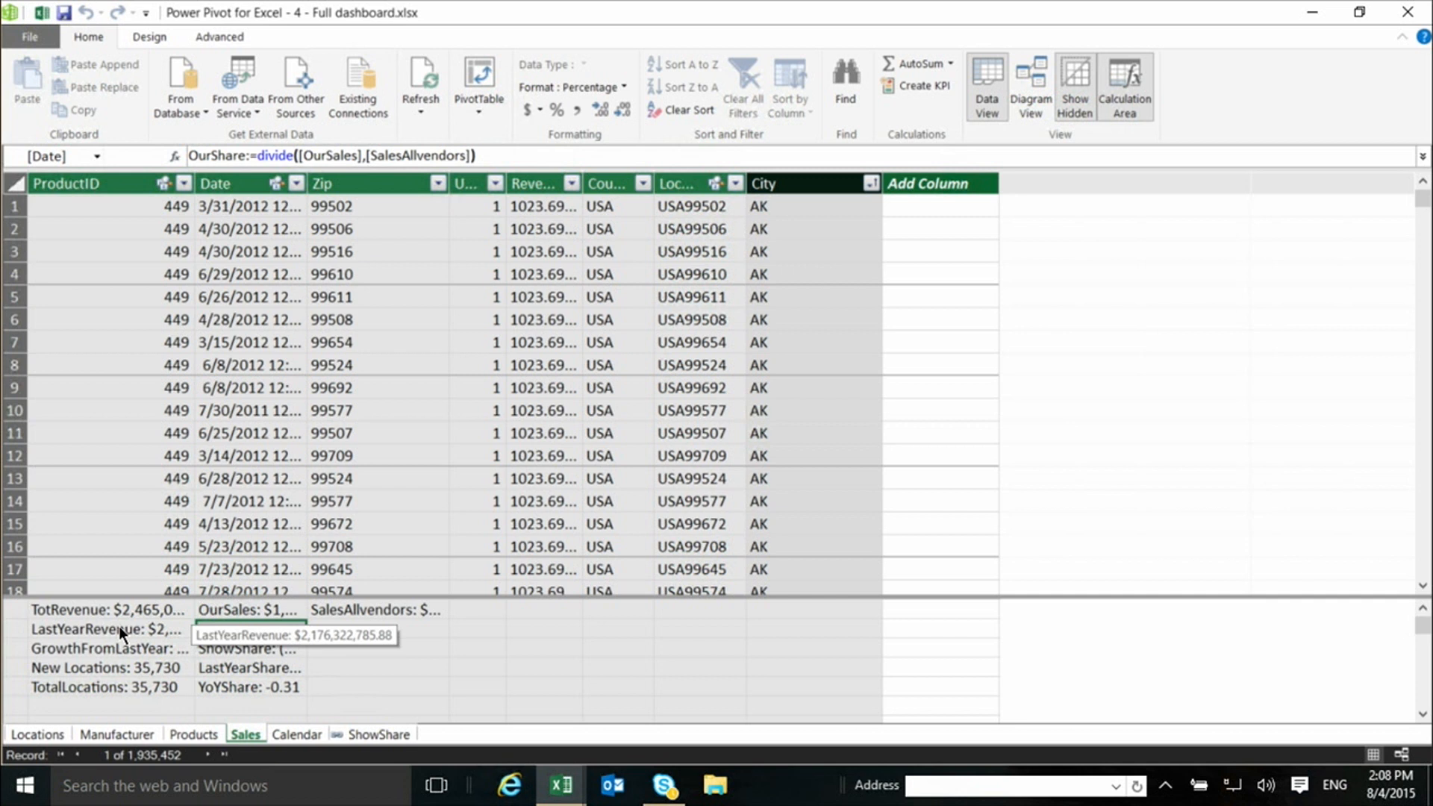
- Show the LastYearRevenue measure: CALCULATE of TotRevenue over SAMEPERIODLASTYEAR of Calendar dates
left_click(101, 630)
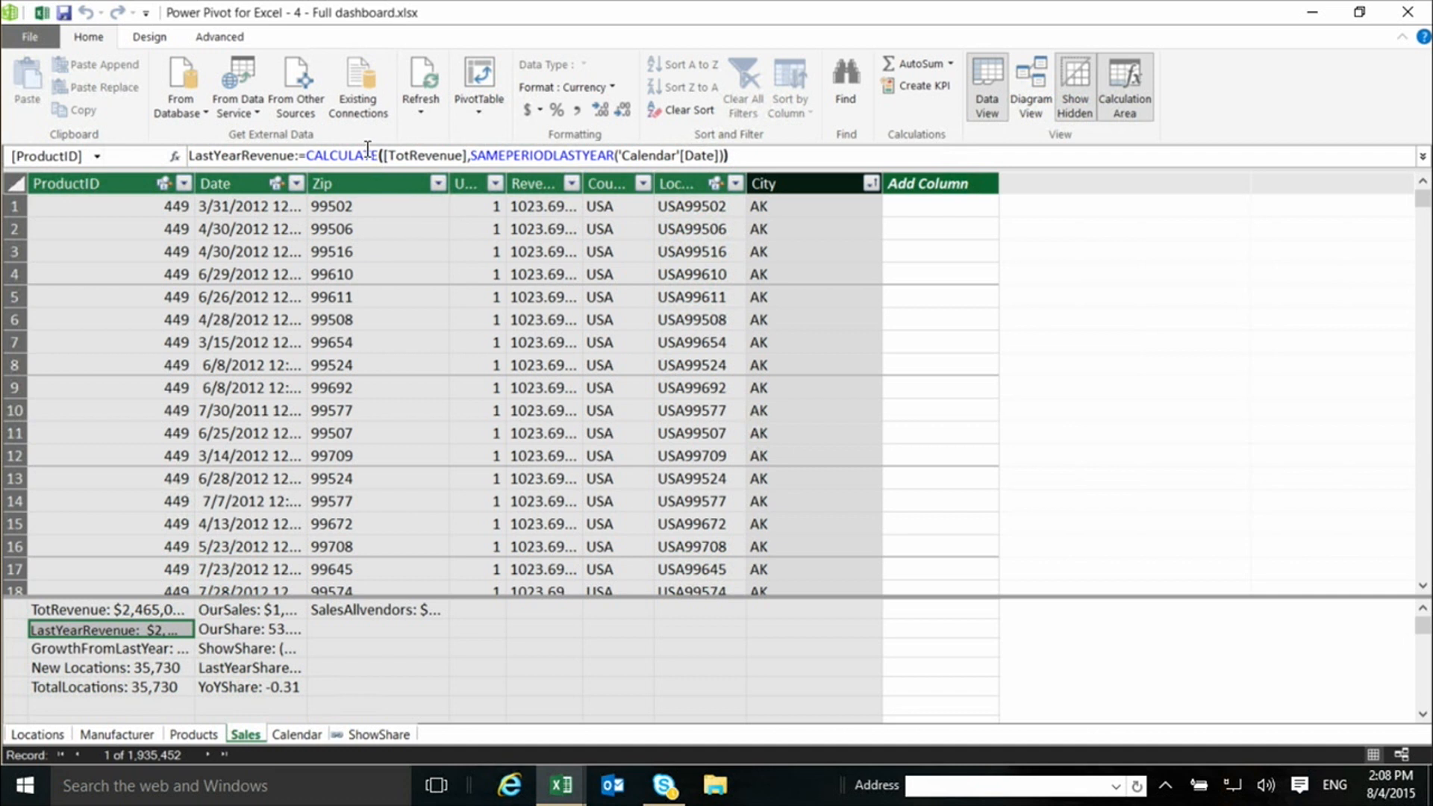
mouse_move(801, 169)
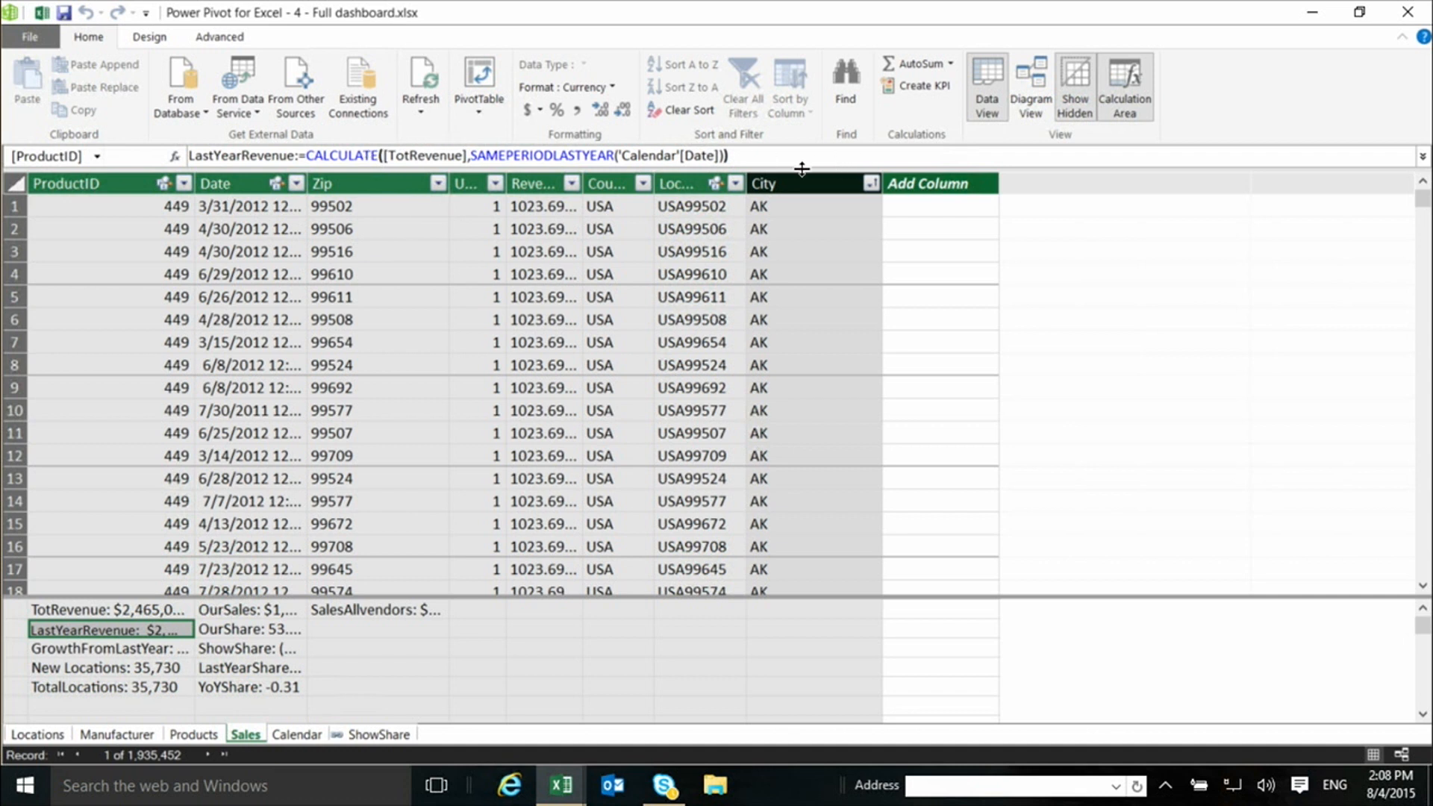
mouse_move(795, 176)
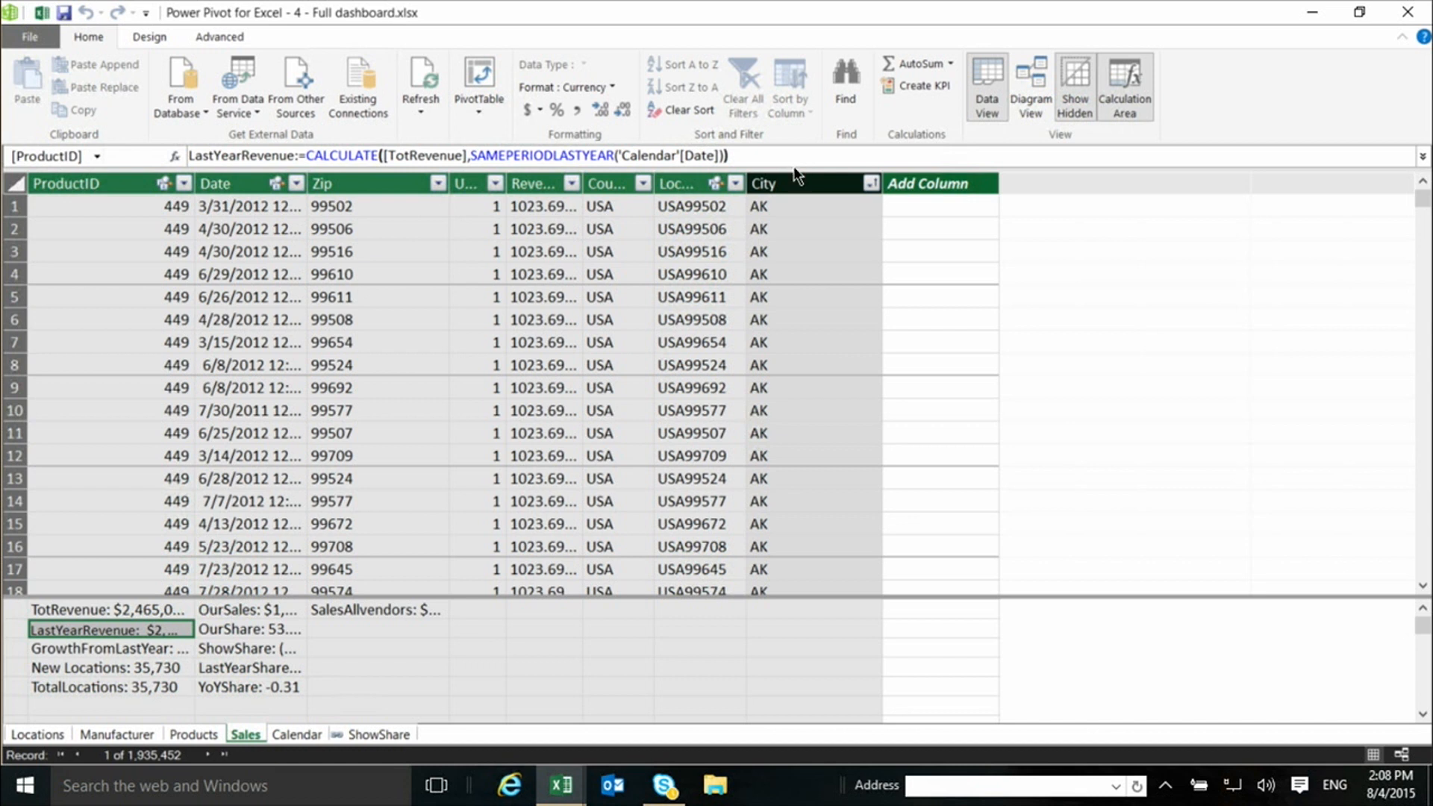
mouse_move(790, 164)
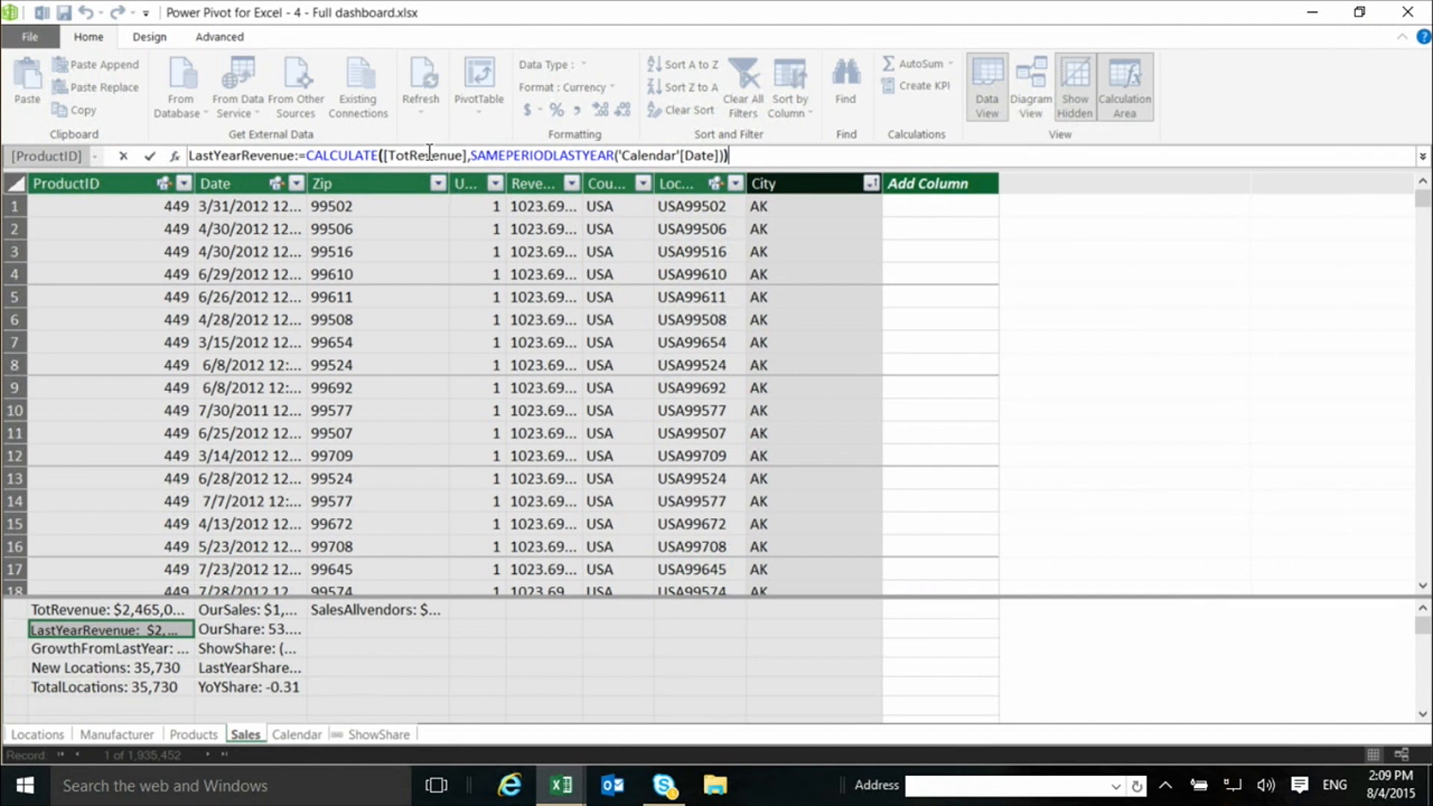
mouse_move(484, 154)
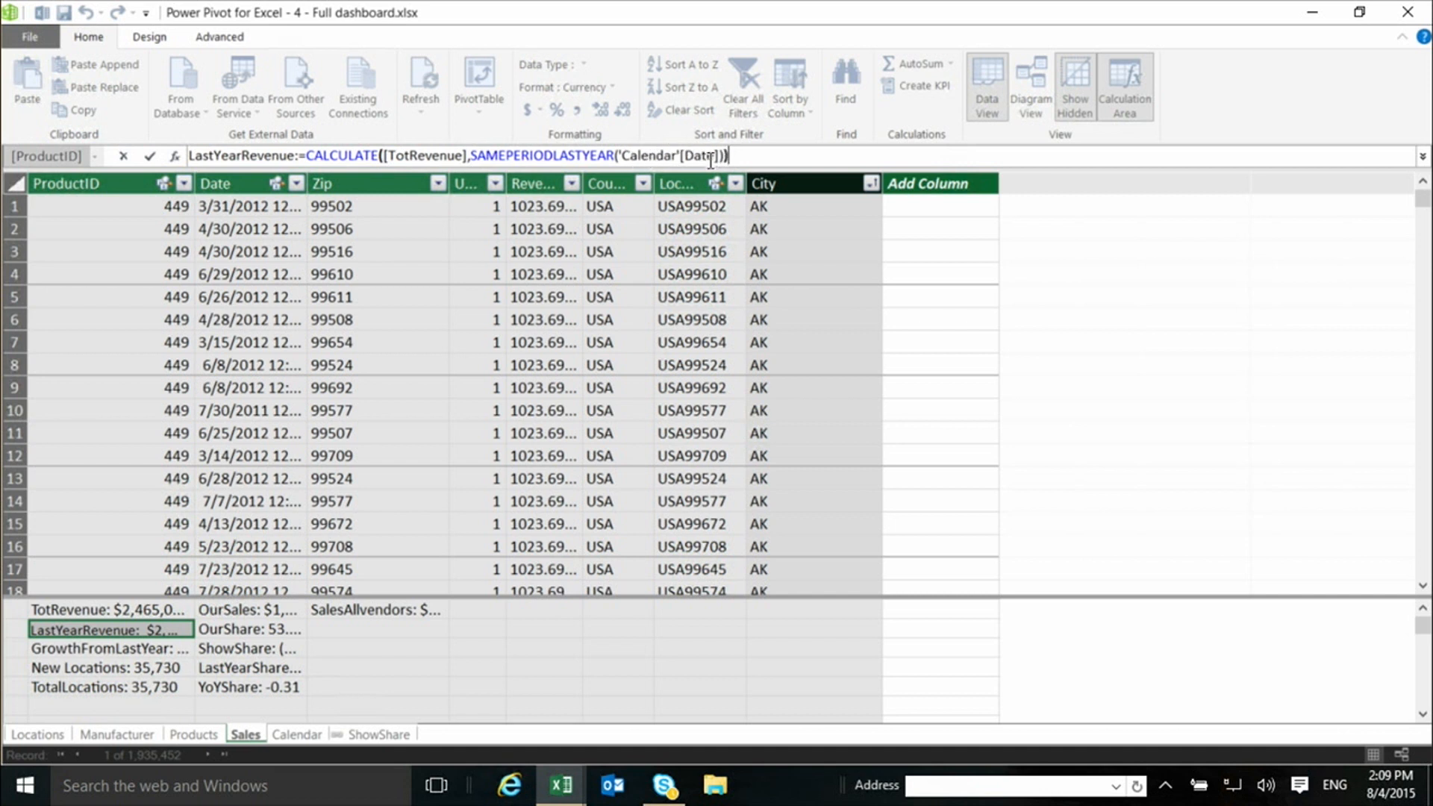
mouse_move(709, 151)
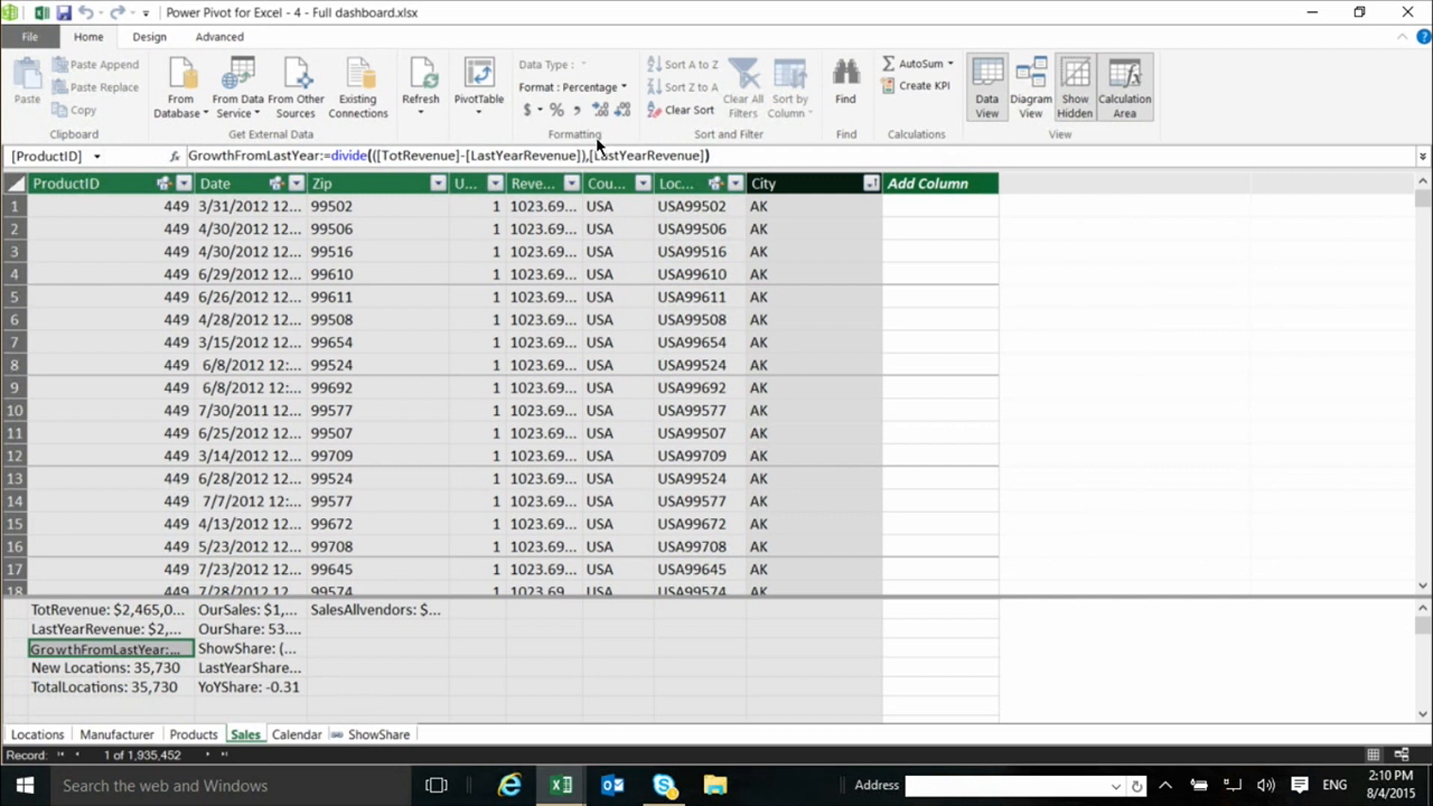
mouse_move(745, 171)
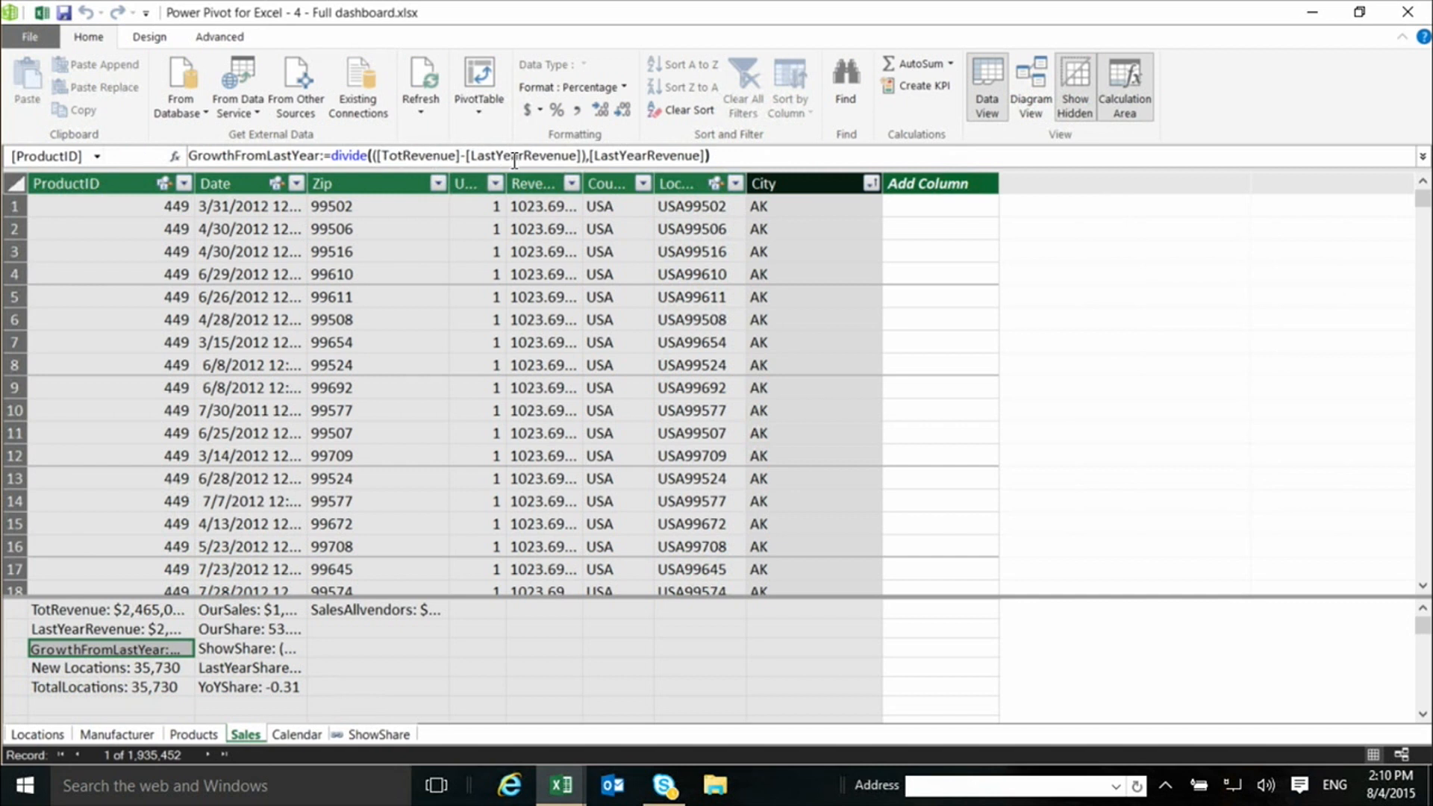
mouse_move(617, 164)
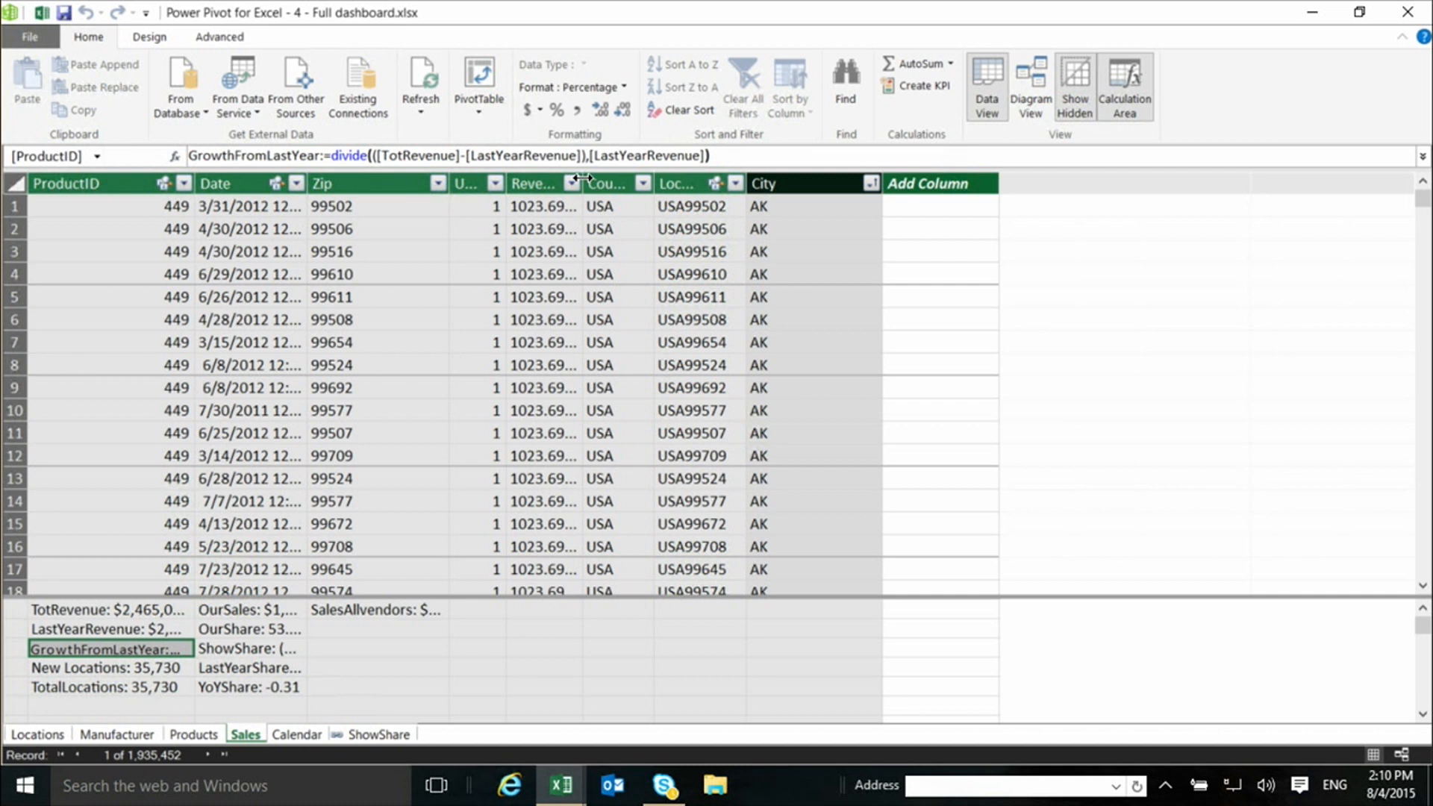
mouse_move(857, 144)
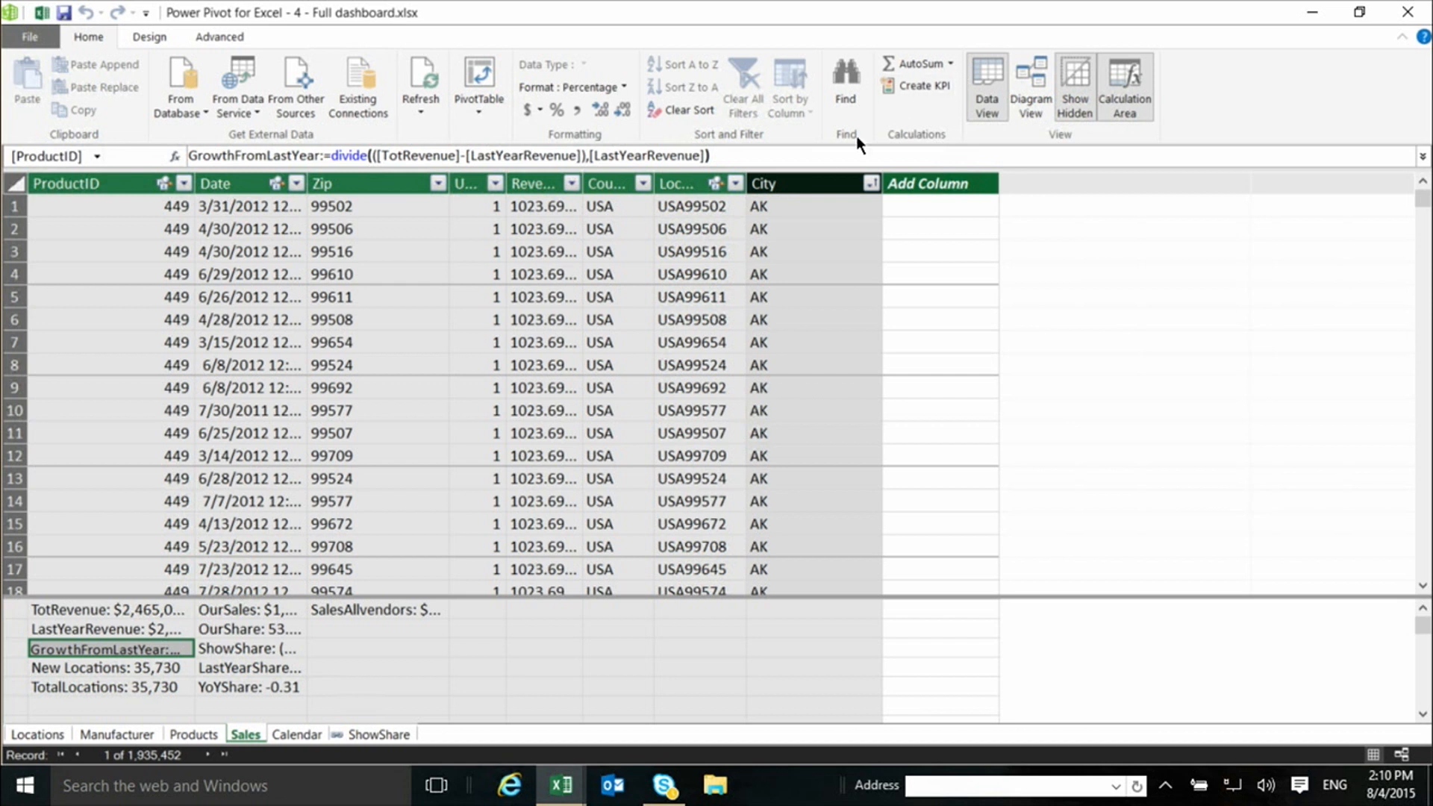